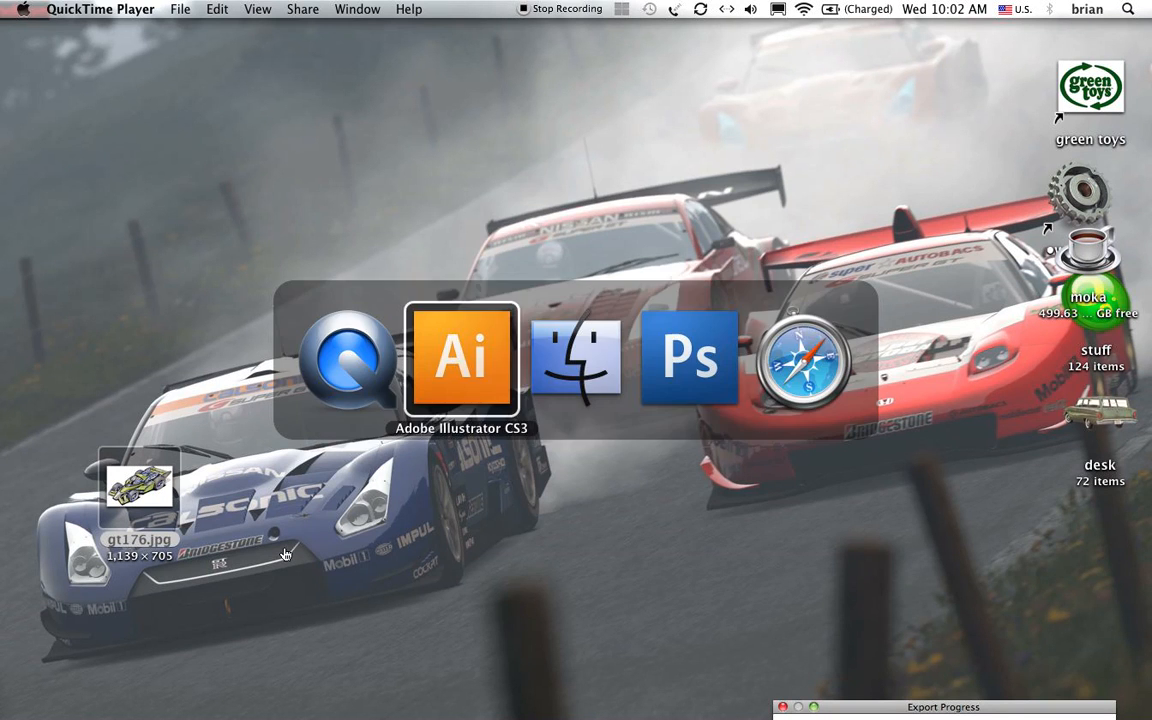
Create a new Tabloid-size (17 x 11 in) document named 'id' in Illustrator
left_click(460, 356)
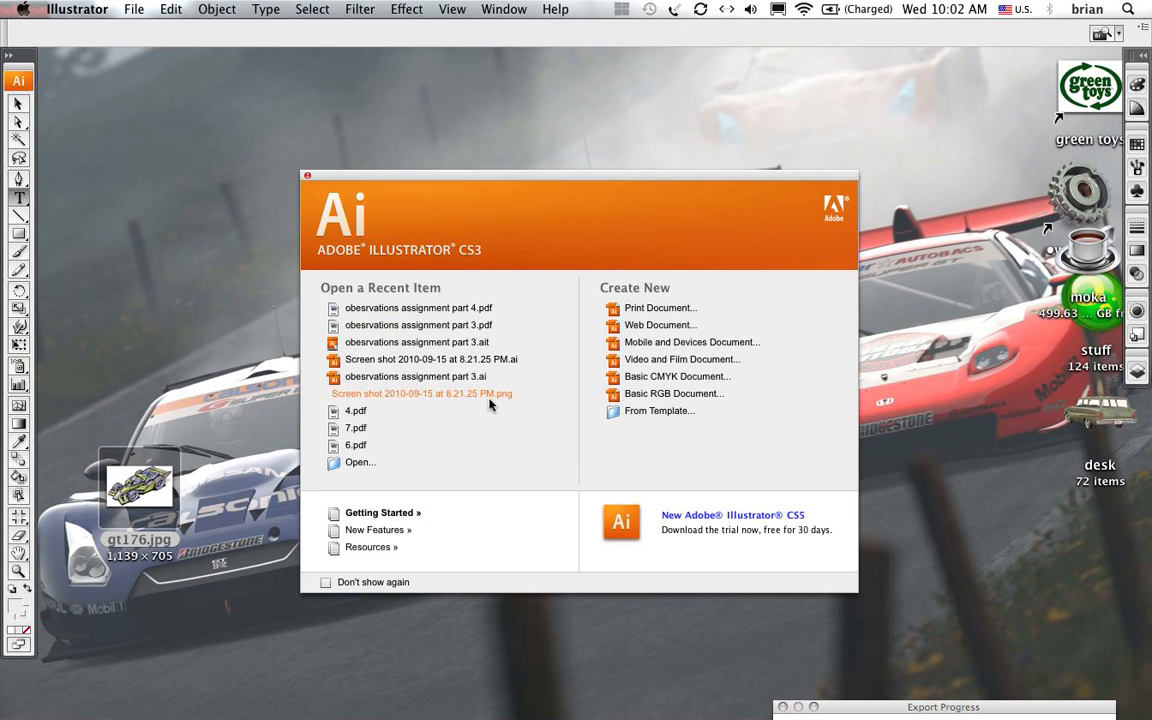
left_click(132, 8)
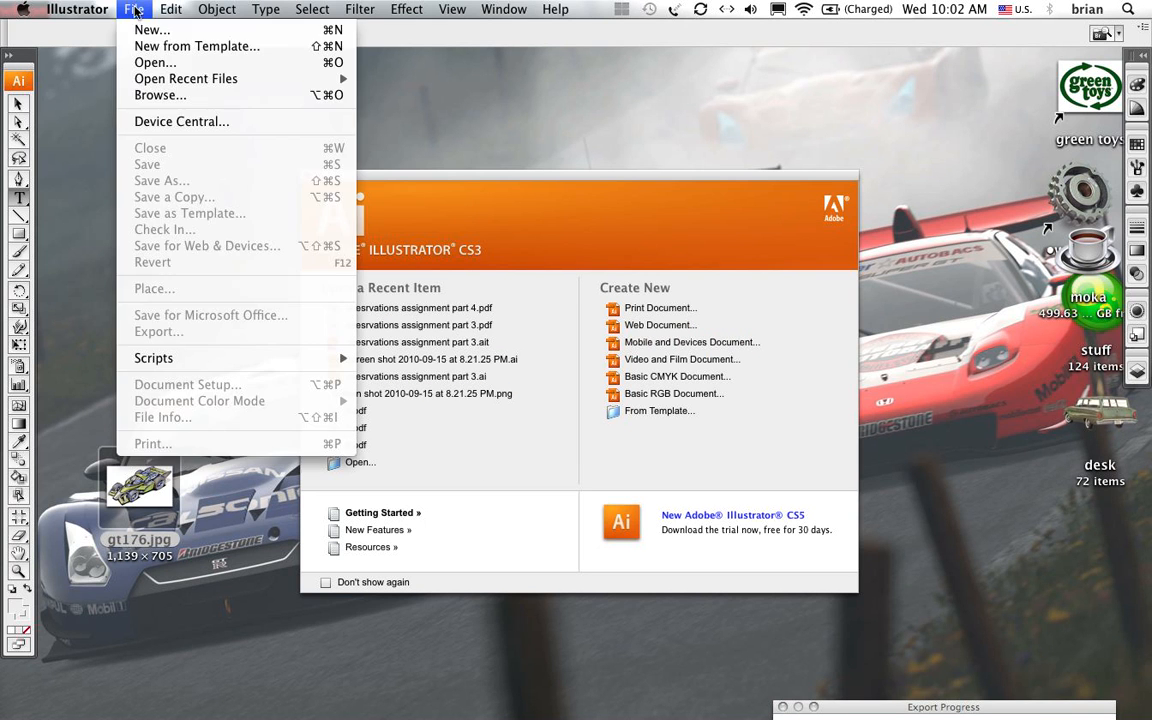
left_click(152, 30)
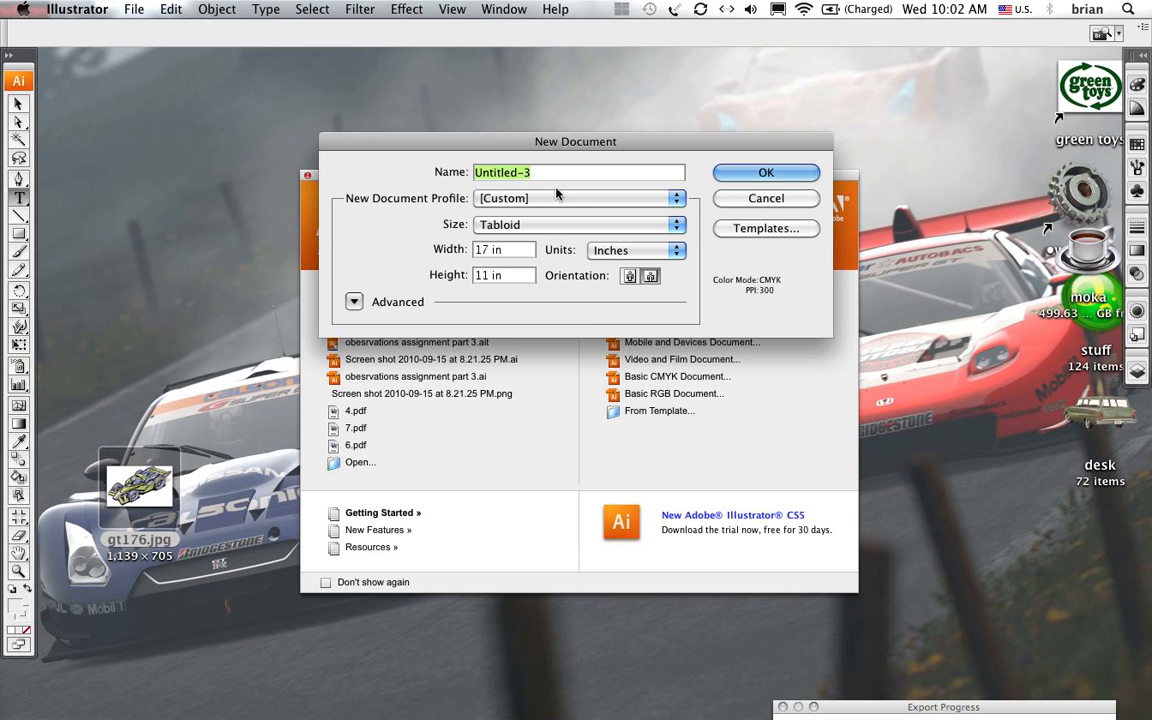
type("id")
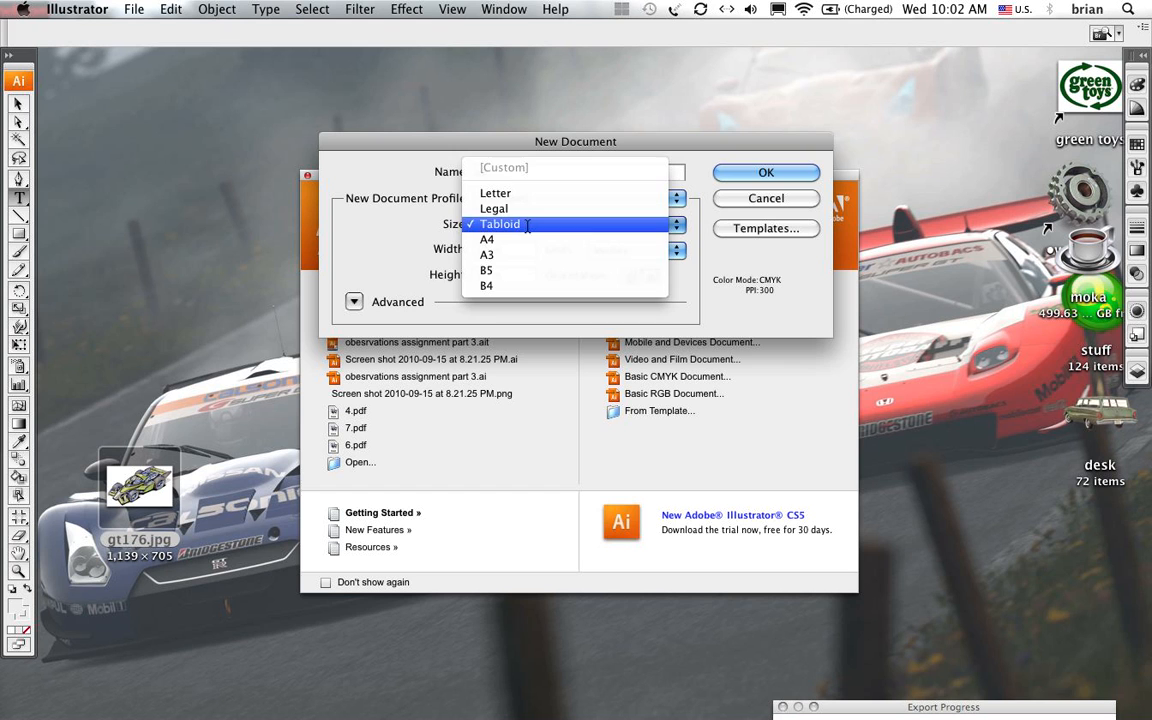
left_click(500, 224)
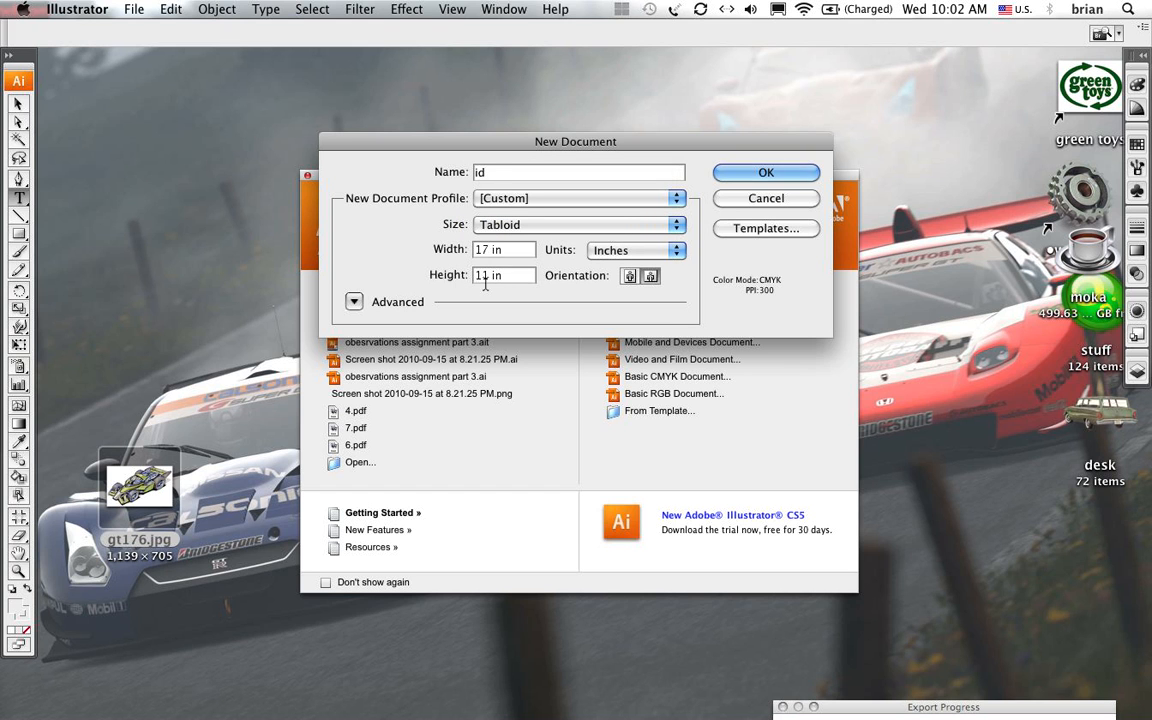
left_click(766, 198)
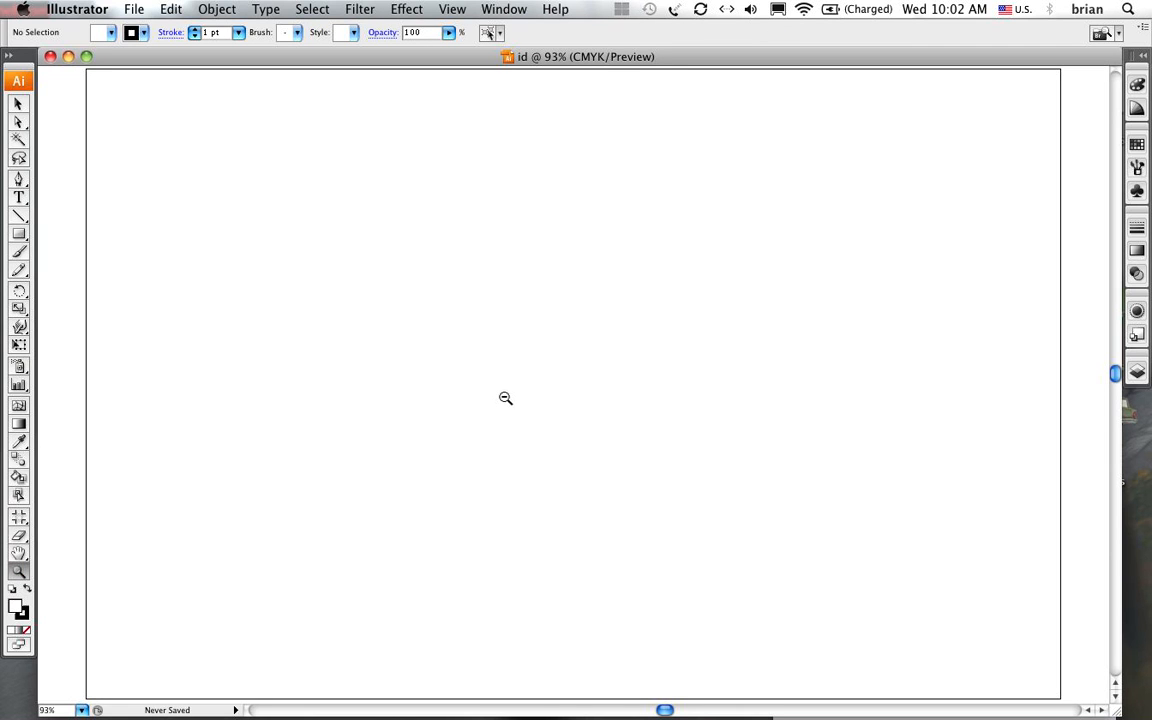
Zoom out to the whole page and start an exact-size rectangle at the page centre
left_click(506, 398)
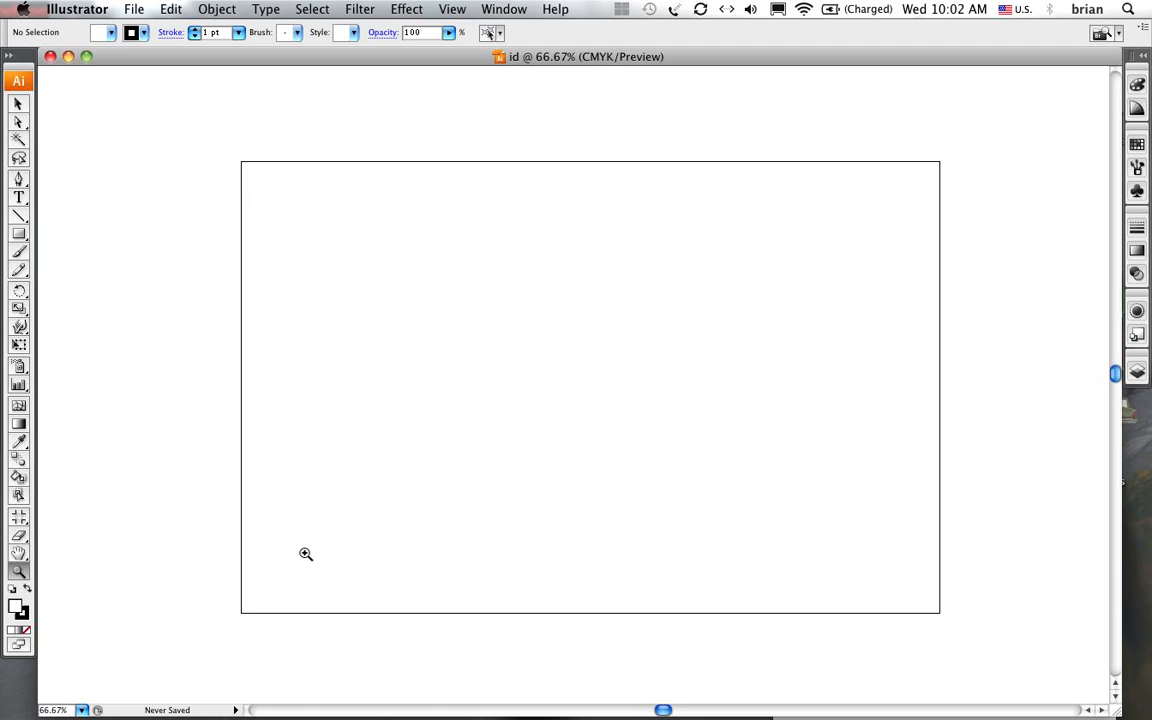
mouse_move(652, 304)
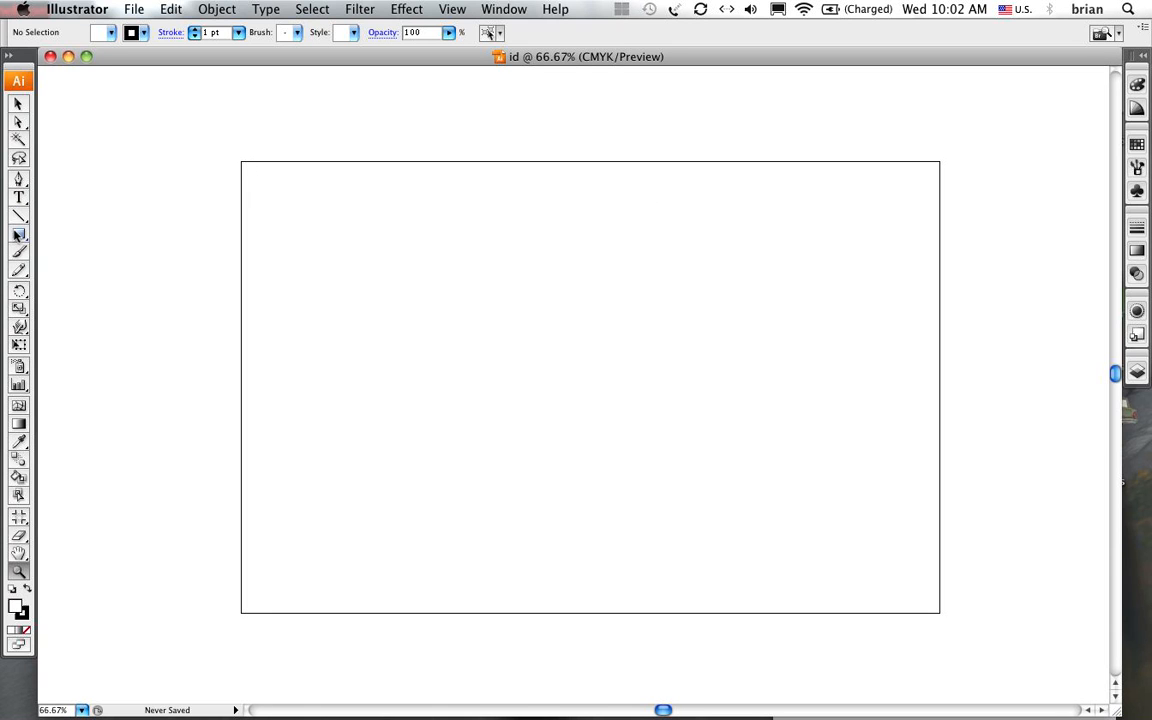
left_click(18, 234)
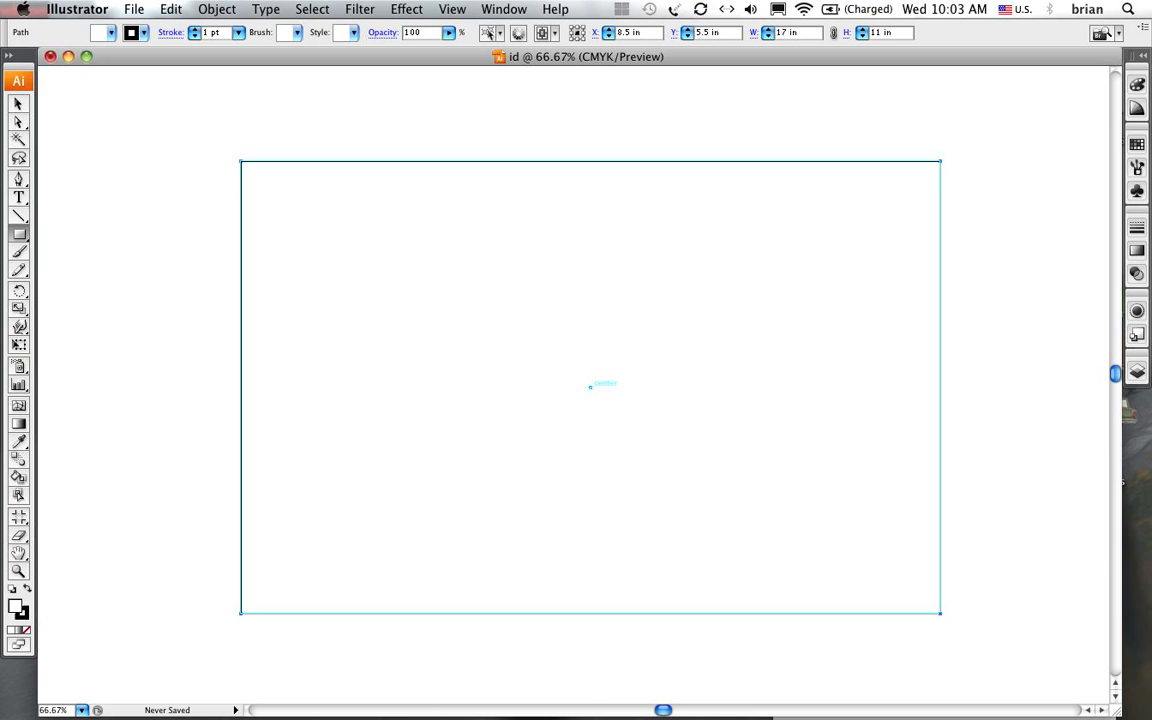
mouse_move(592, 392)
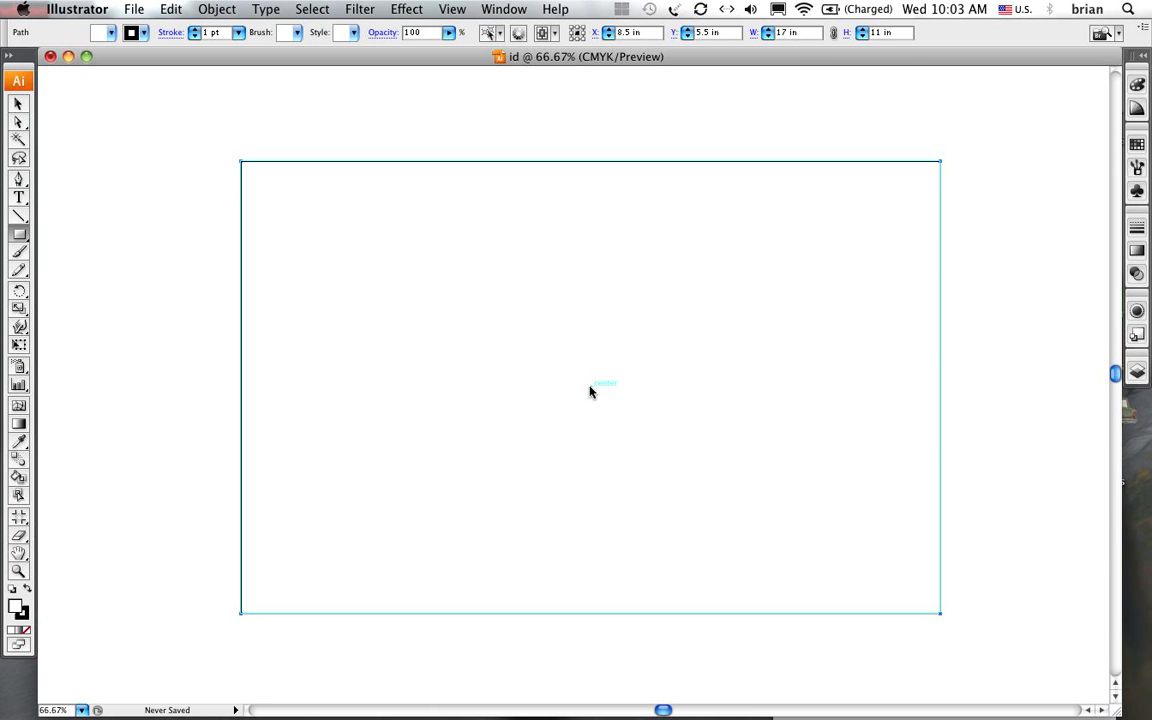
left_click(590, 390)
type("10")
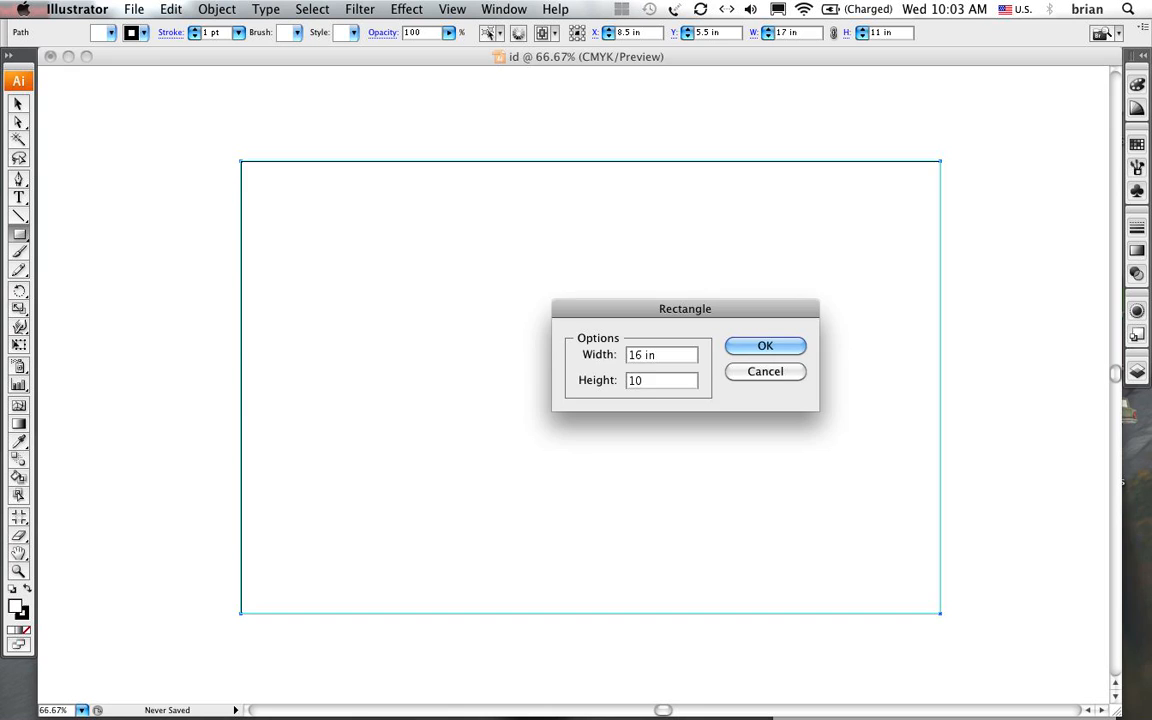
Create the 16 x 10 in centred rectangle and convert it into margin guides
left_click(764, 344)
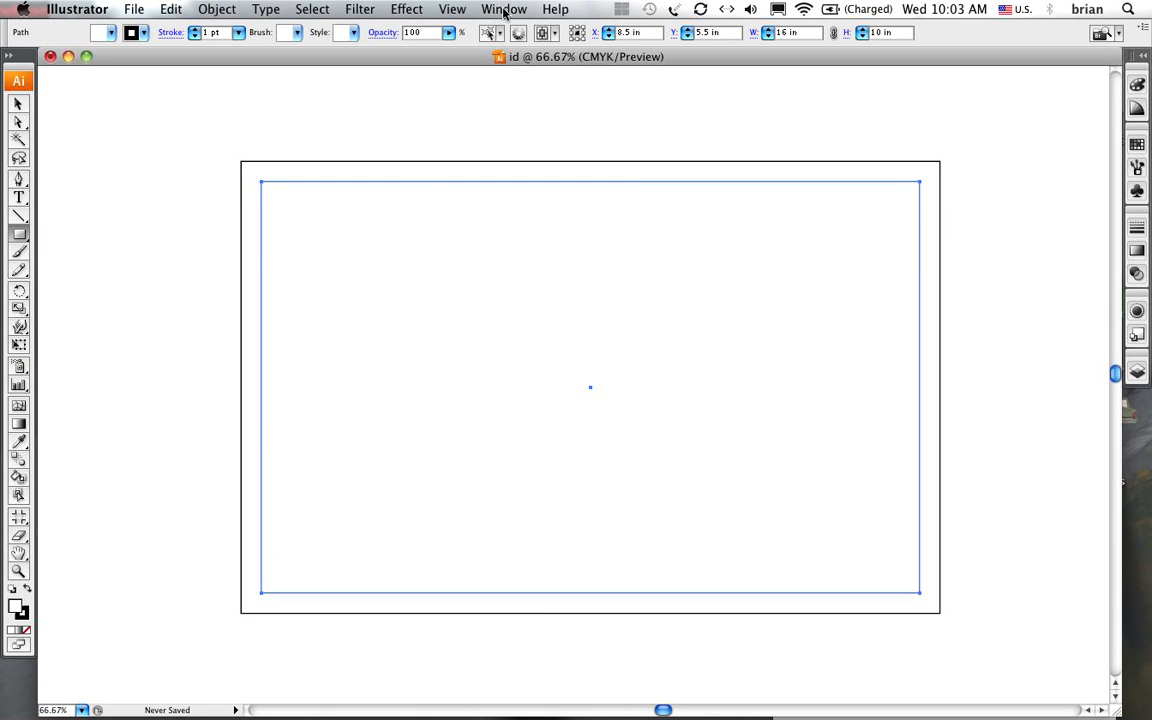
left_click(504, 8)
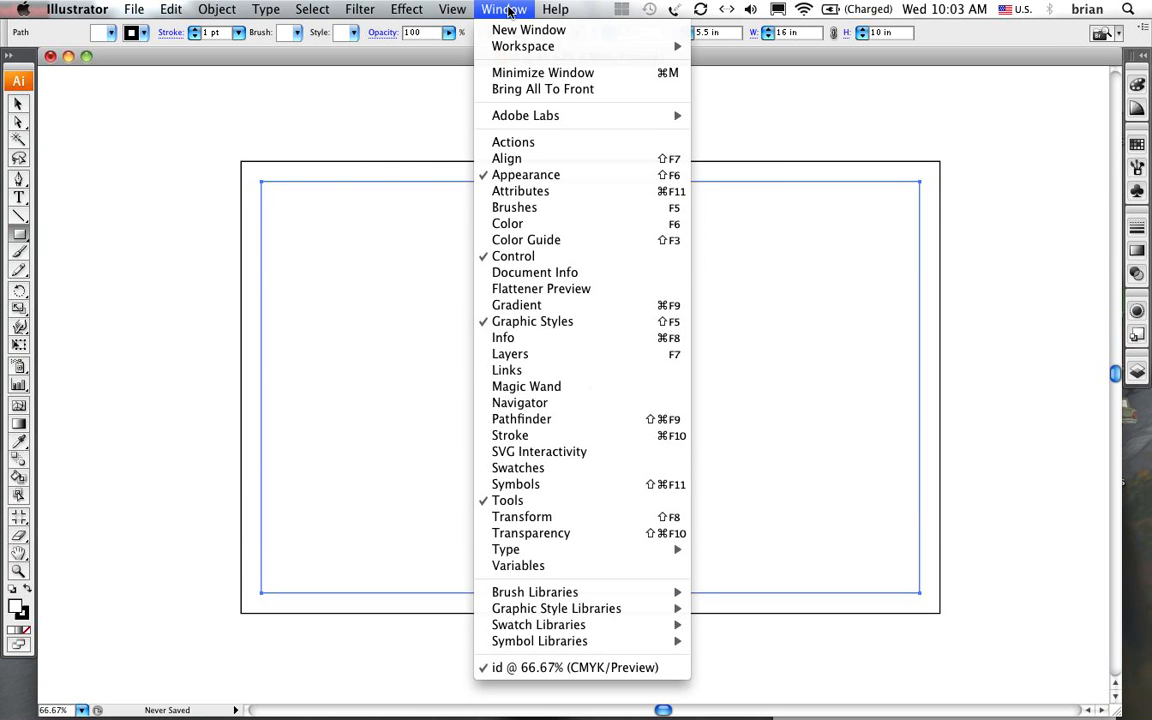
left_click(406, 8)
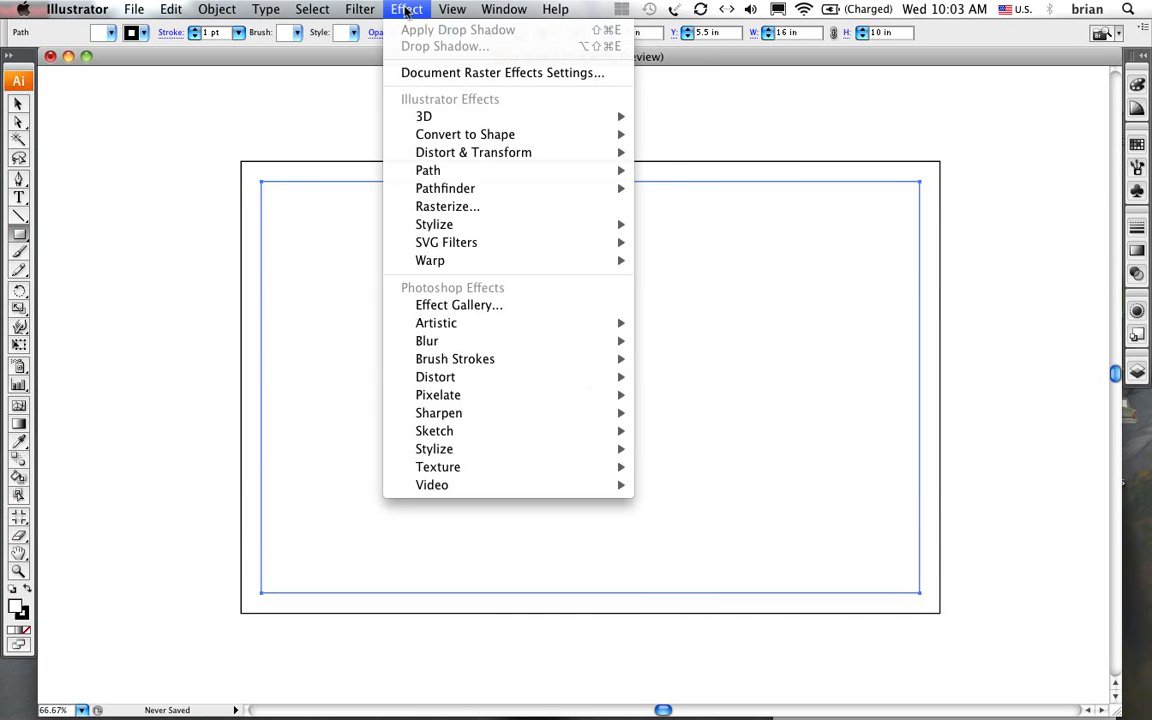
left_click(312, 8)
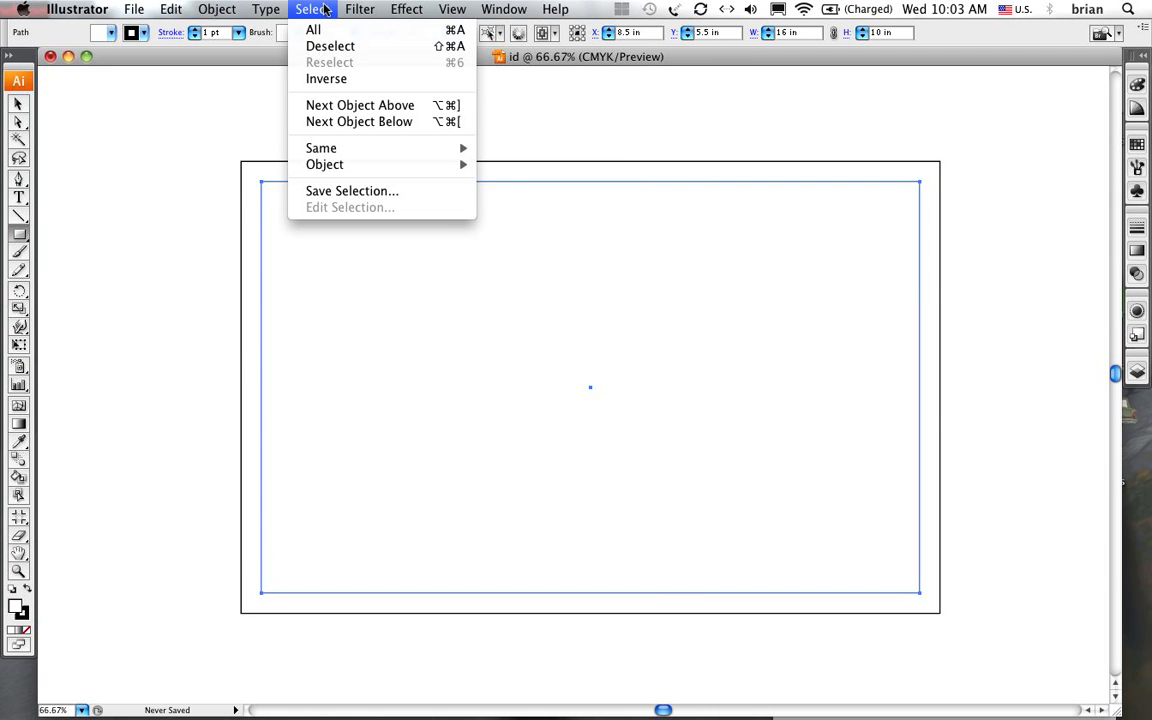
left_click(452, 8)
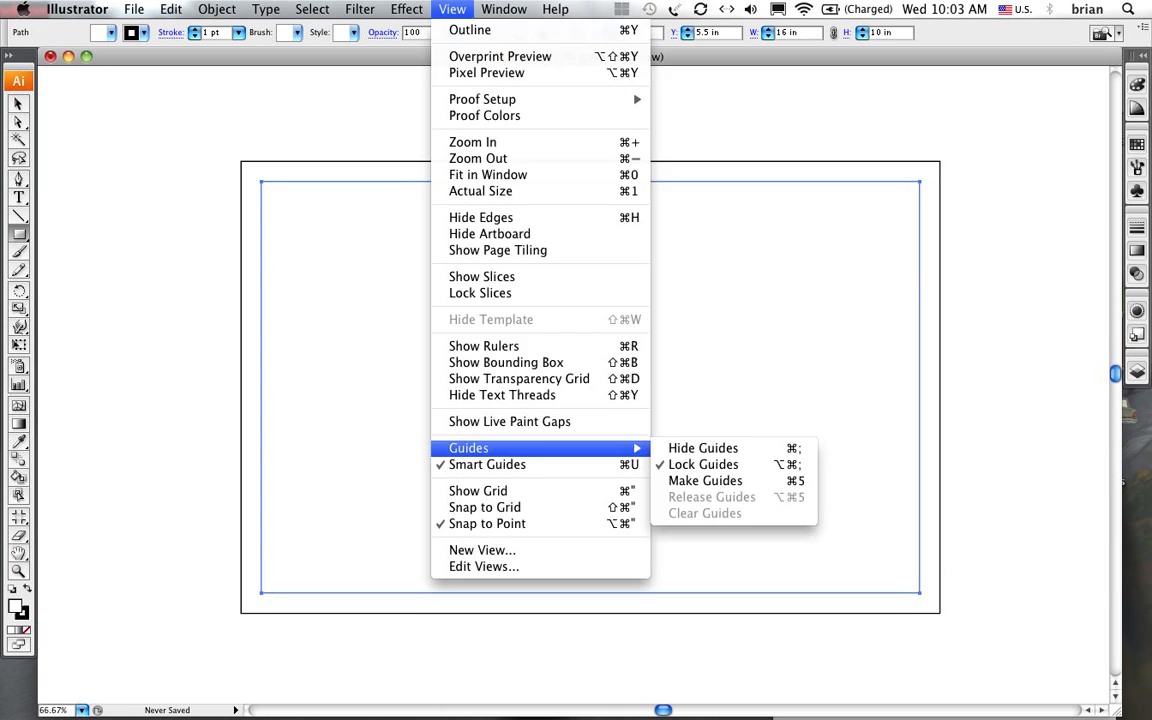
left_click(704, 480)
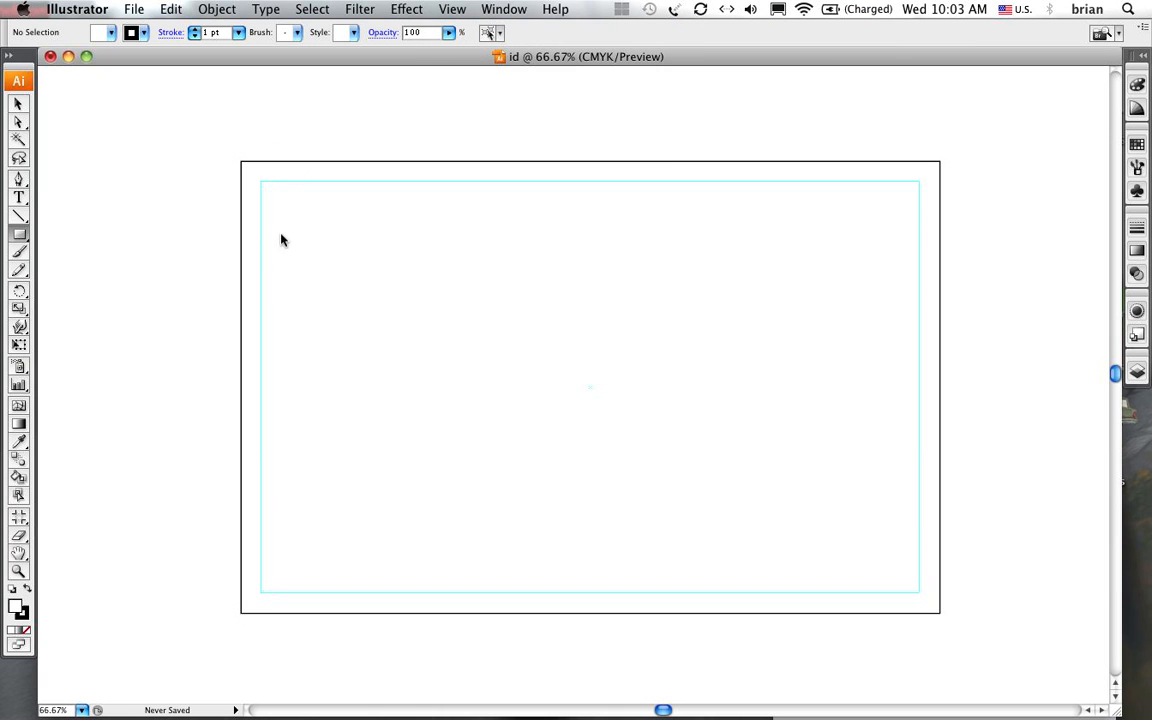
mouse_move(444, 84)
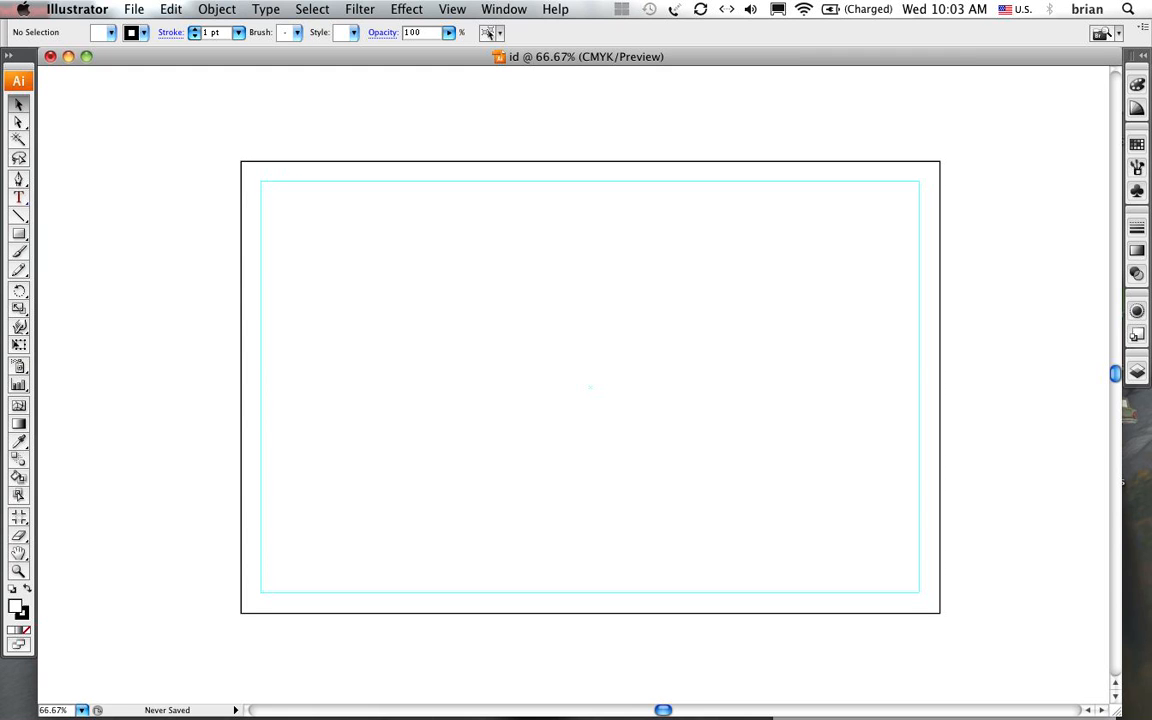
left_click_drag(262, 178, 392, 304)
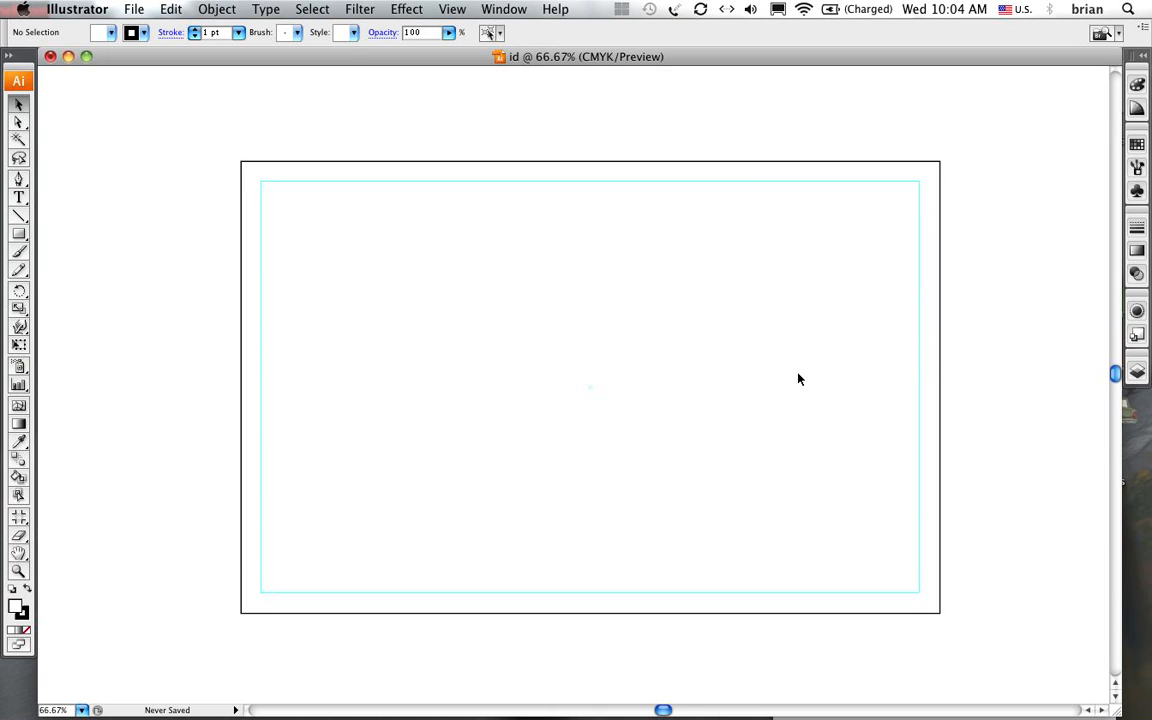
mouse_move(800, 518)
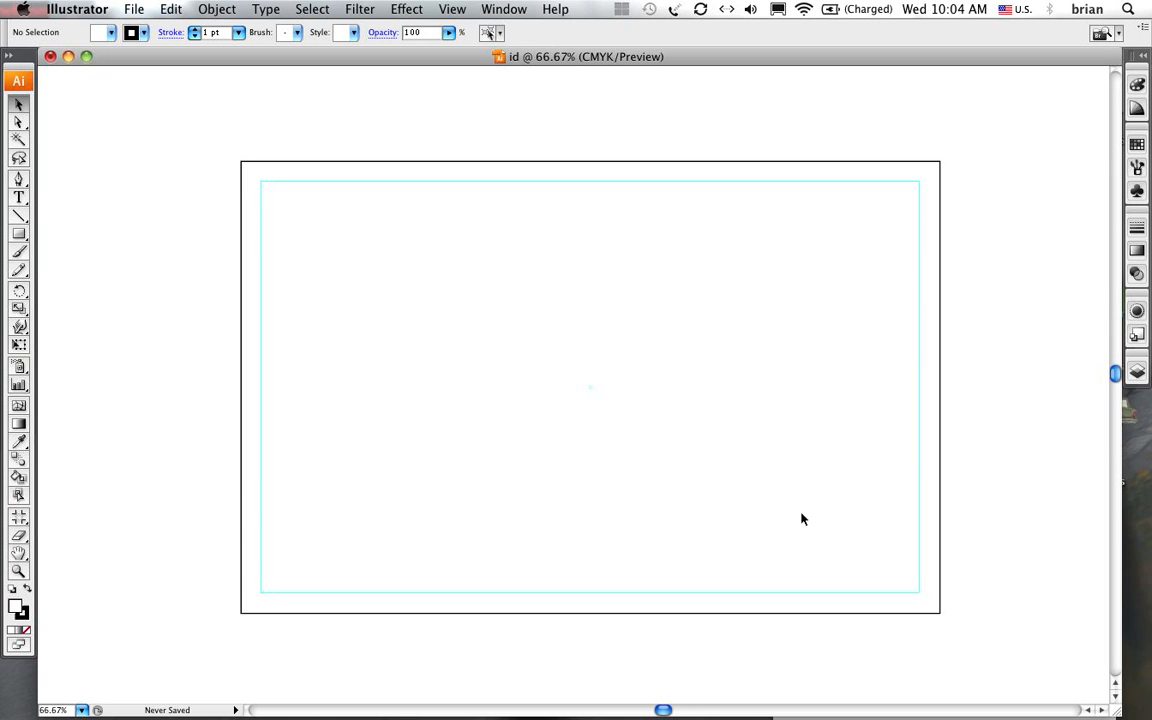
mouse_move(1136, 374)
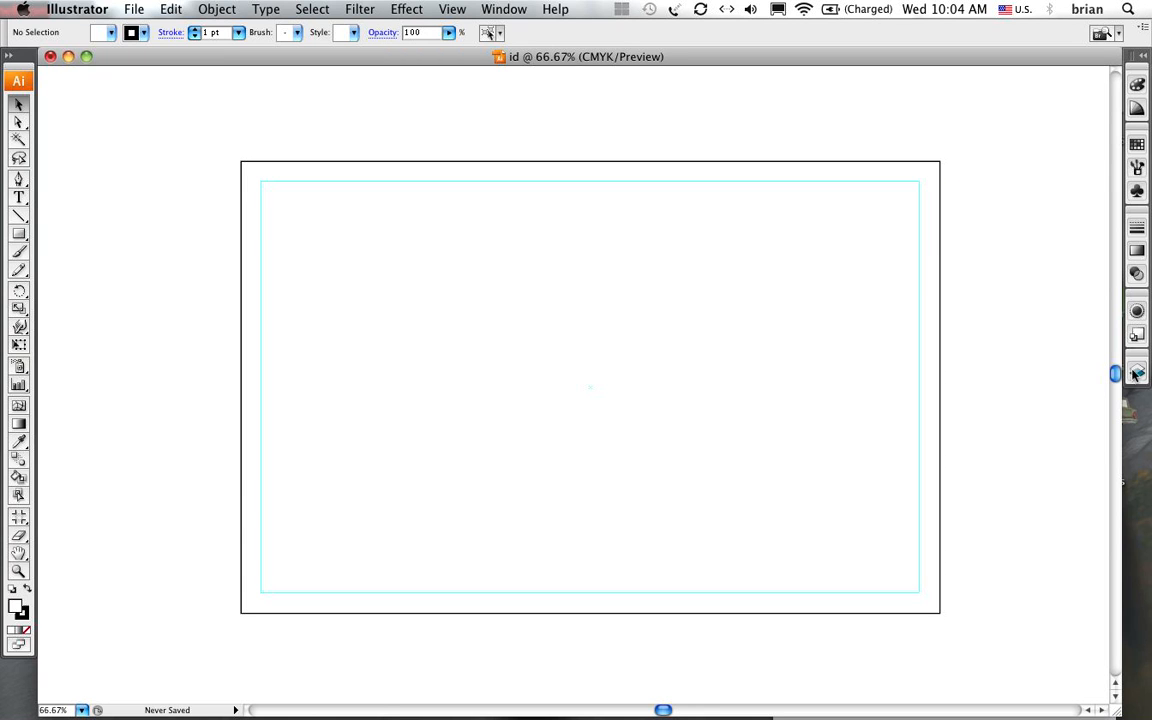
mouse_move(1136, 374)
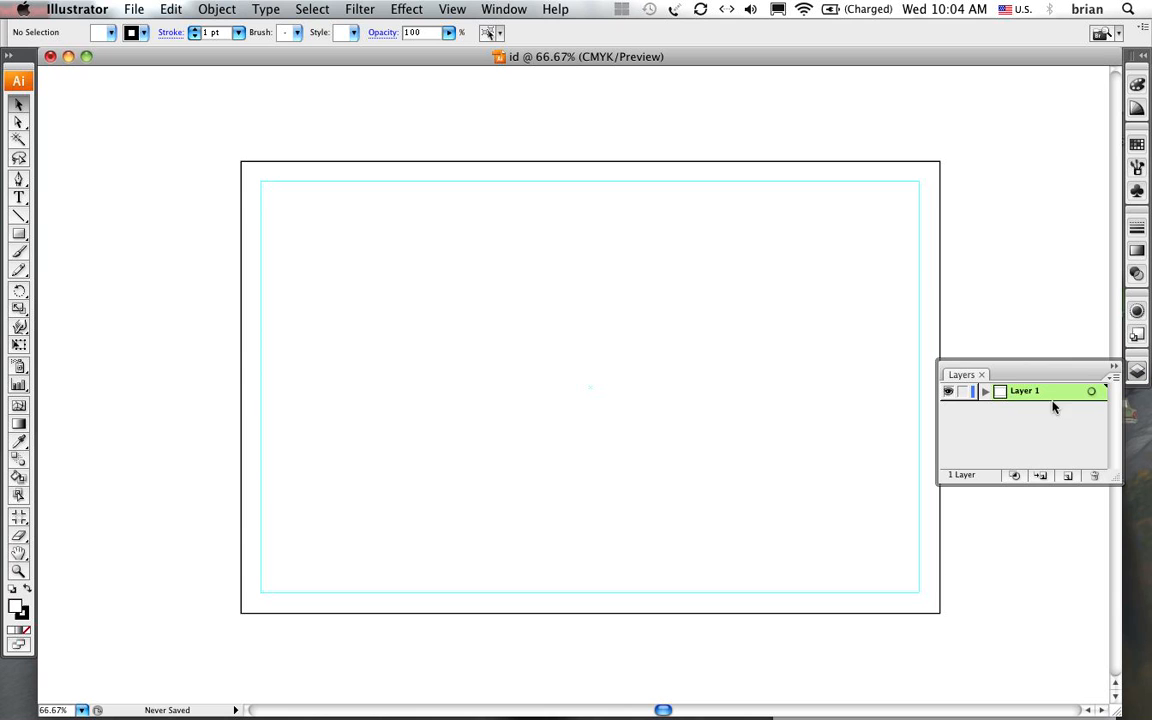
mouse_move(1024, 392)
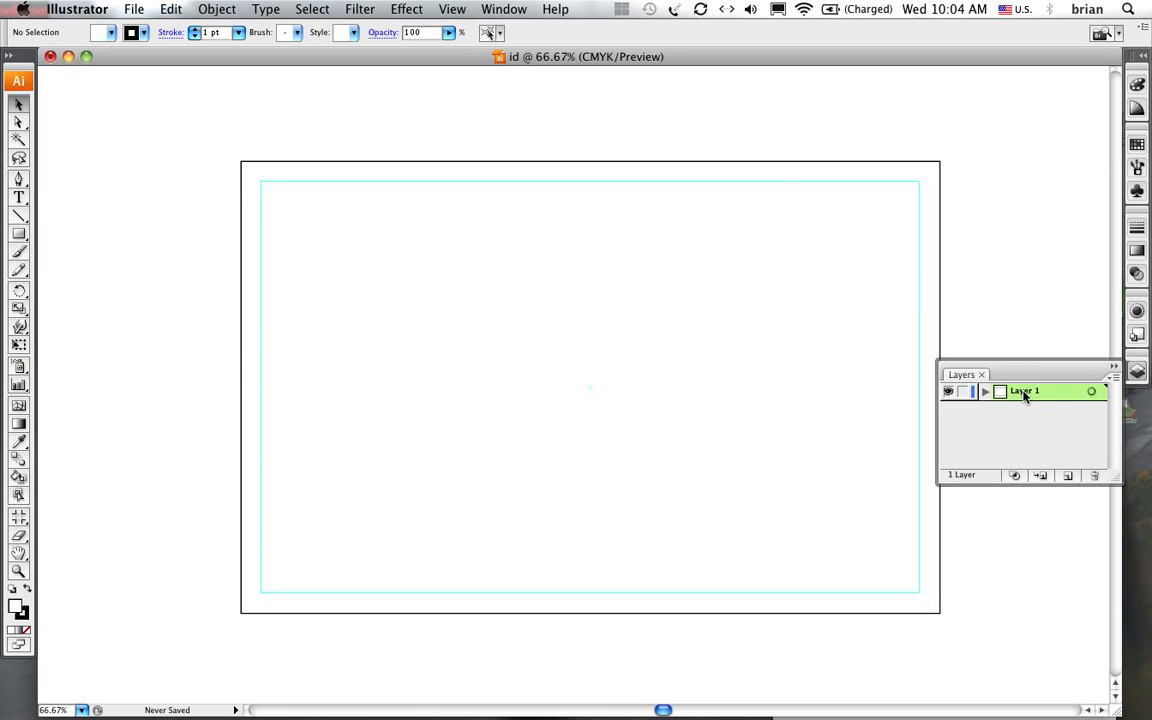
Rename the only layer to 'back'
double_click(1024, 390)
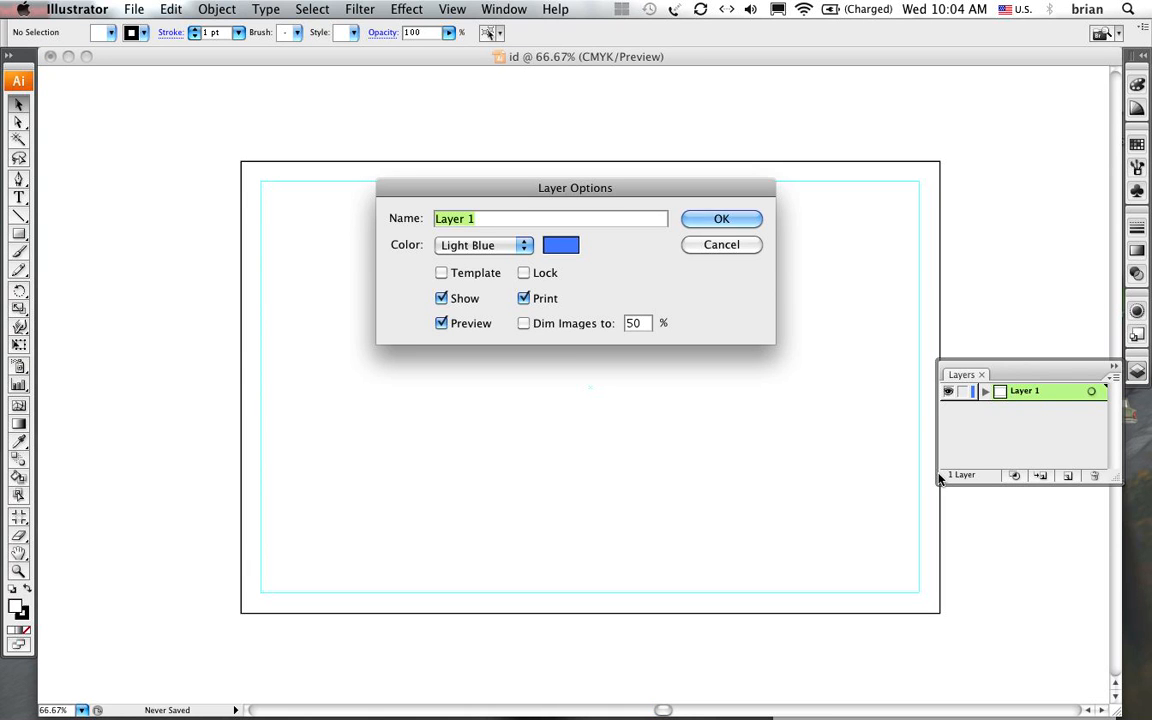
type("bad")
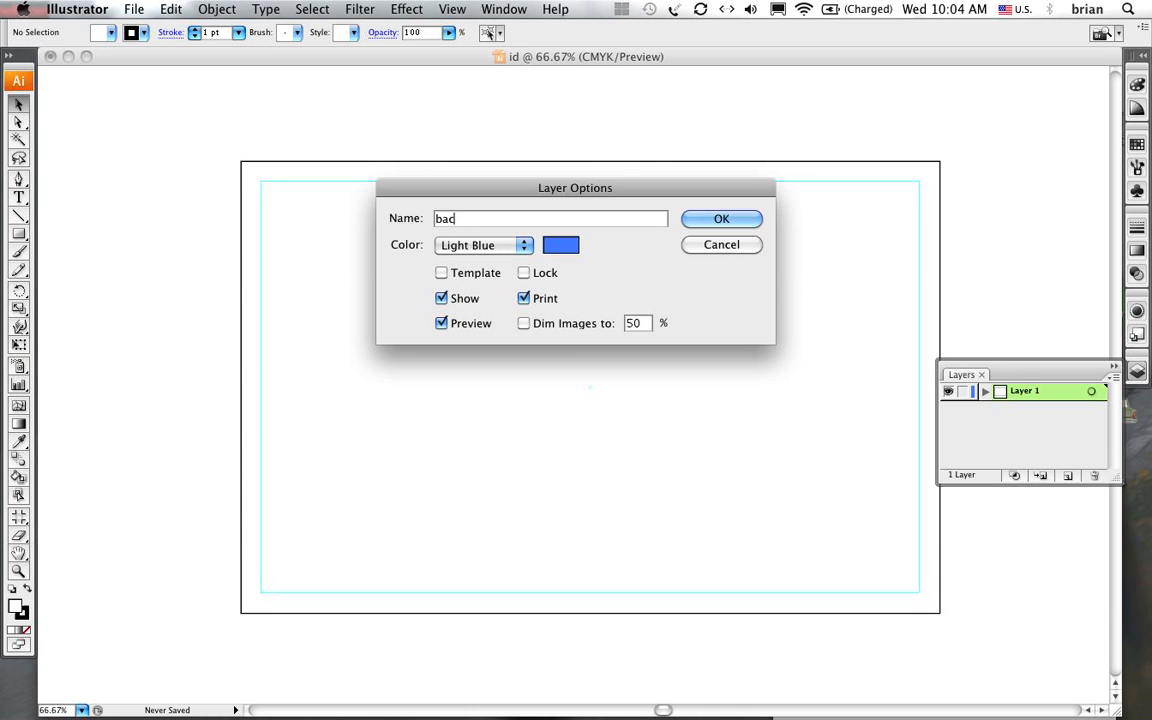
type("k")
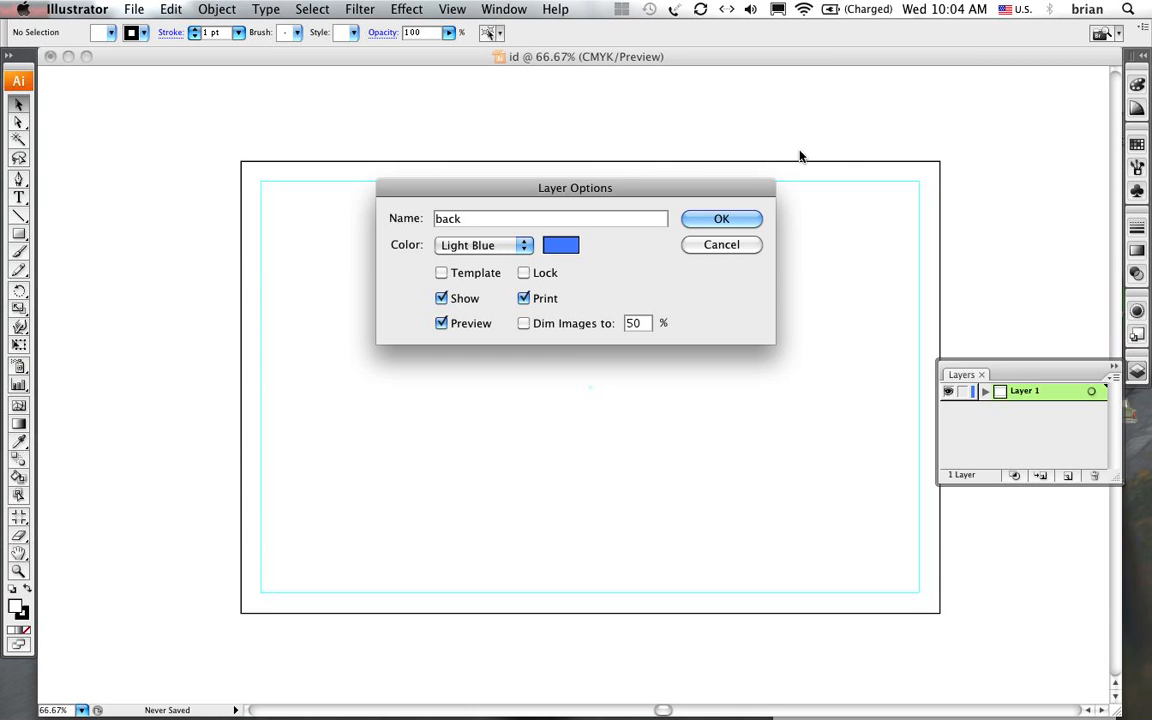
left_click(720, 218)
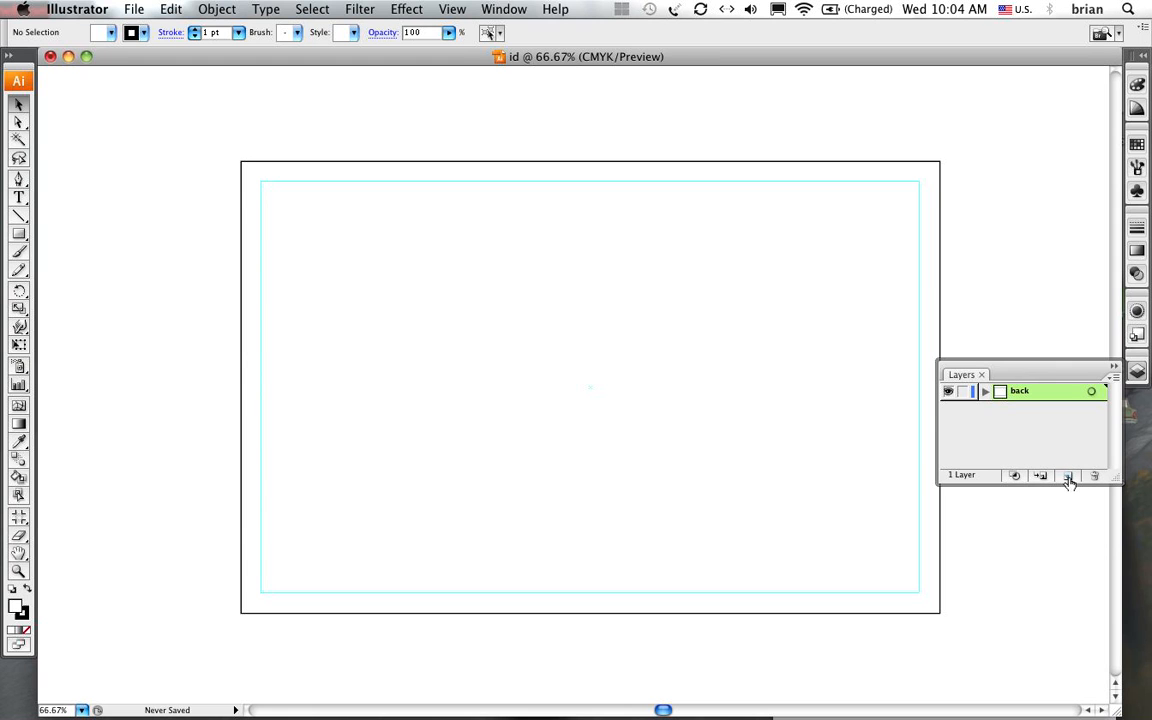
Add layers named 'art' and 'text' above it, then reselect the back layer
left_click(1068, 476)
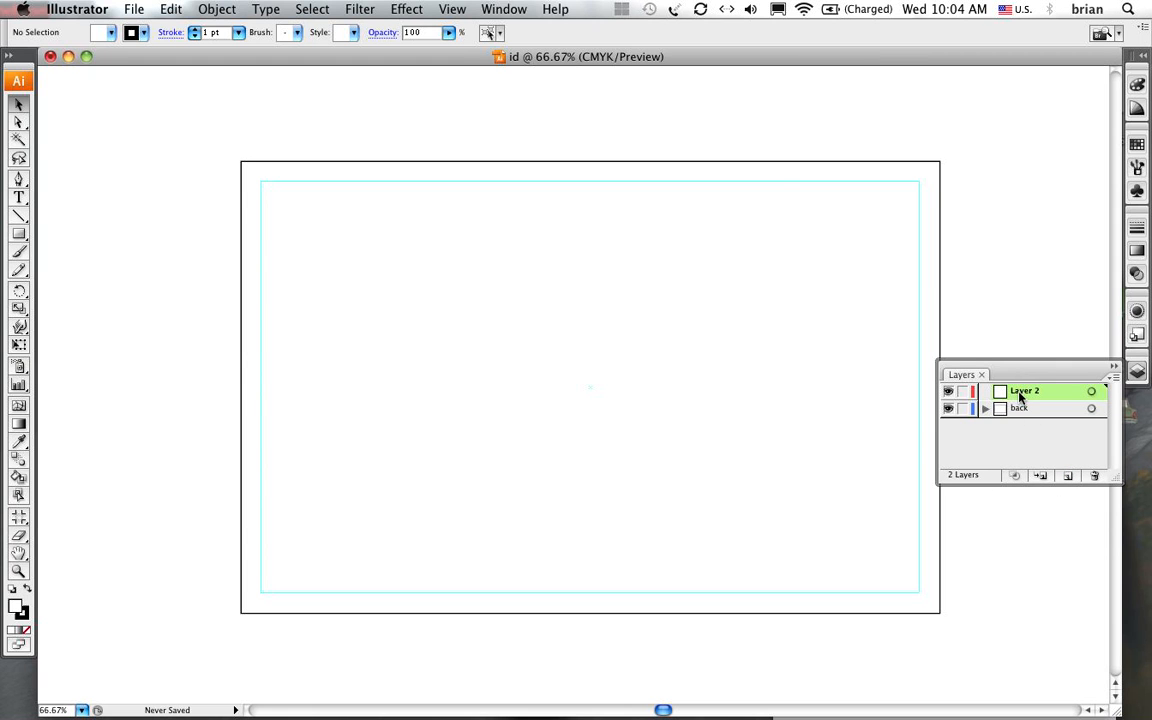
double_click(1024, 390)
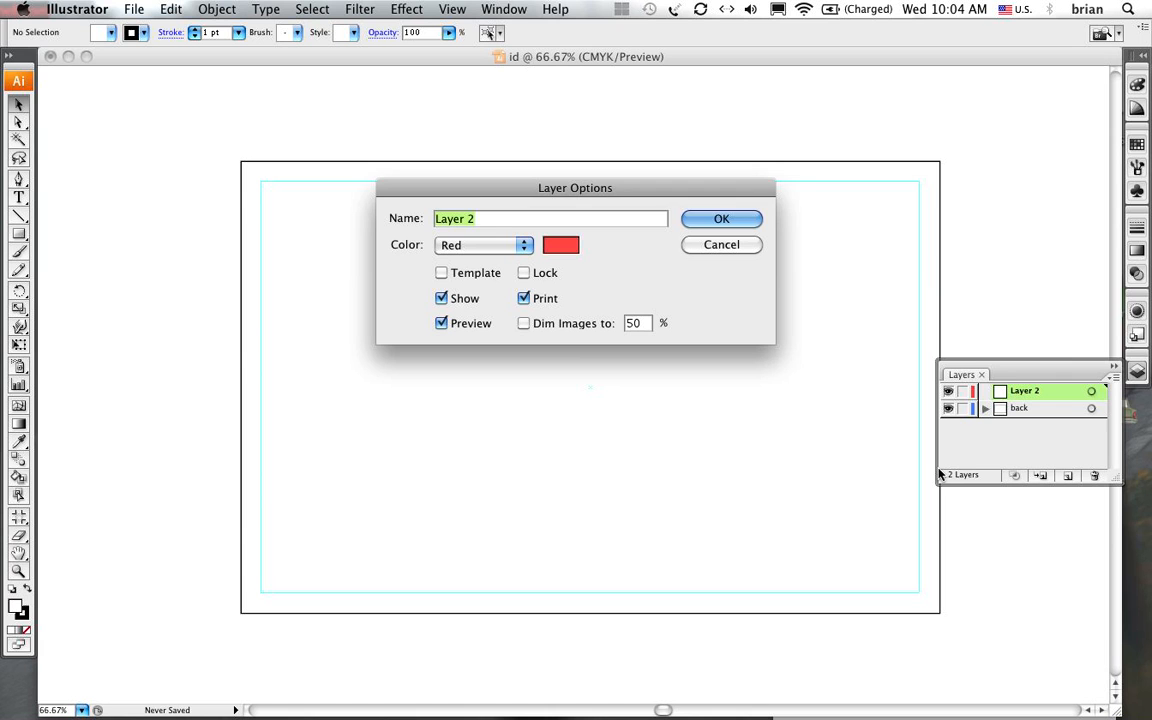
type("art")
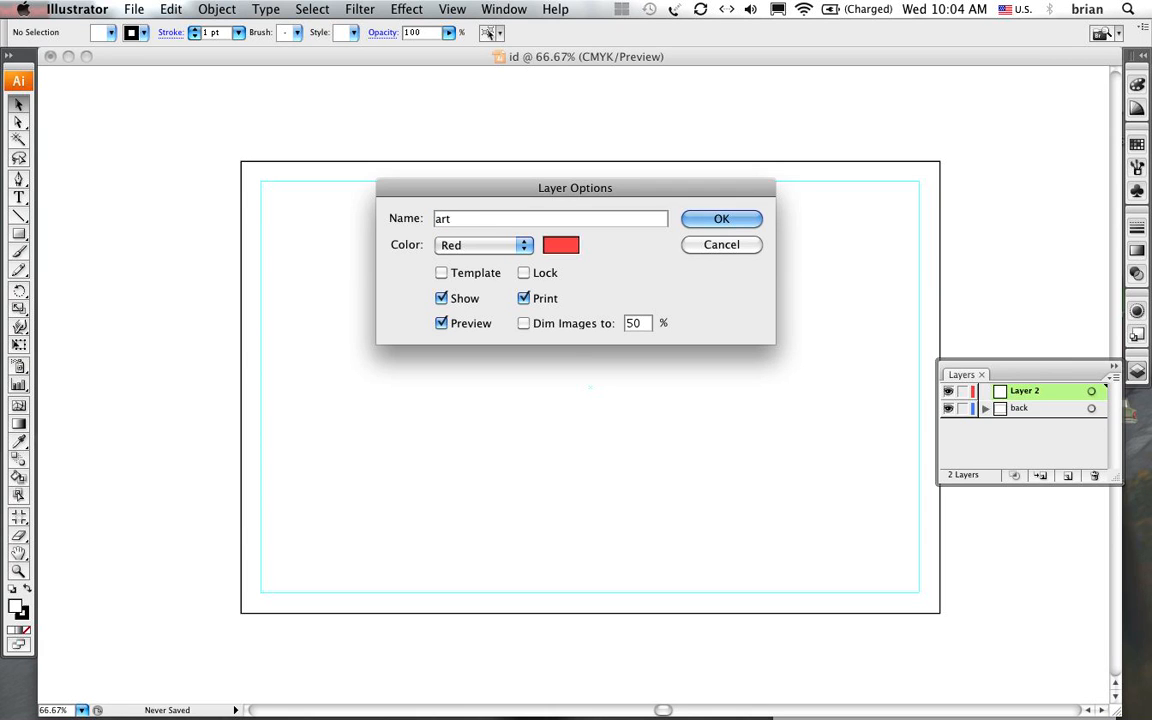
left_click(720, 218)
type("t")
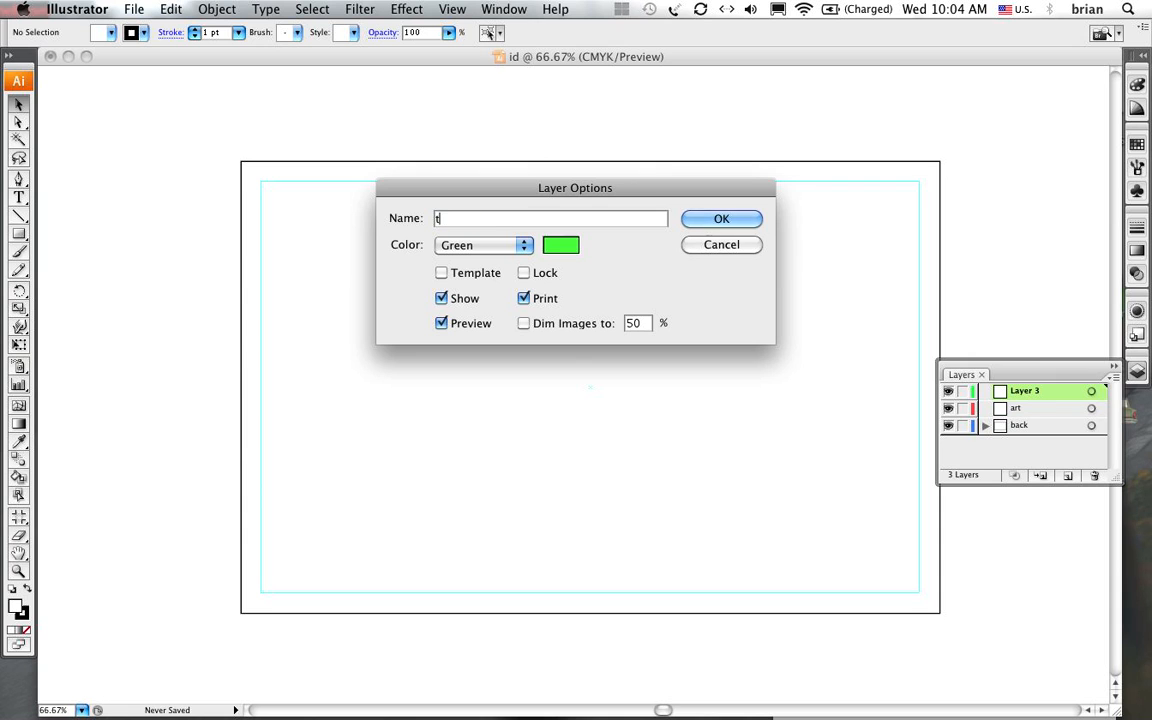
type("ext")
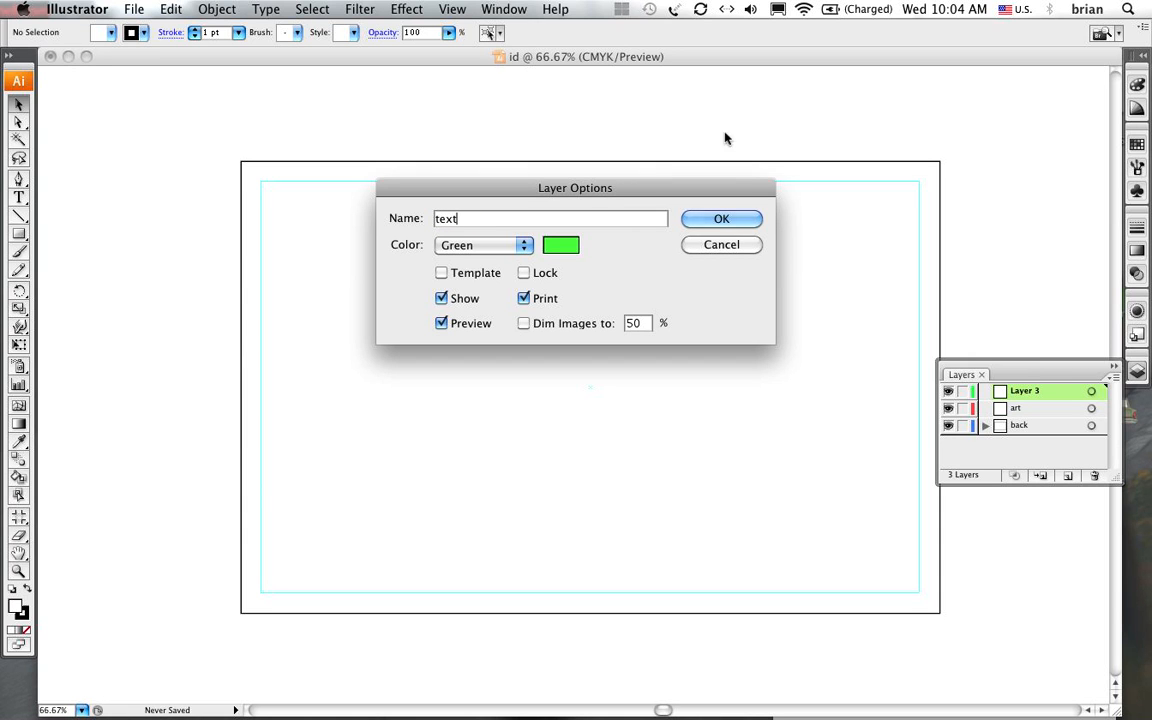
left_click(720, 218)
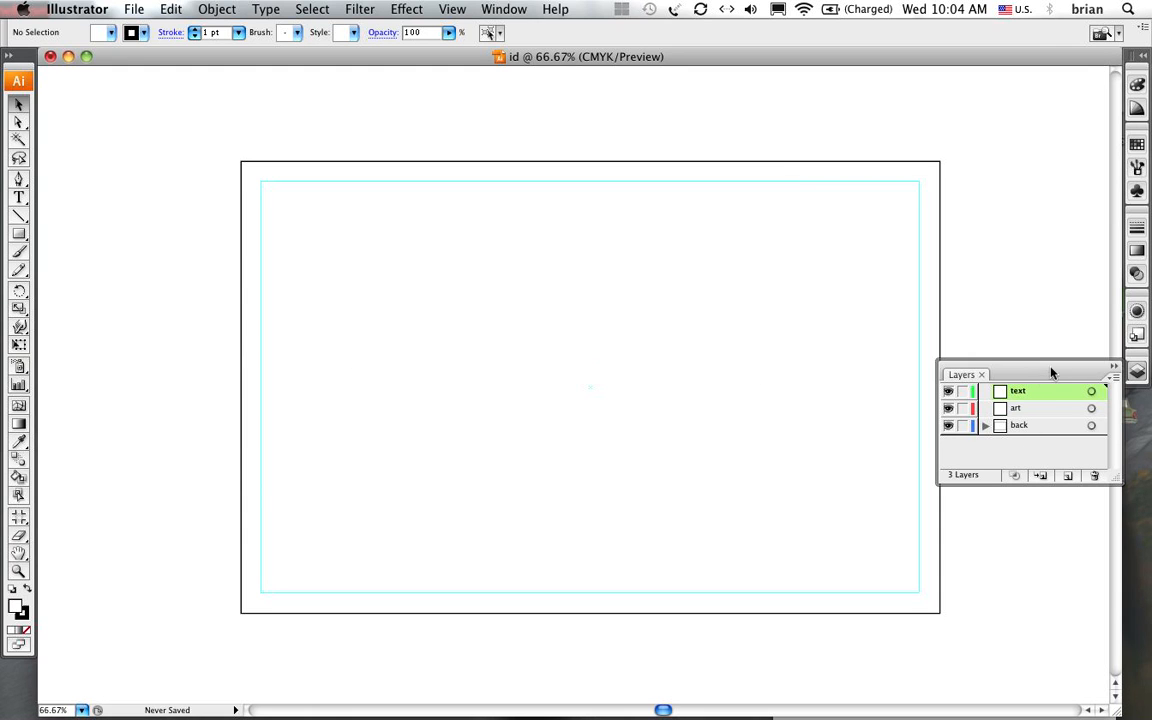
left_click(1020, 424)
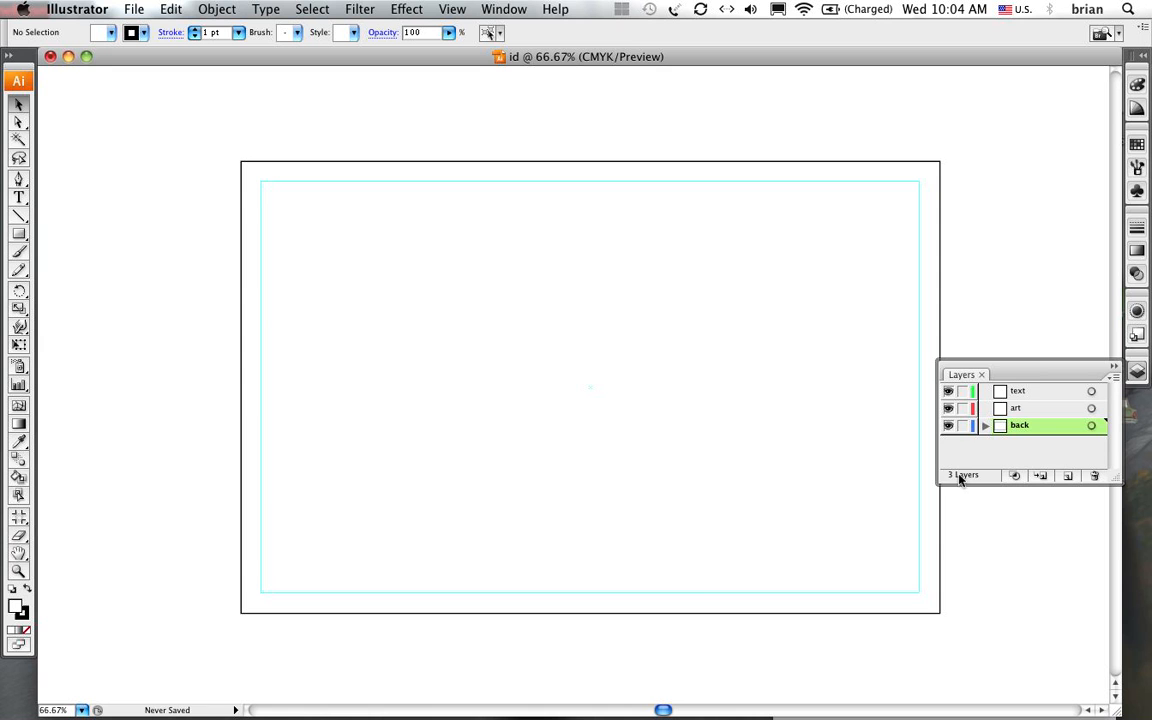
Place gt176.jpg from the Desktop onto the art layer as an embedded, unlinked image
left_click(1016, 408)
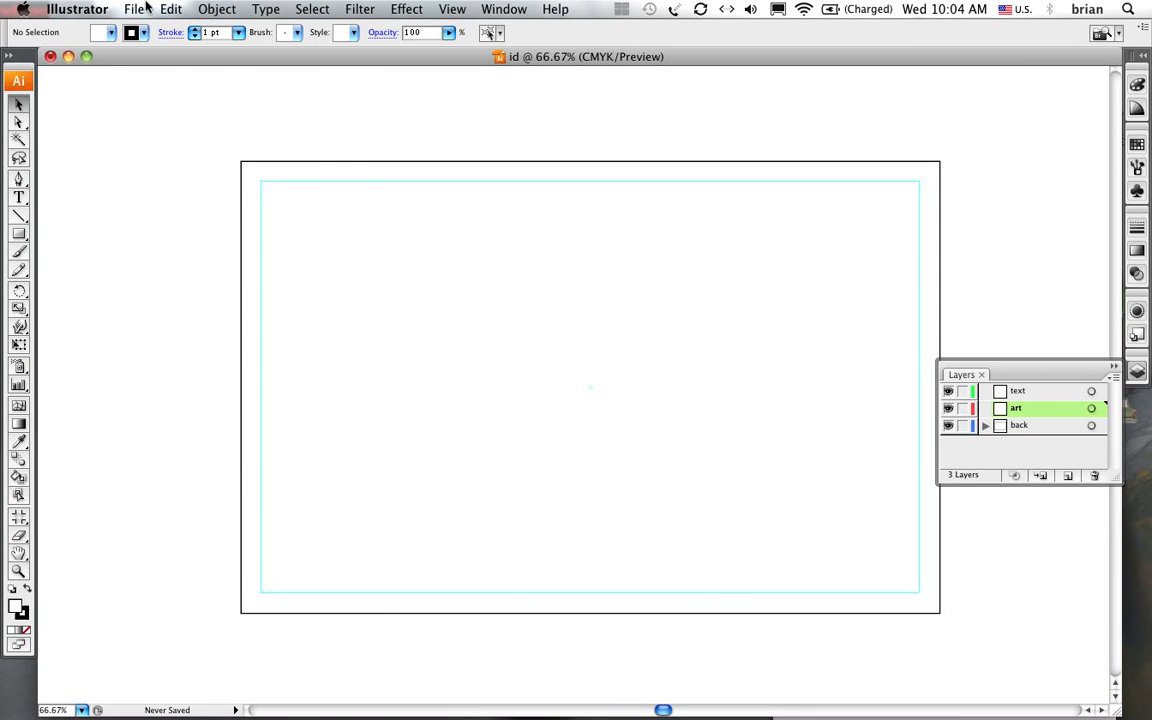
left_click(136, 8)
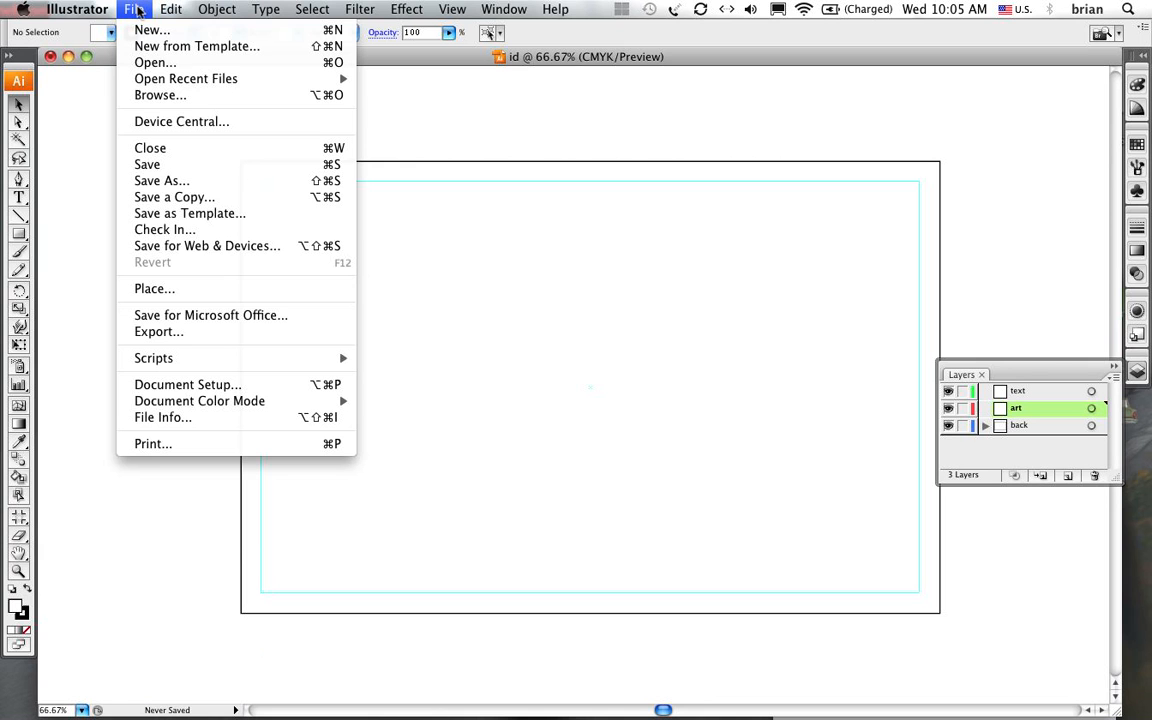
left_click(154, 304)
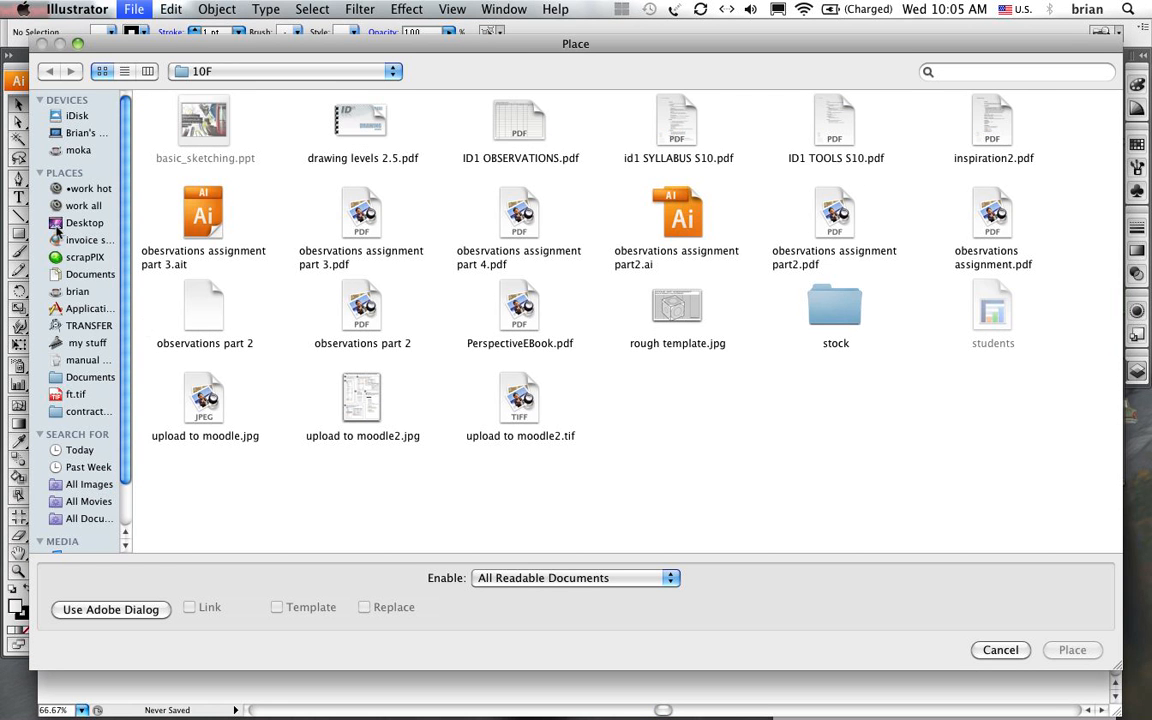
left_click(84, 222)
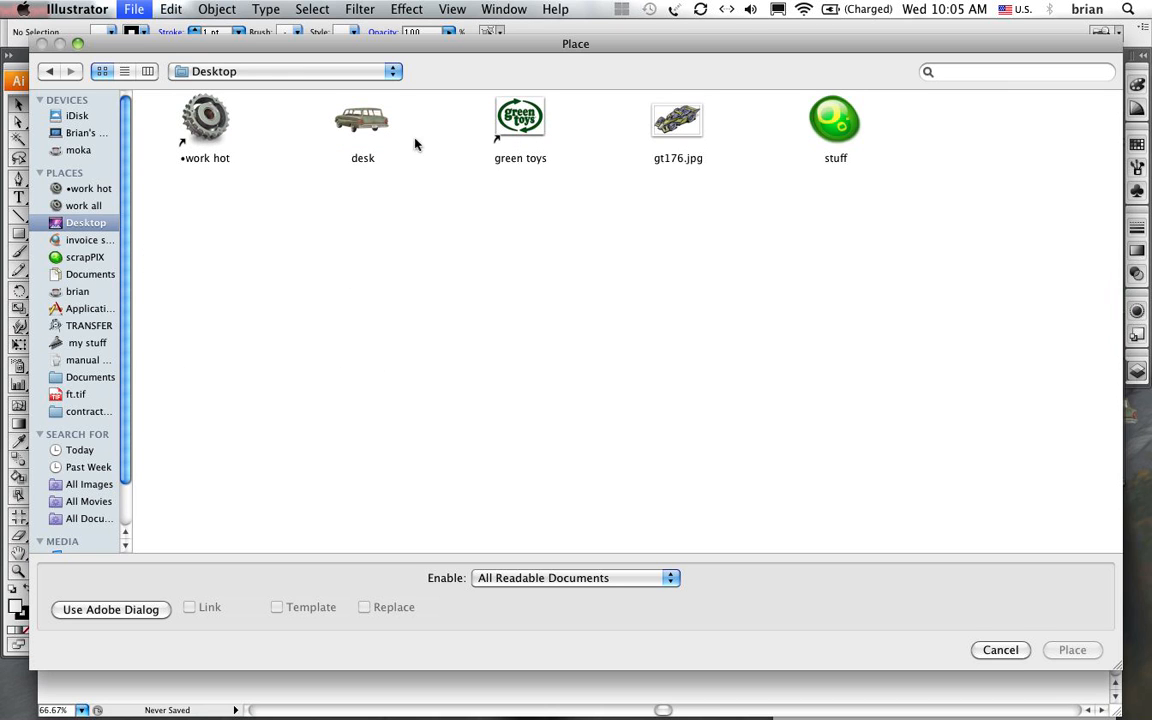
left_click(676, 120)
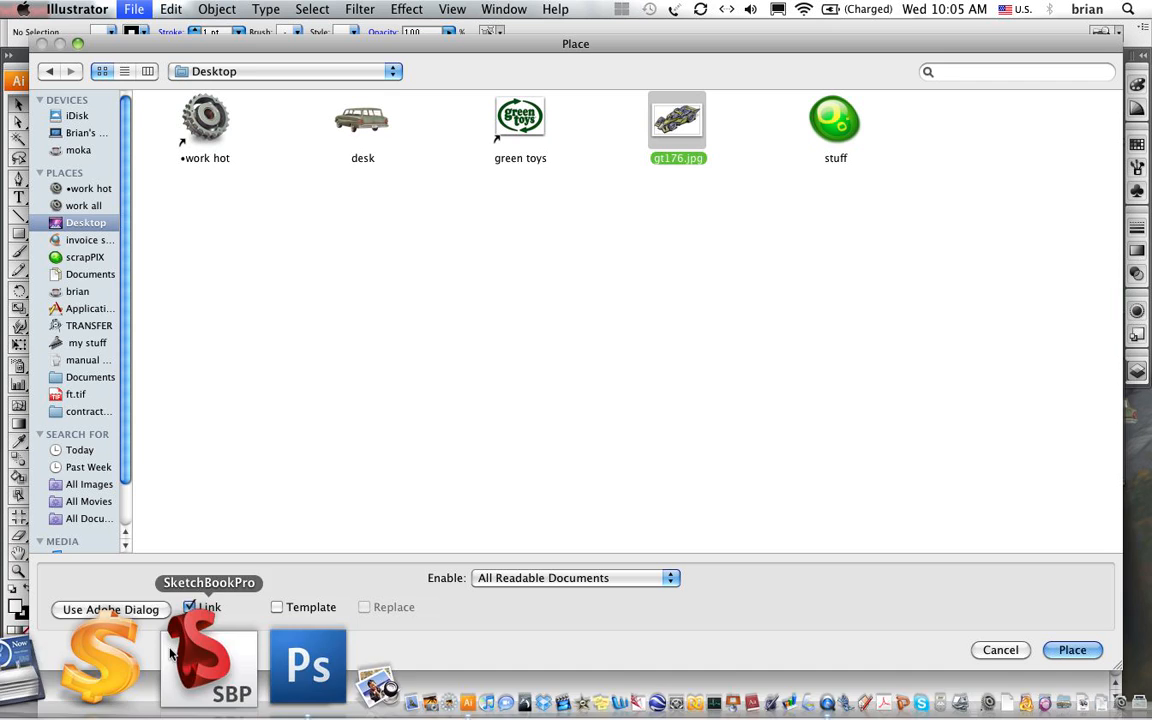
mouse_move(220, 548)
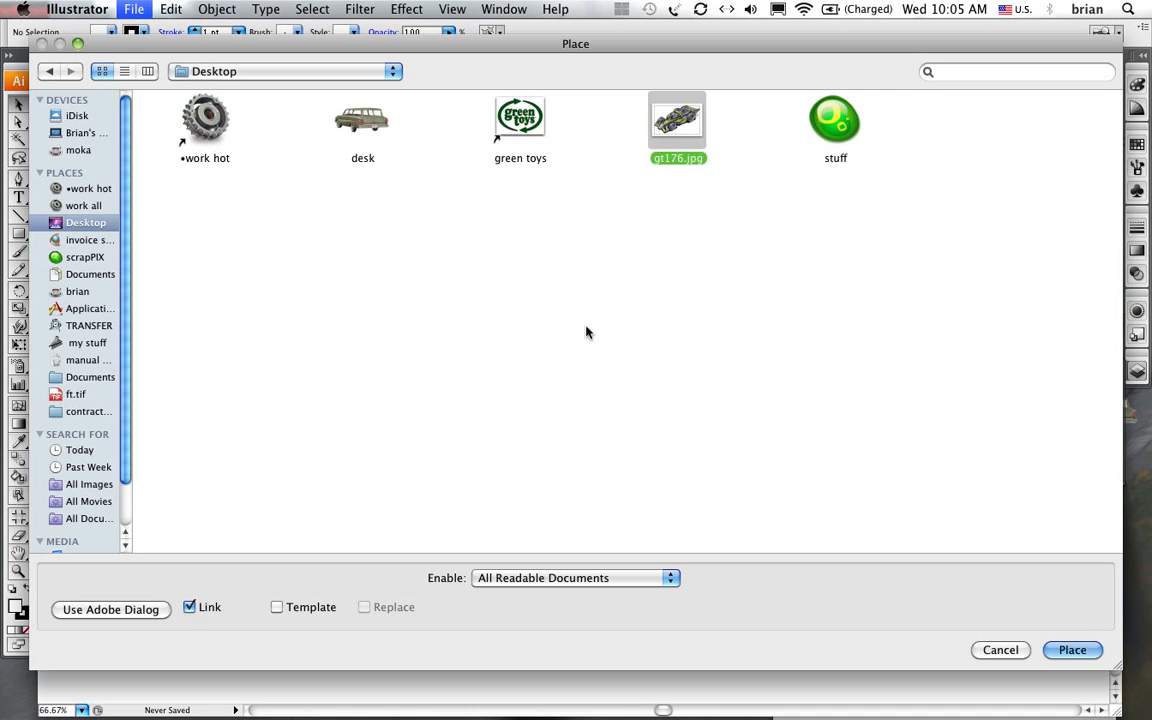
mouse_move(202, 608)
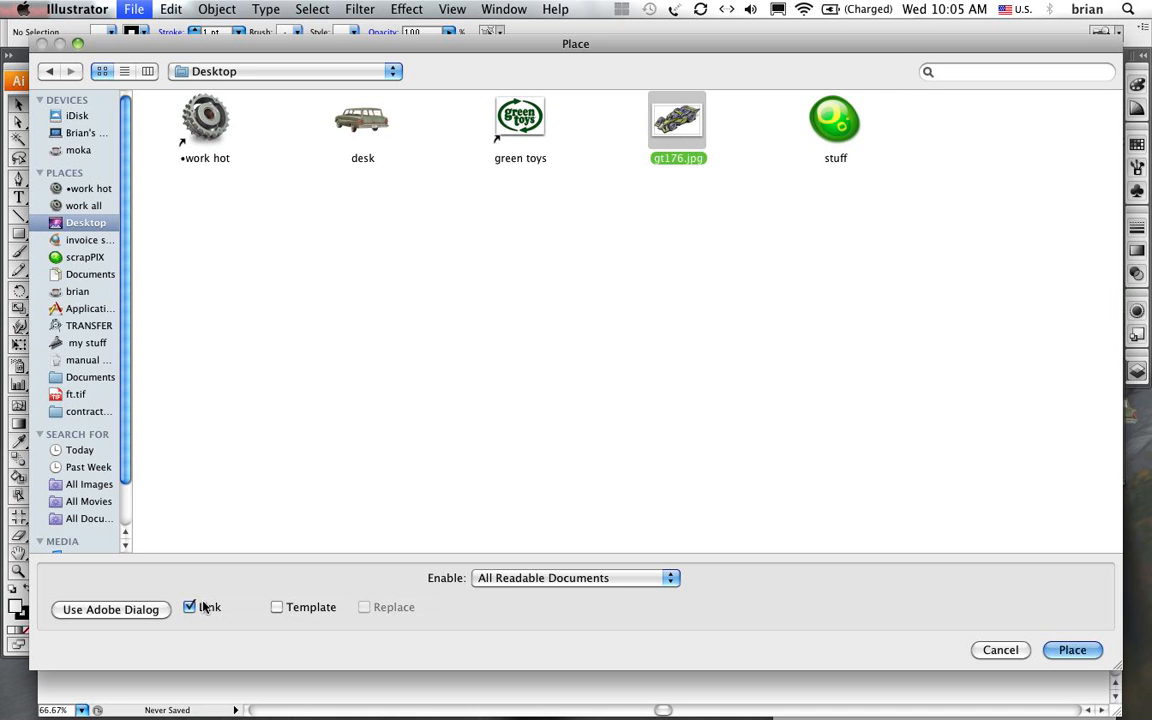
left_click(188, 608)
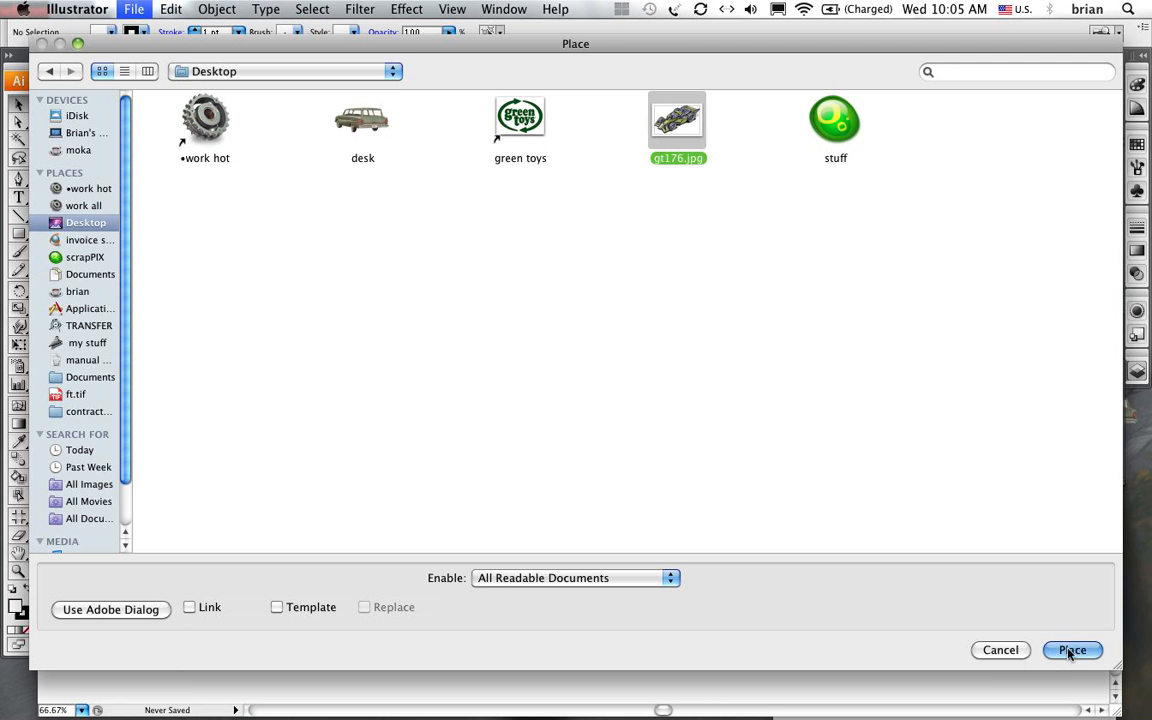
left_click(1072, 650)
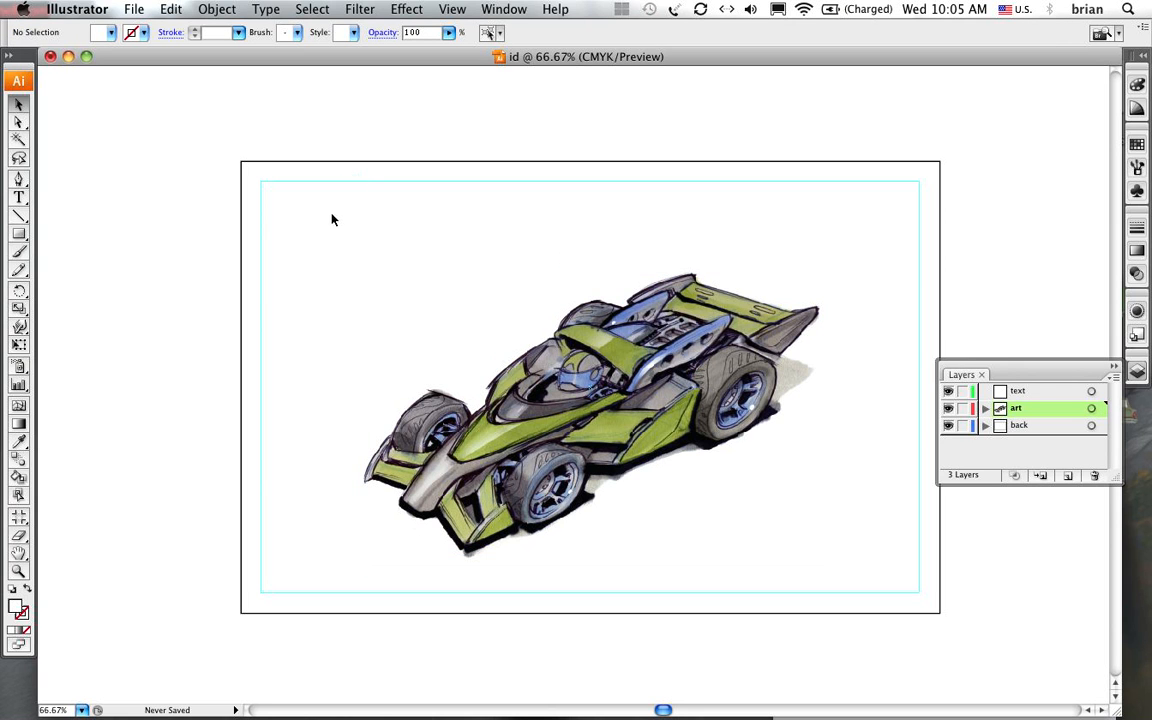
Begin a point-type text item above the car sketch with the Type tool
left_click(18, 198)
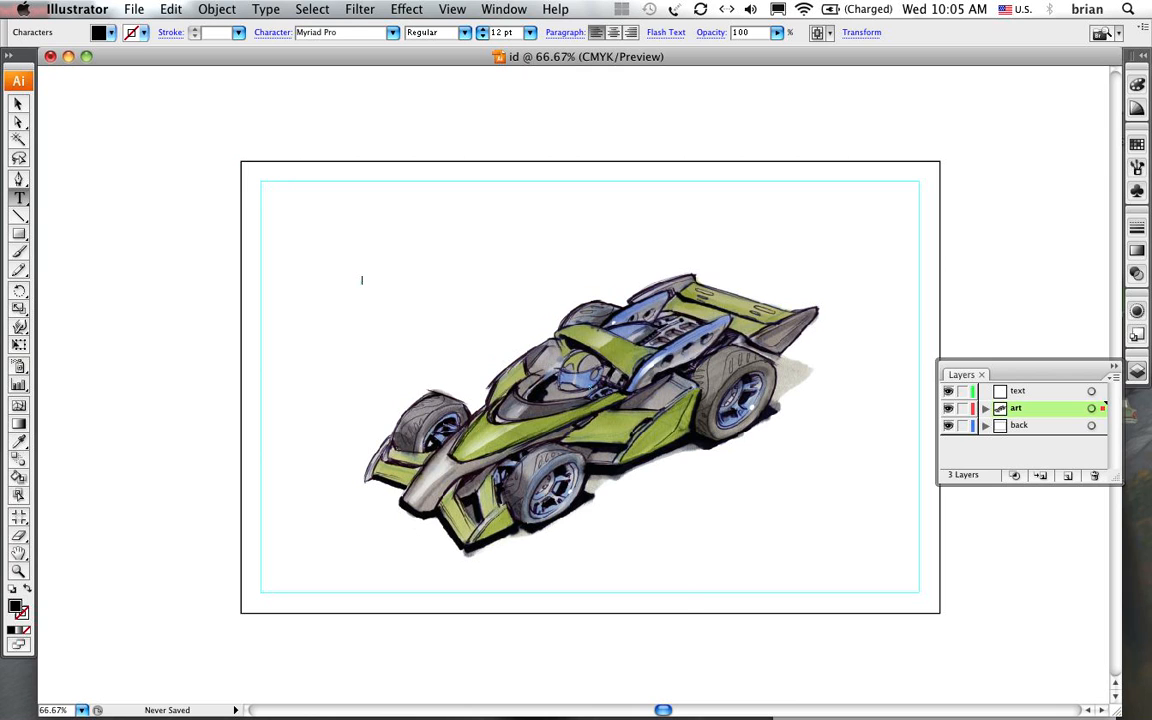
type("abc")
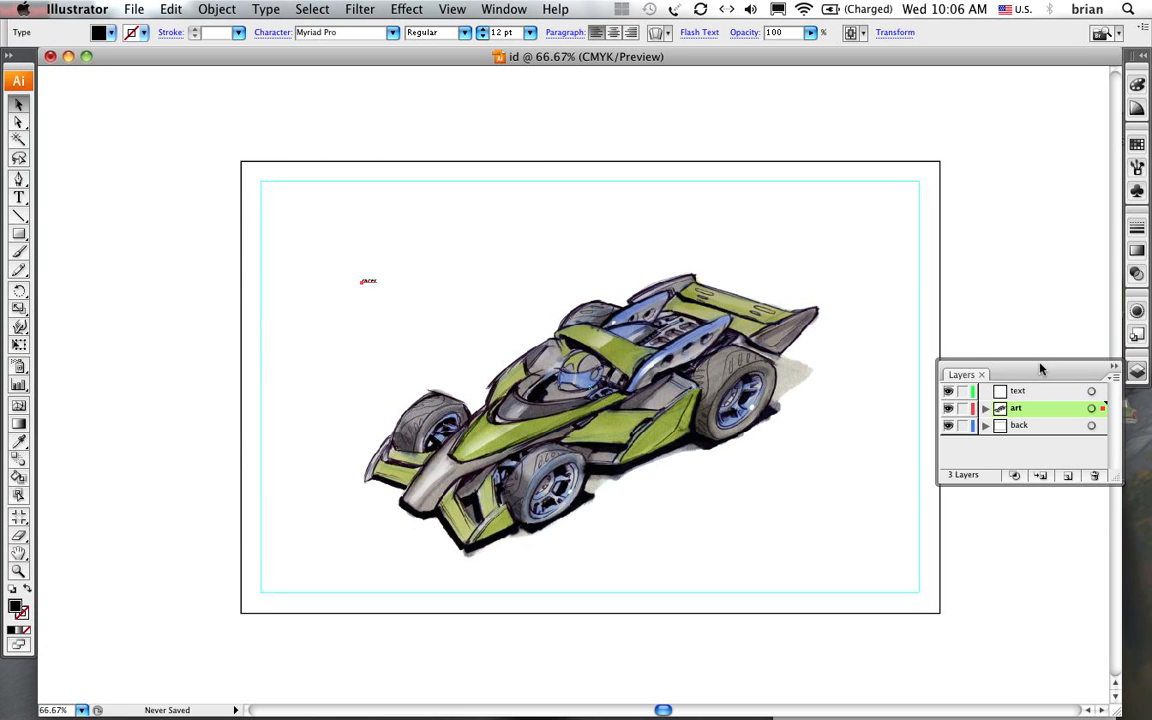
mouse_move(1136, 372)
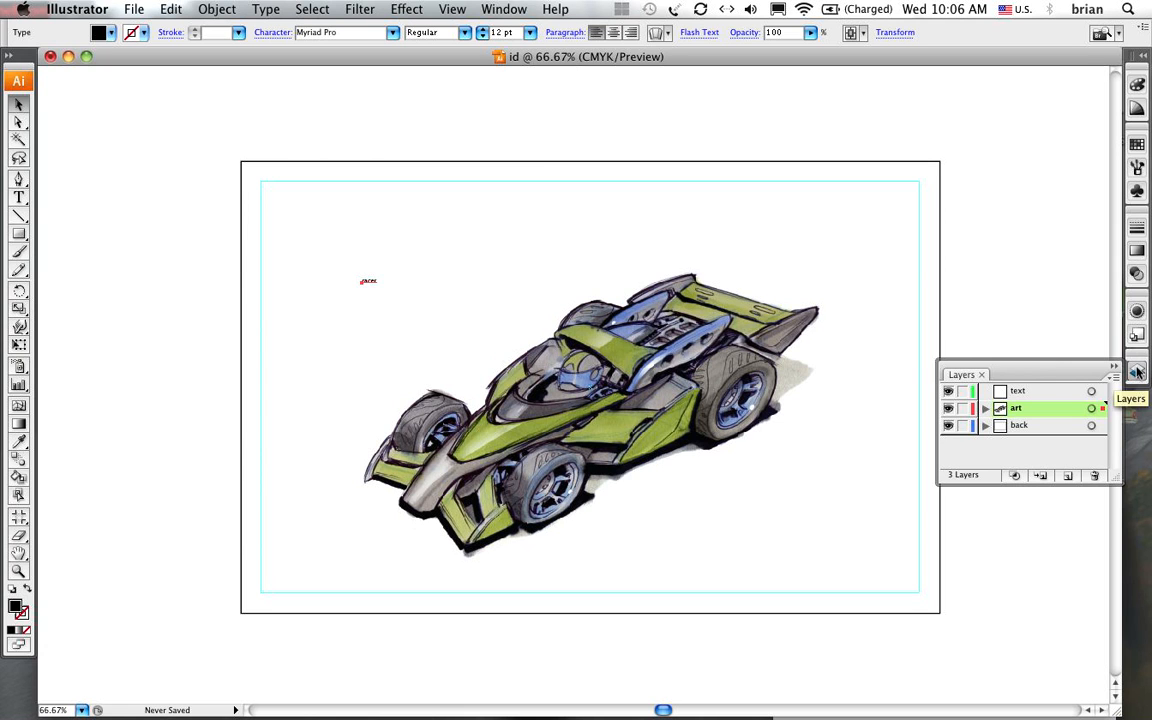
mouse_move(1136, 164)
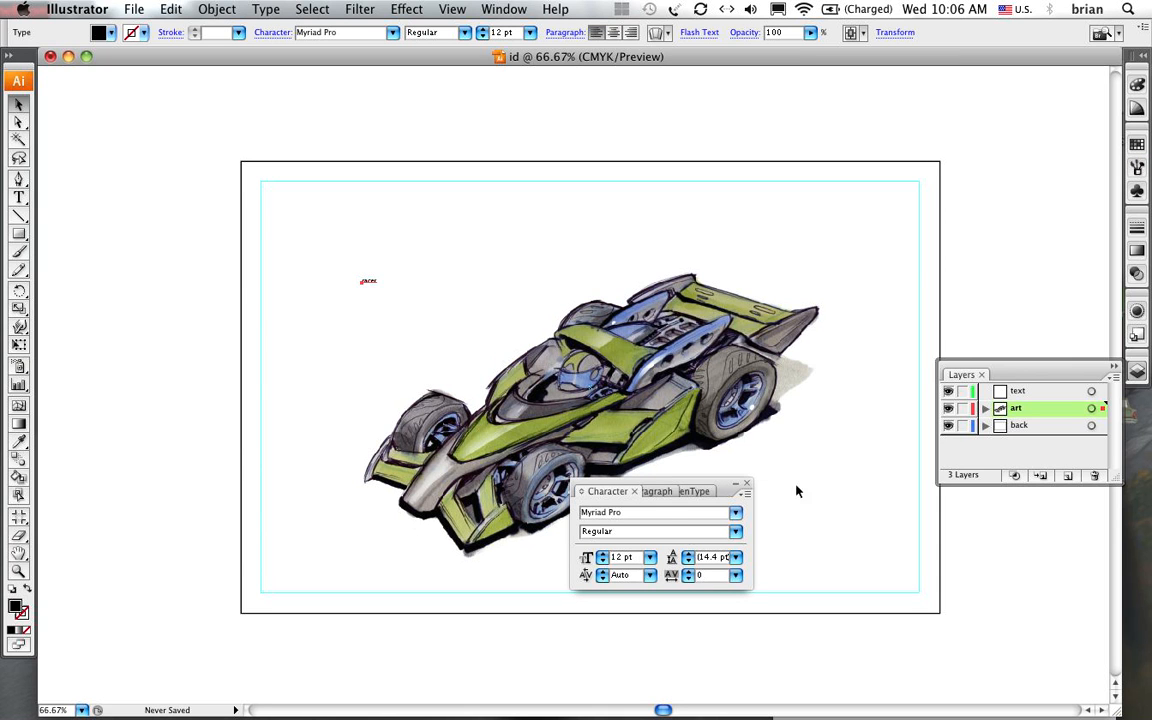
mouse_move(618, 492)
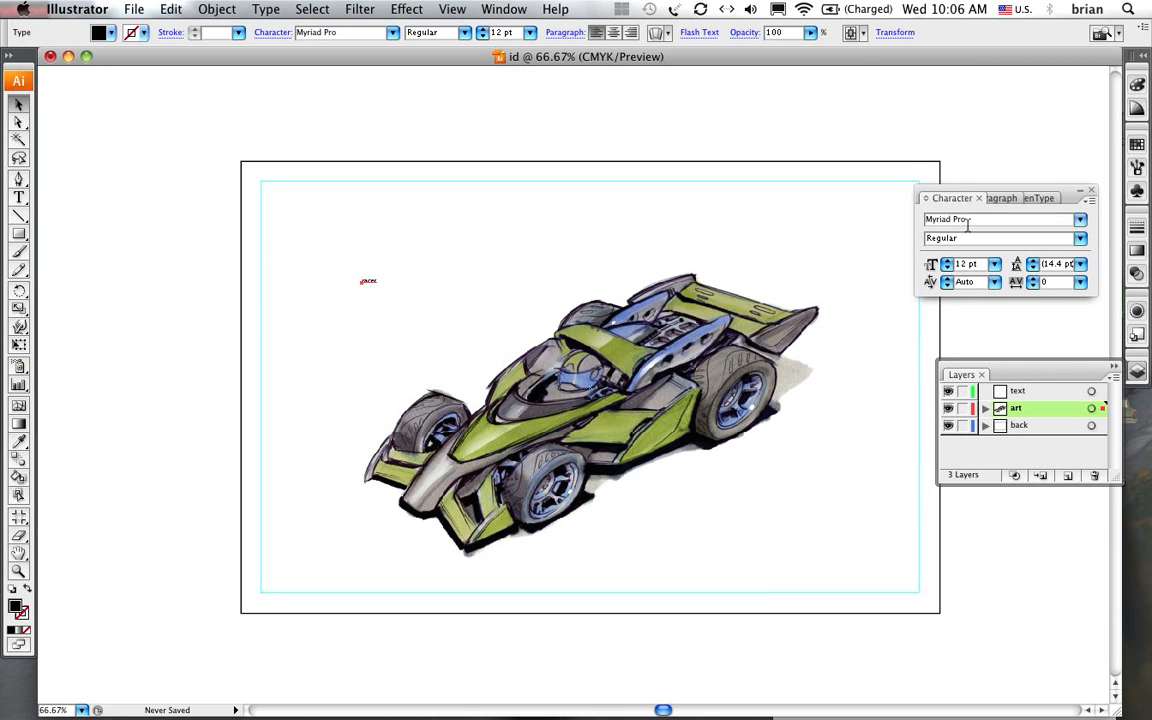
mouse_move(936, 264)
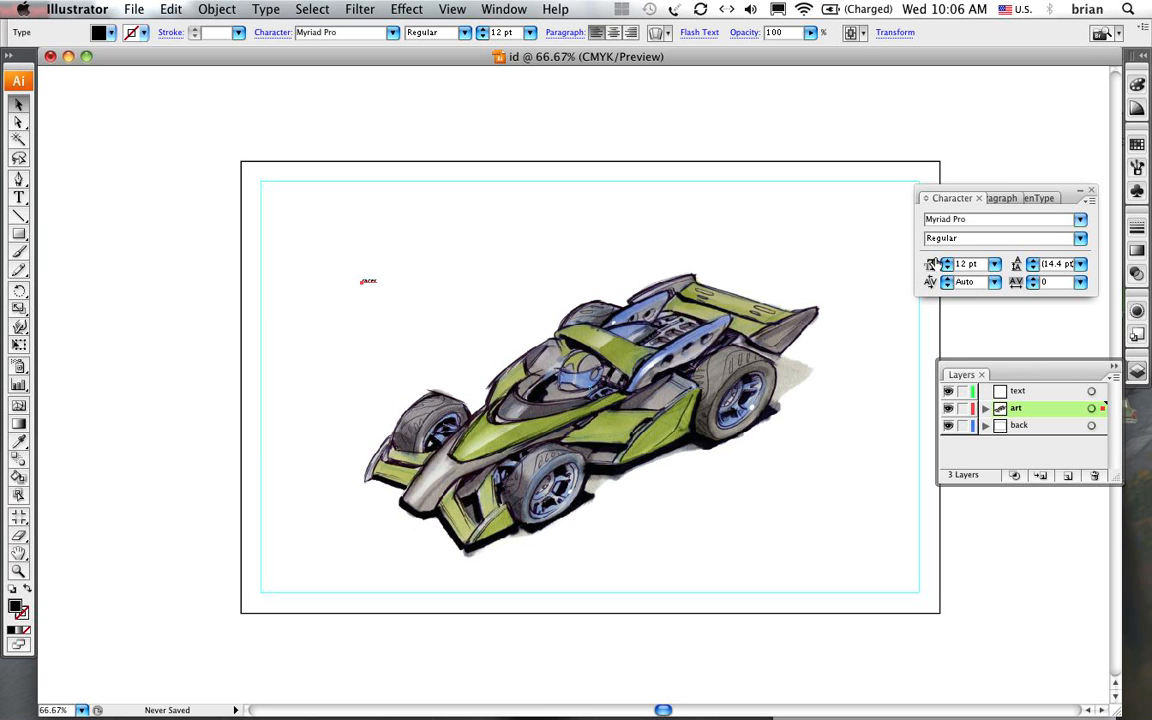
Set the headline to 100 pt and Bold in the Character panel
left_click(994, 264)
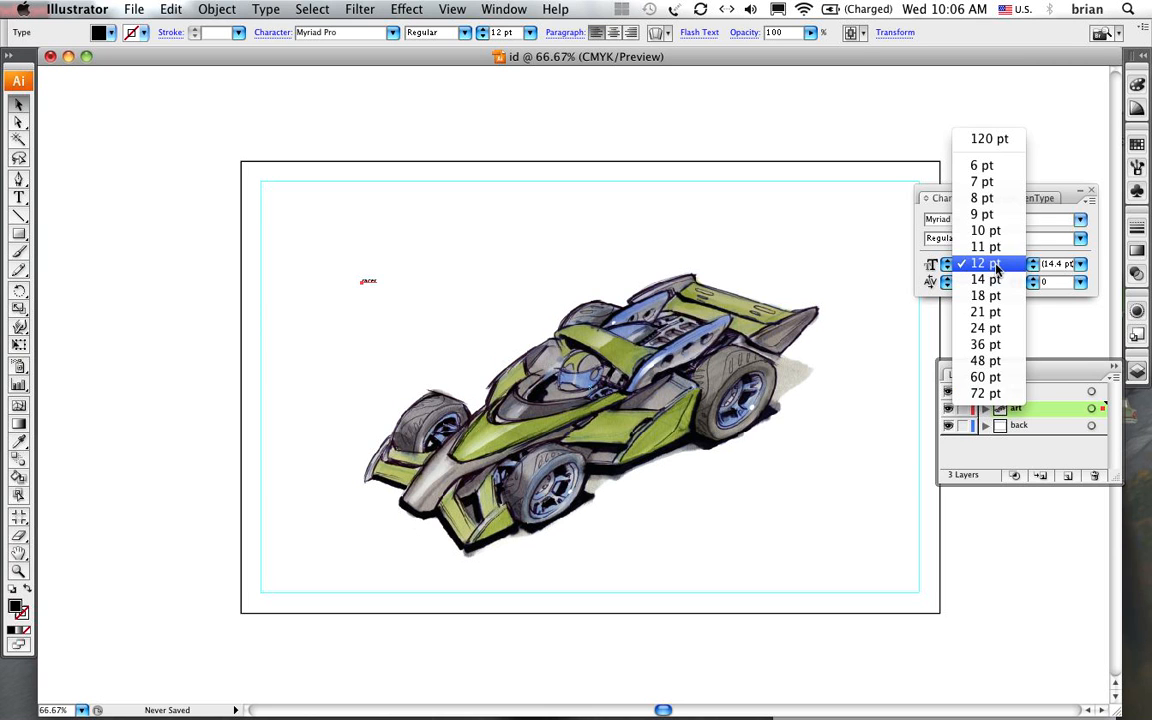
left_click(984, 392)
type("100")
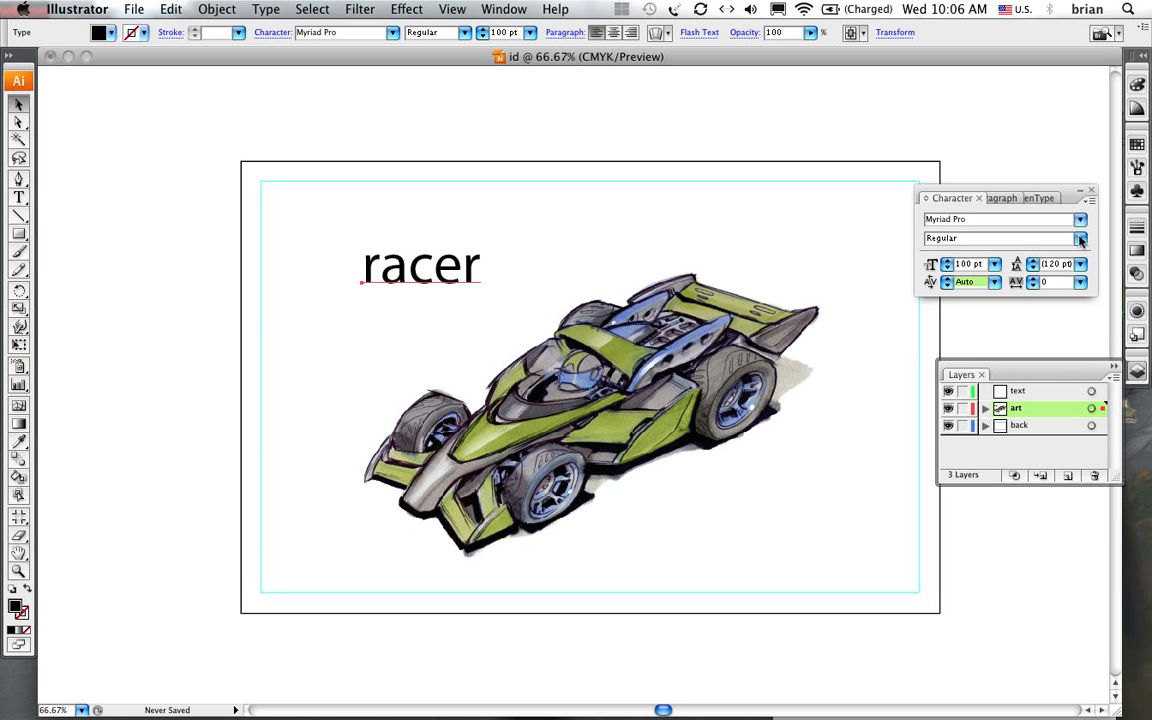
left_click(1080, 238)
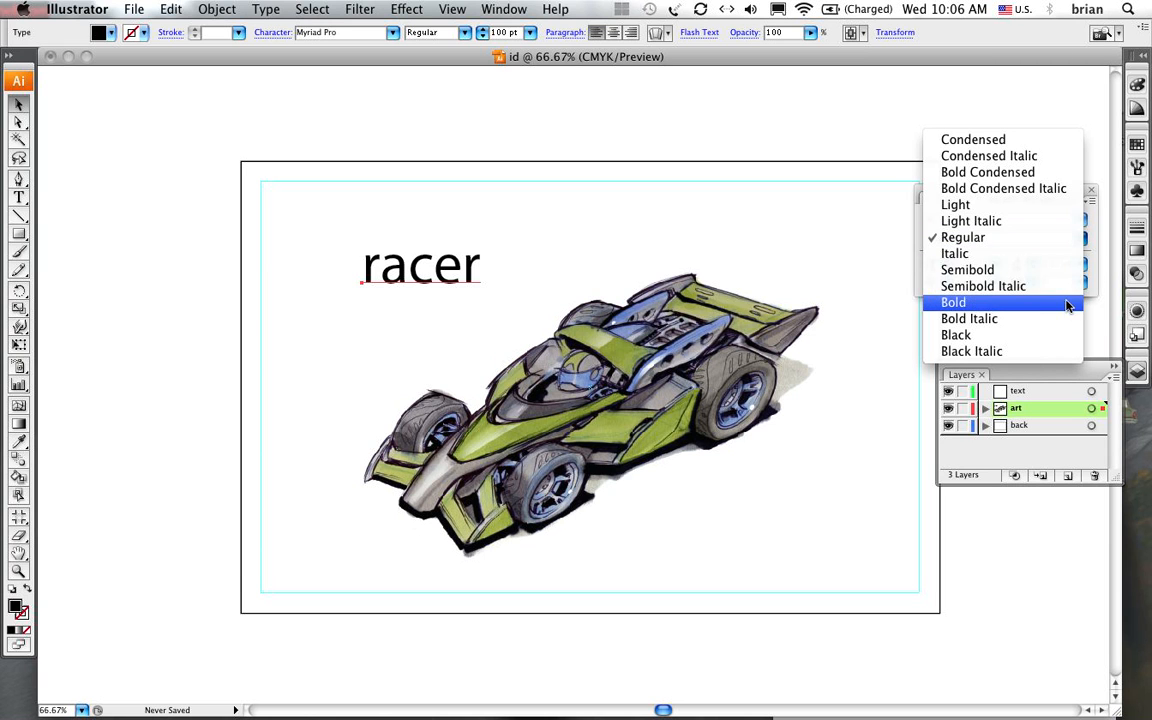
left_click(952, 302)
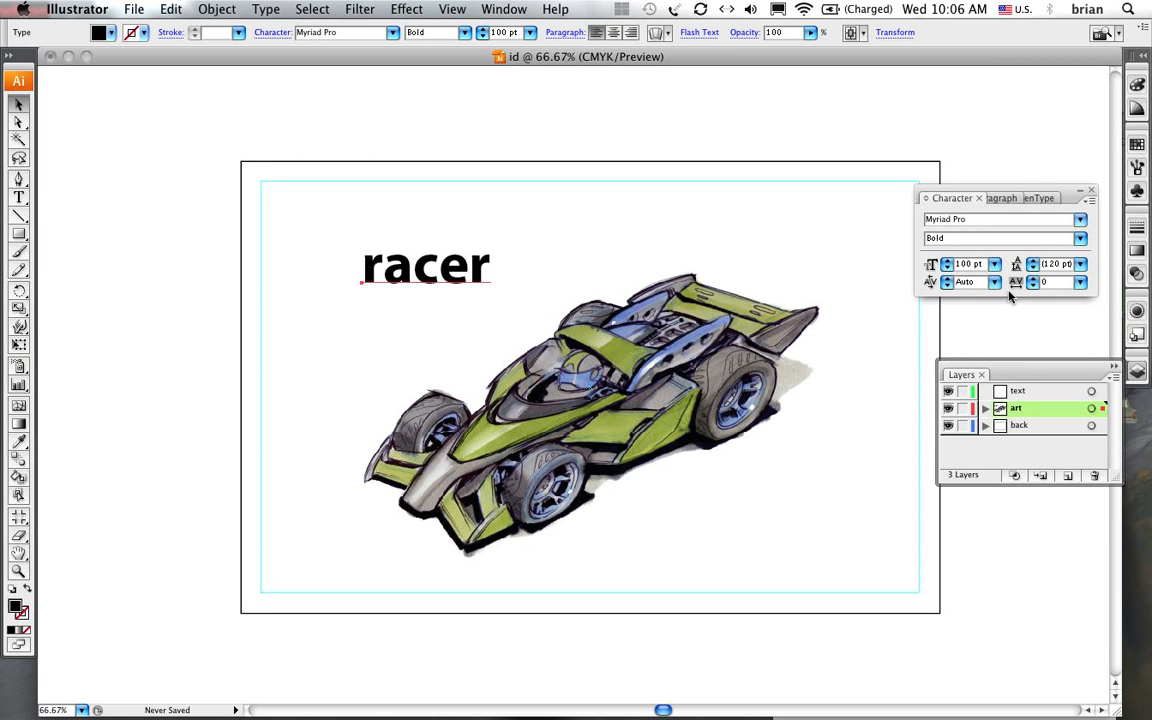
mouse_move(364, 300)
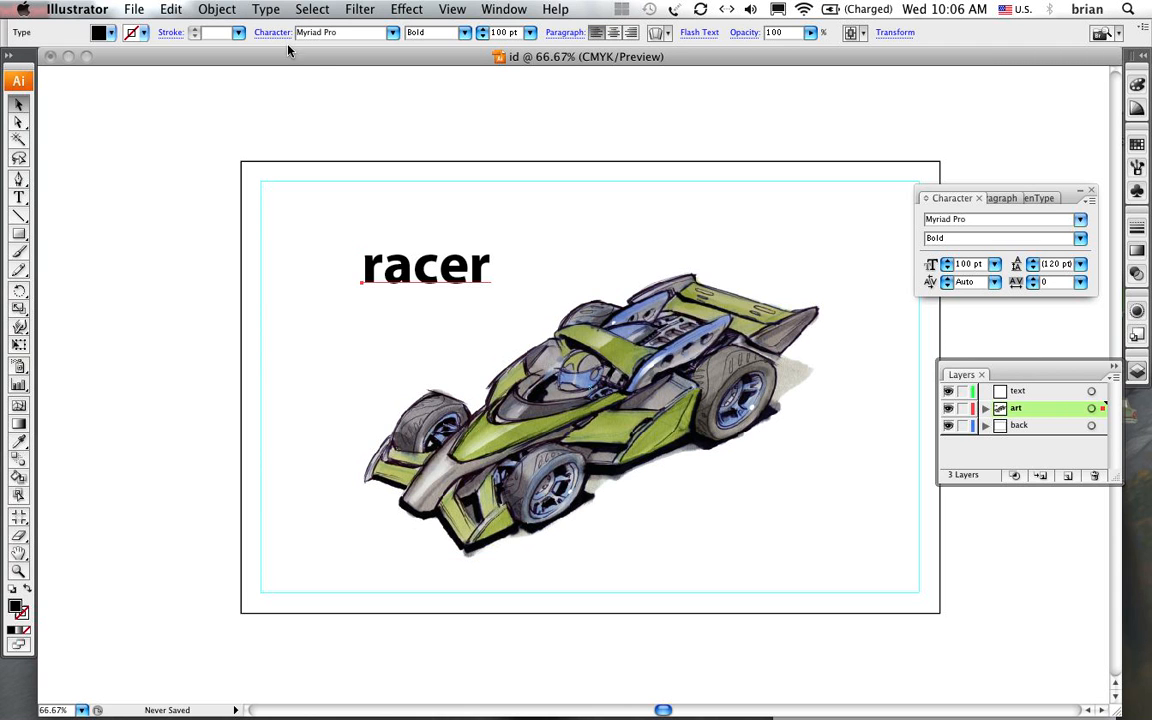
Change the headline to all caps and set it in the Dramatic Italic typeface
left_click(216, 8)
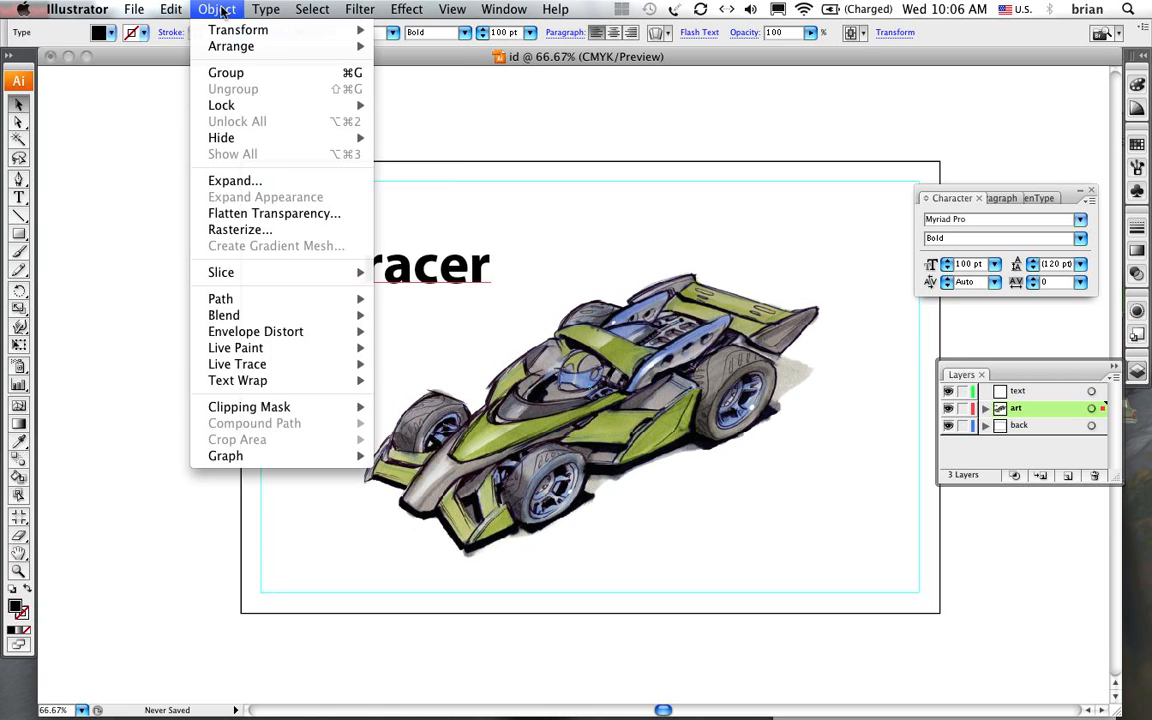
left_click(264, 8)
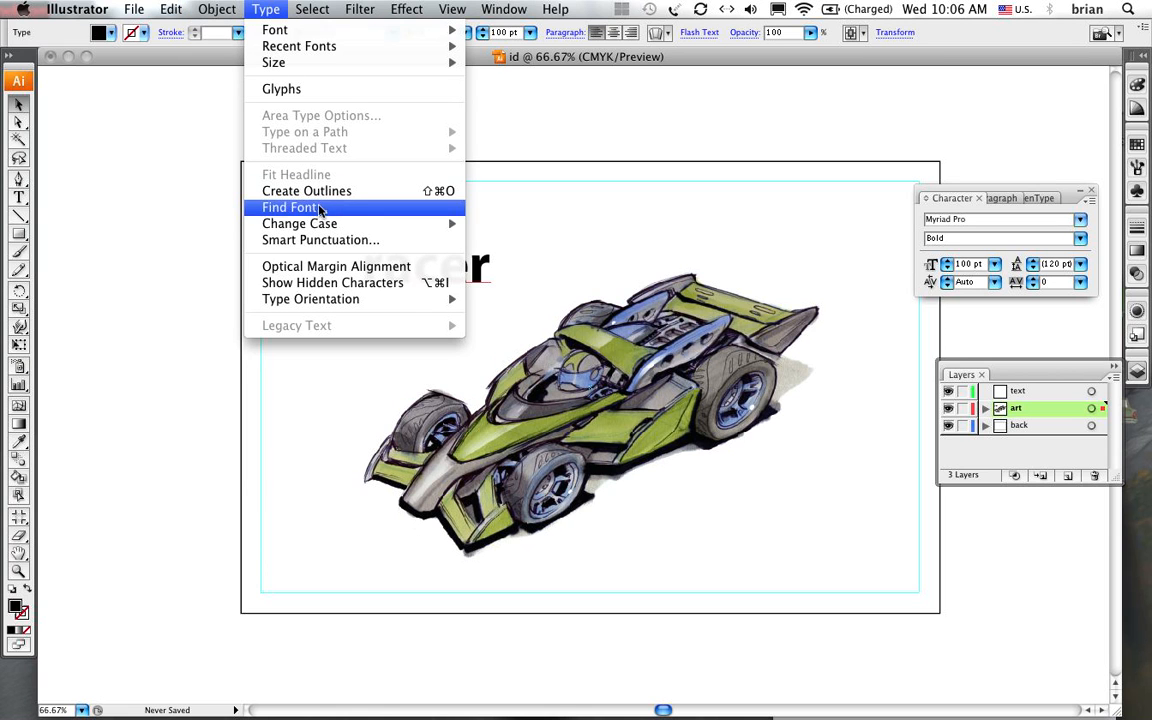
mouse_move(300, 224)
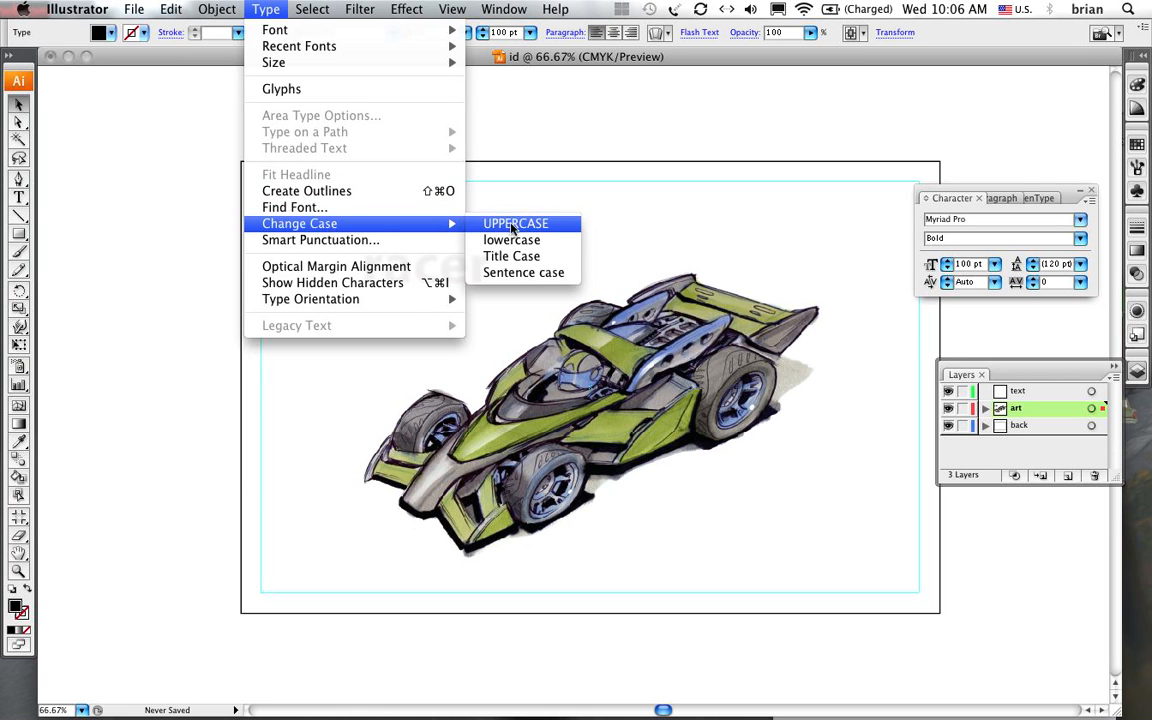
left_click(516, 224)
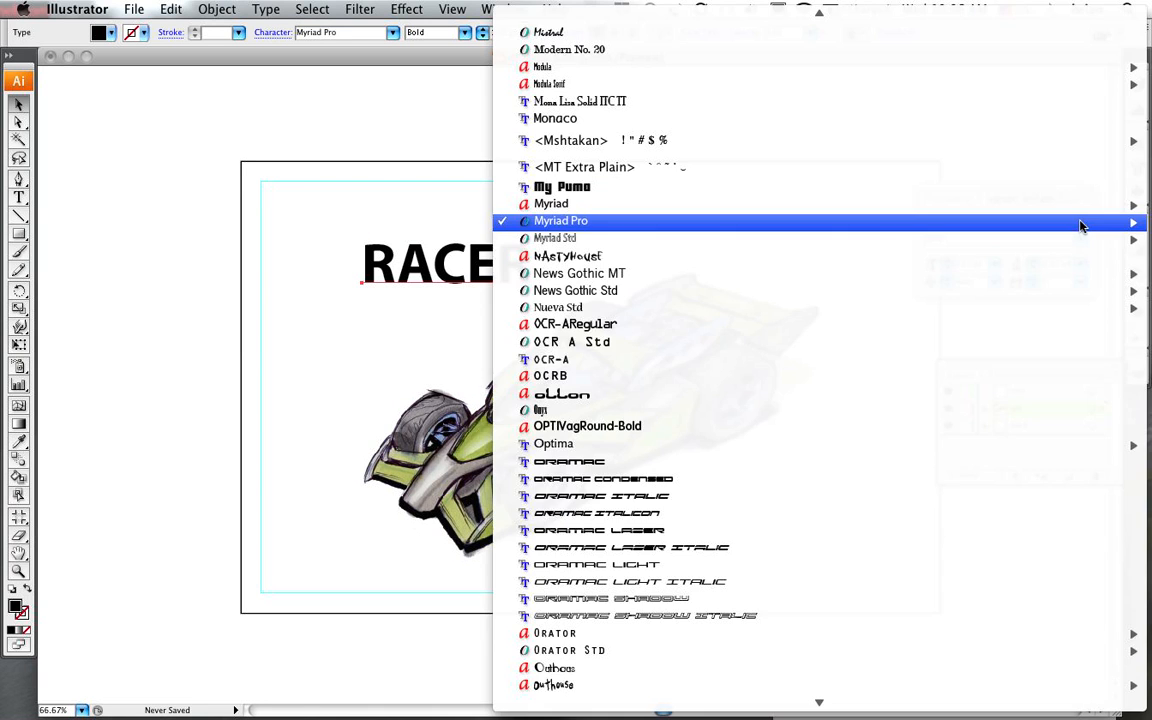
mouse_move(978, 412)
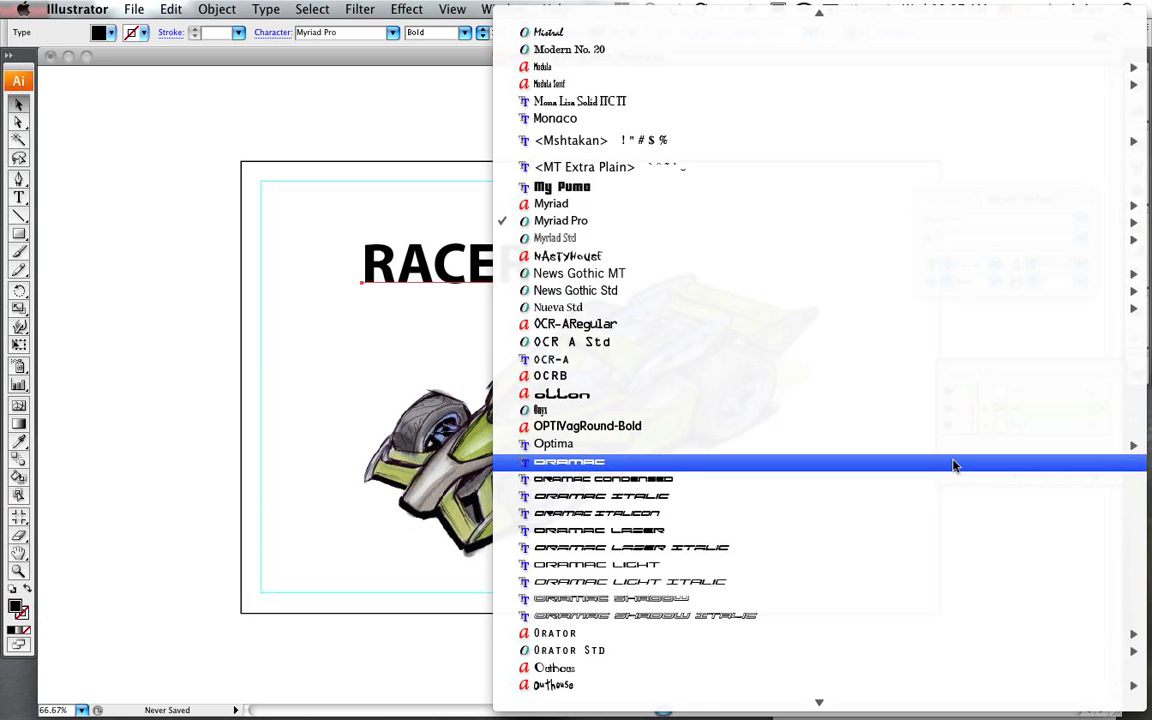
mouse_move(940, 496)
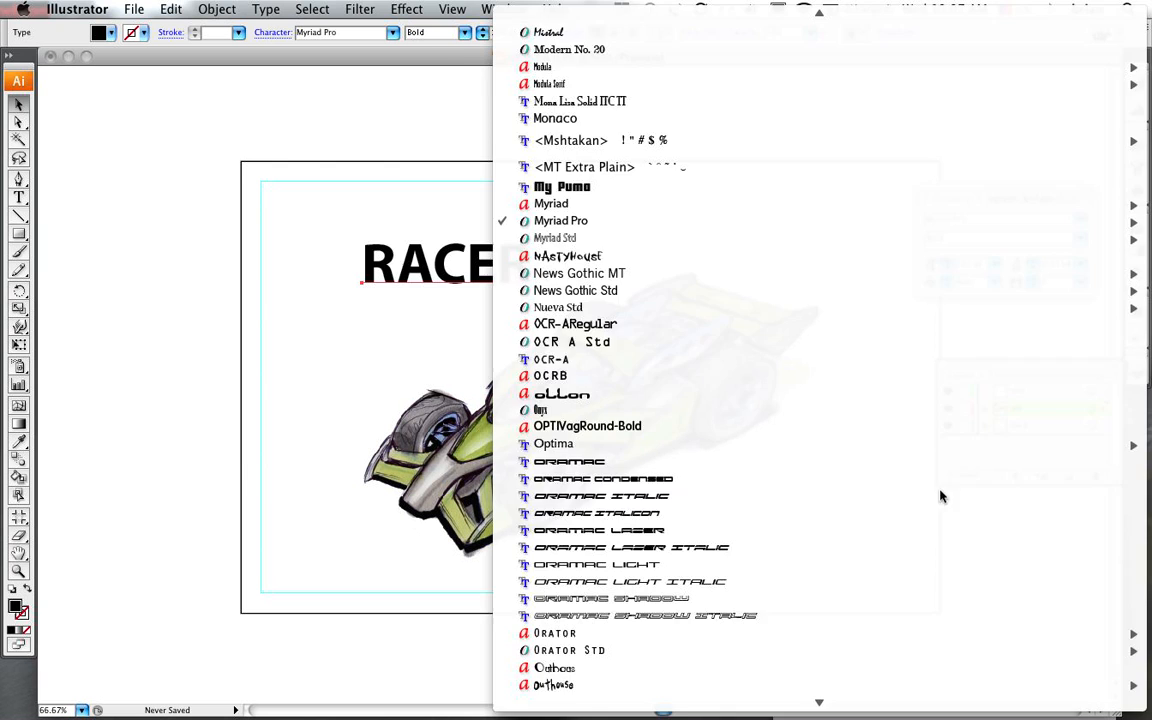
left_click(568, 460)
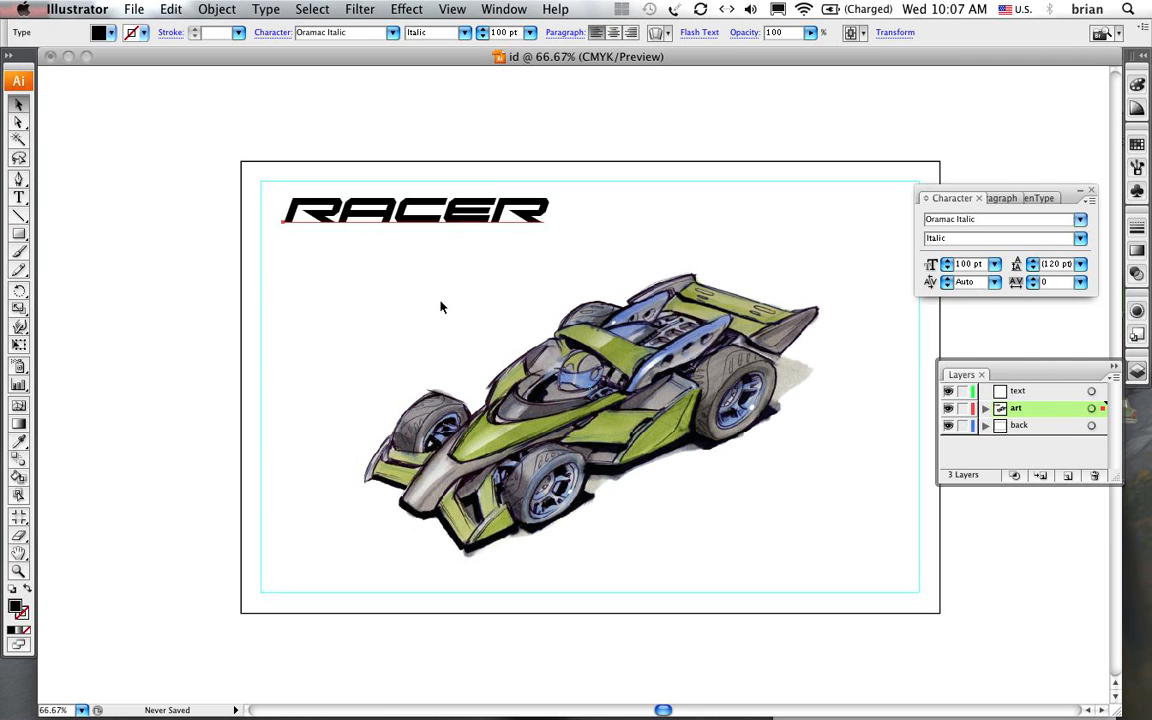
mouse_move(436, 248)
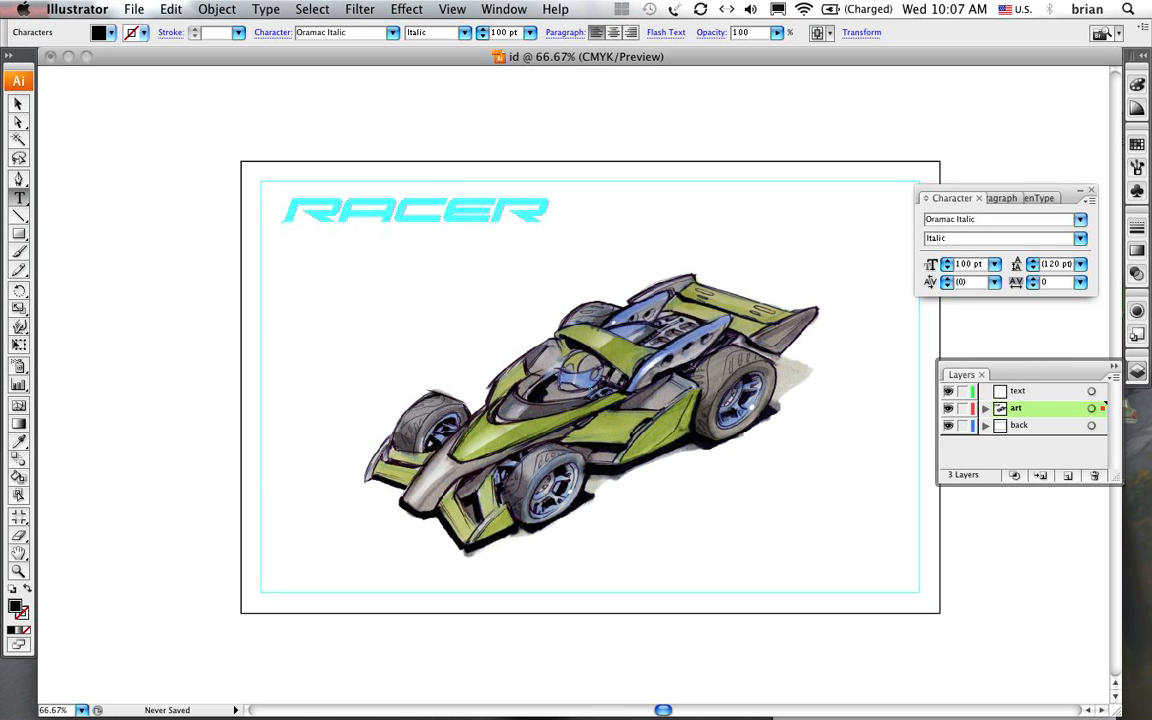
Fix the stray letter and append '2000' so the headline reads RACER 2000
type("C")
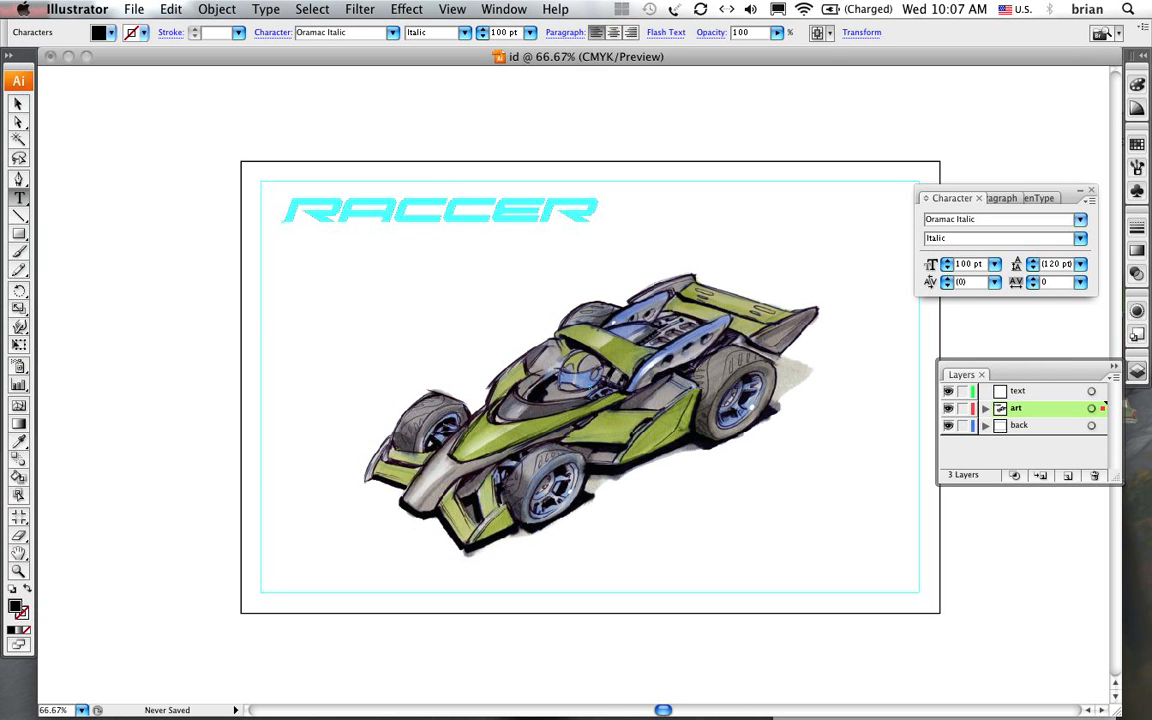
left_click(488, 210)
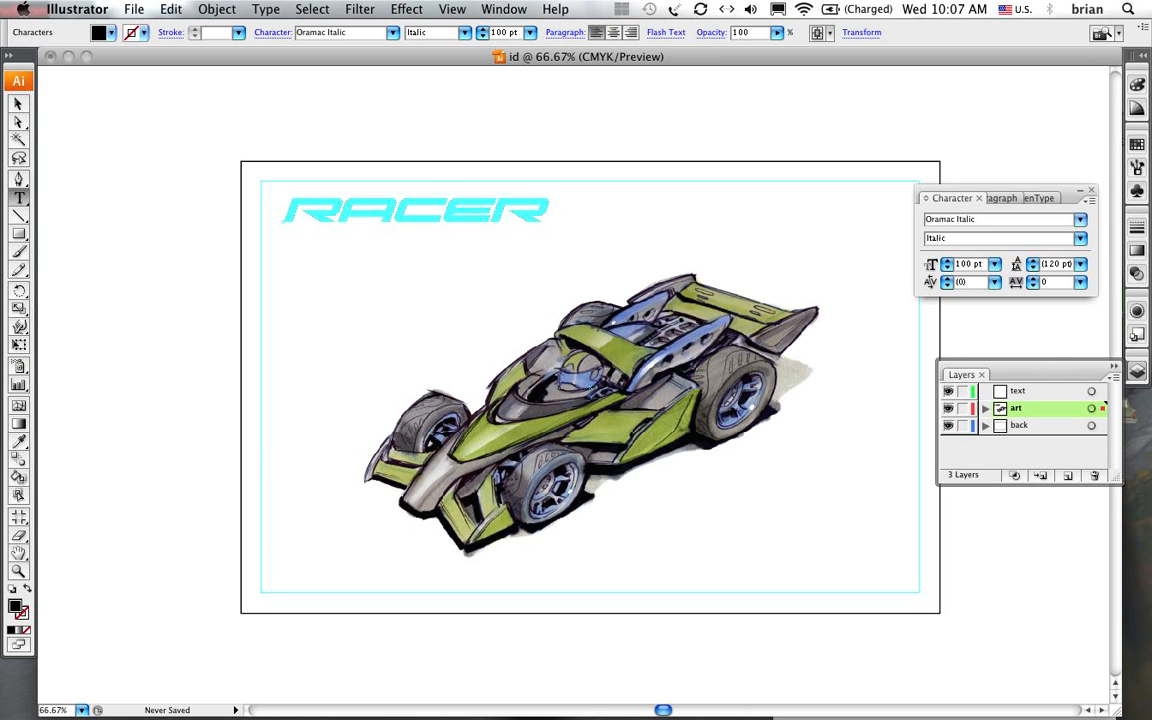
type("2000")
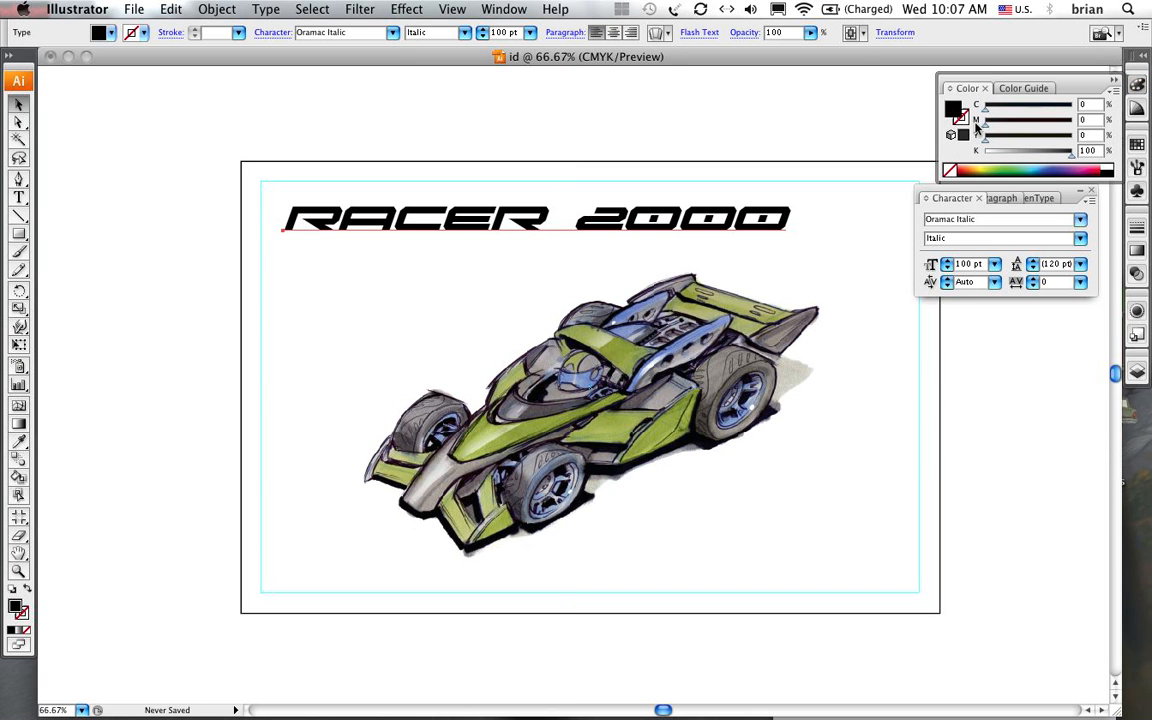
mouse_move(960, 118)
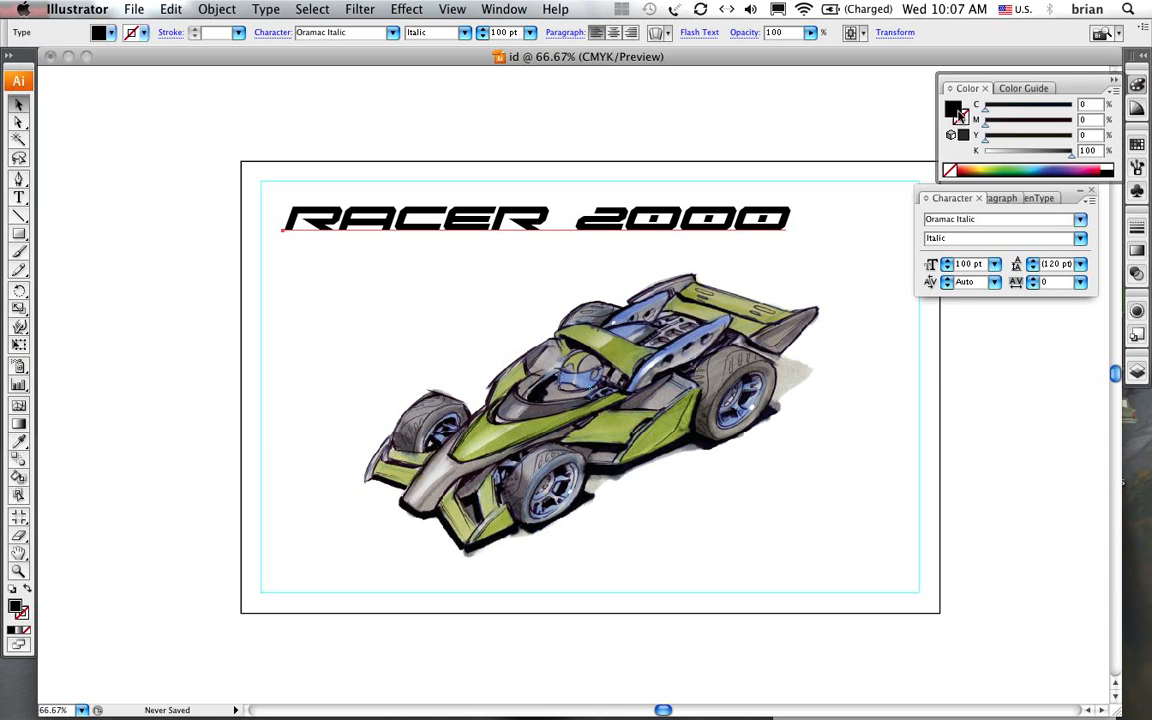
mouse_move(1072, 162)
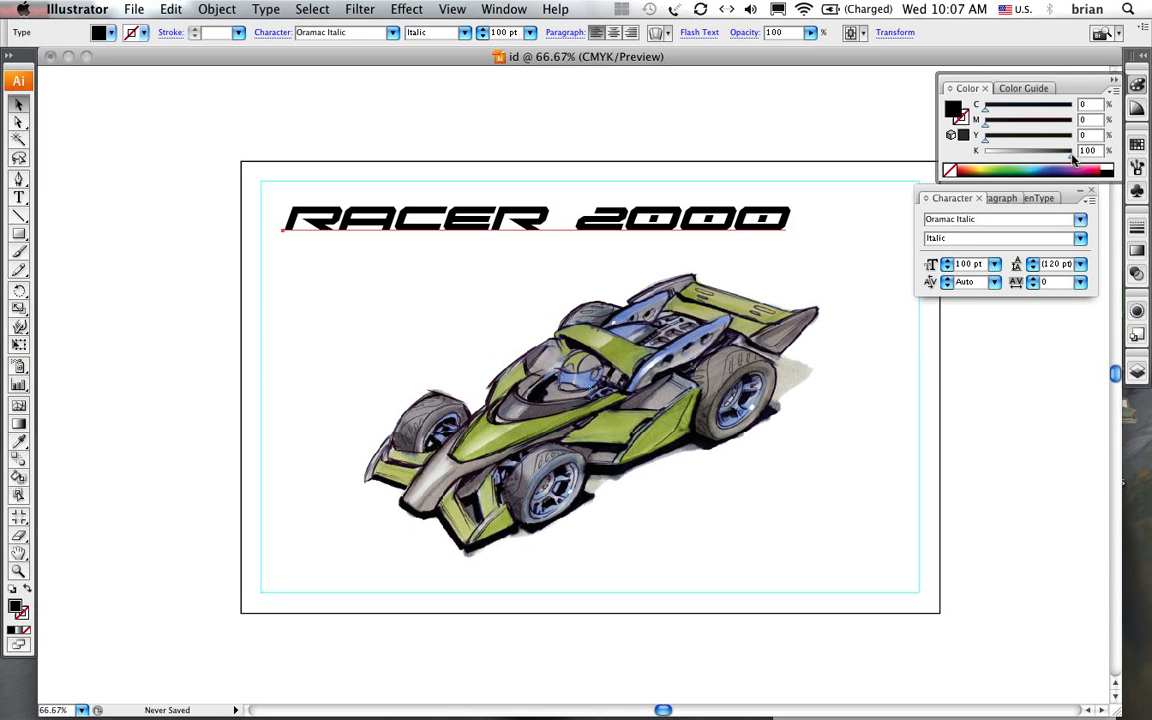
Drag K down to about 28% and raise C slightly for a light bluish-grey headline fill
left_click_drag(1072, 150, 1010, 150)
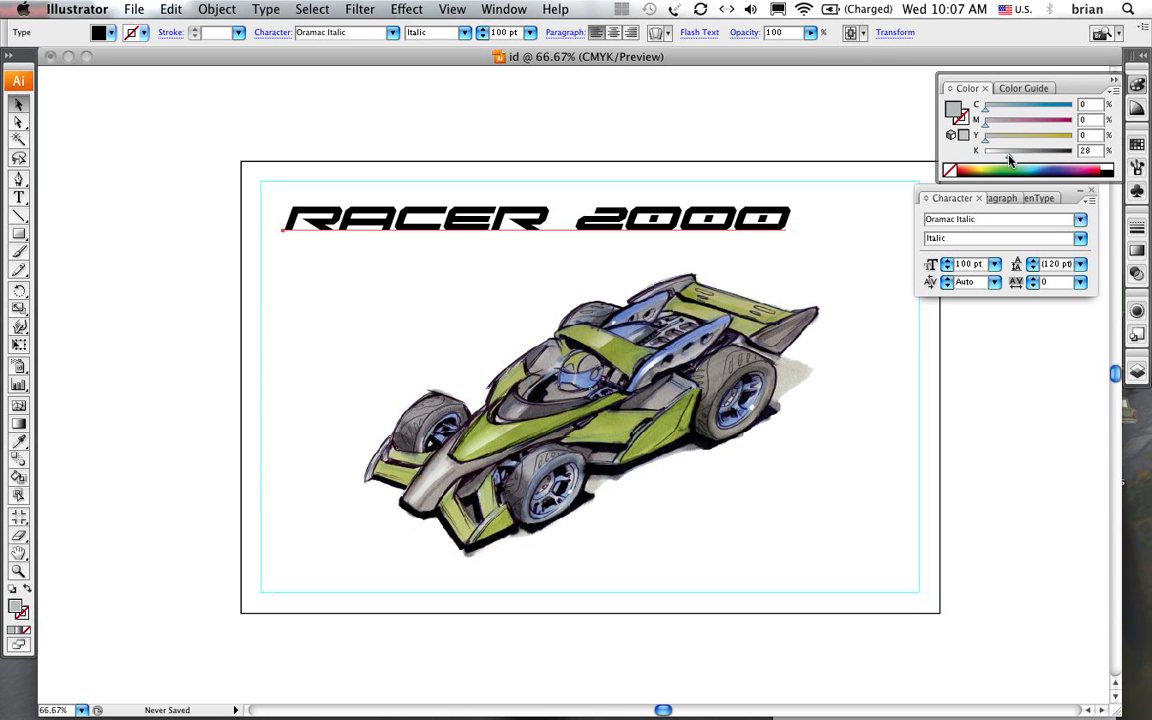
left_click_drag(1008, 150, 1012, 150)
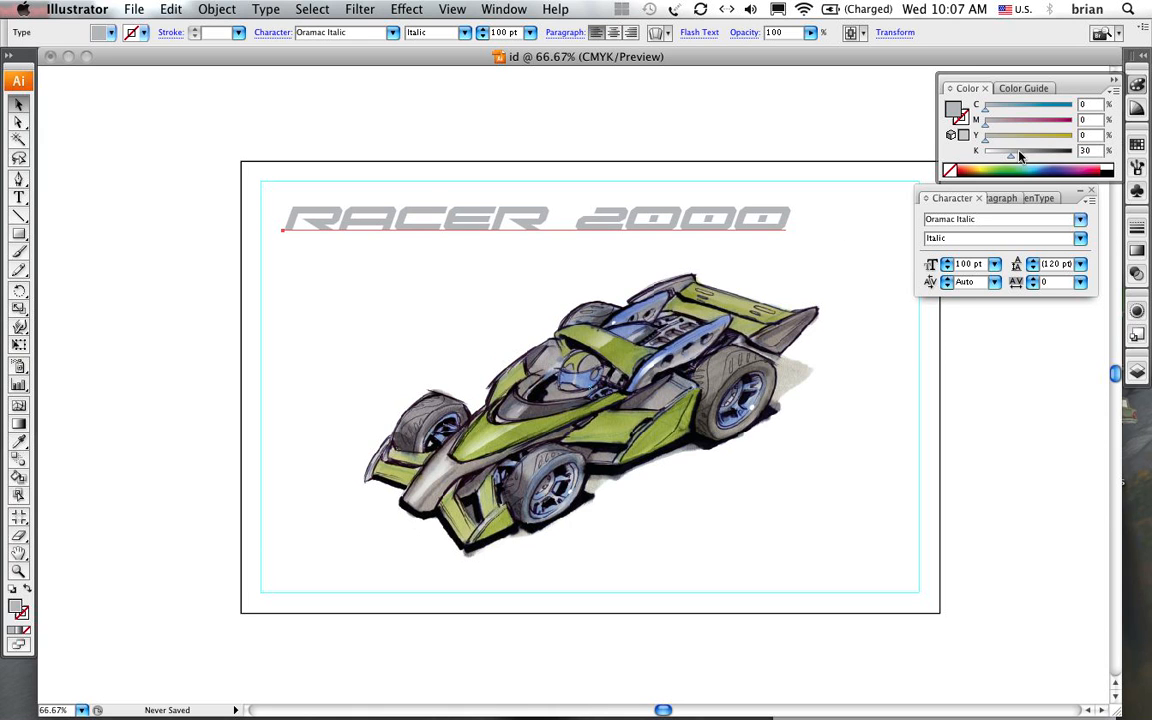
left_click_drag(1018, 156, 1000, 156)
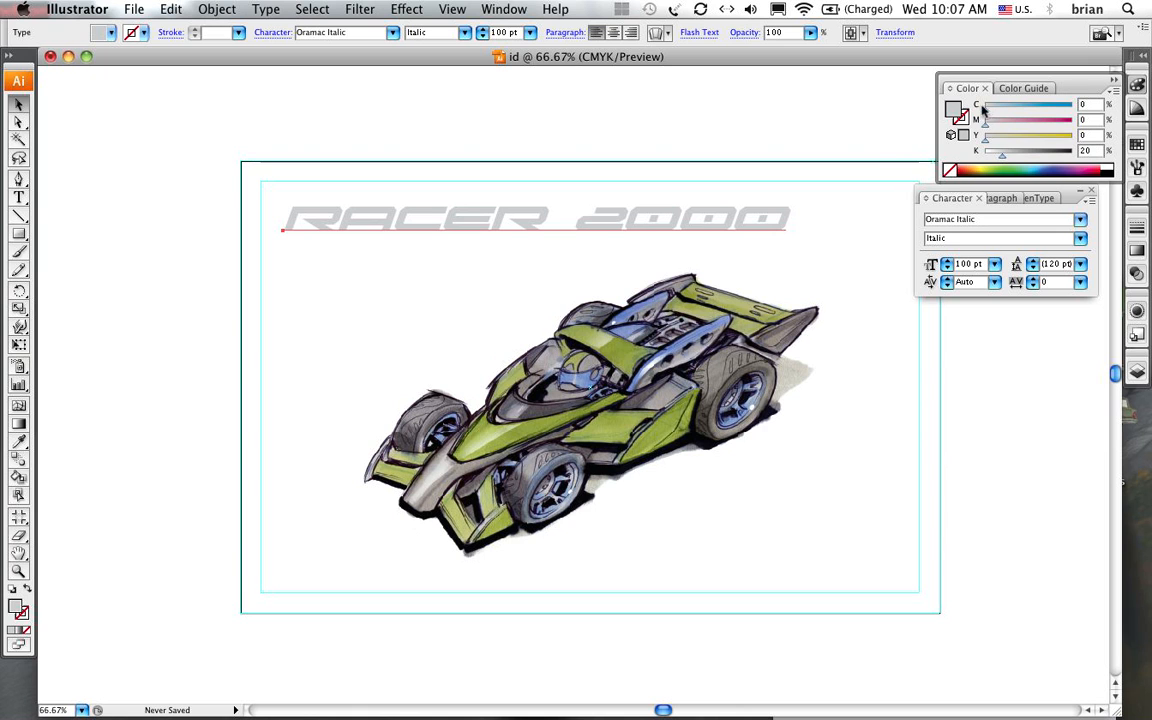
left_click_drag(996, 104, 1010, 104)
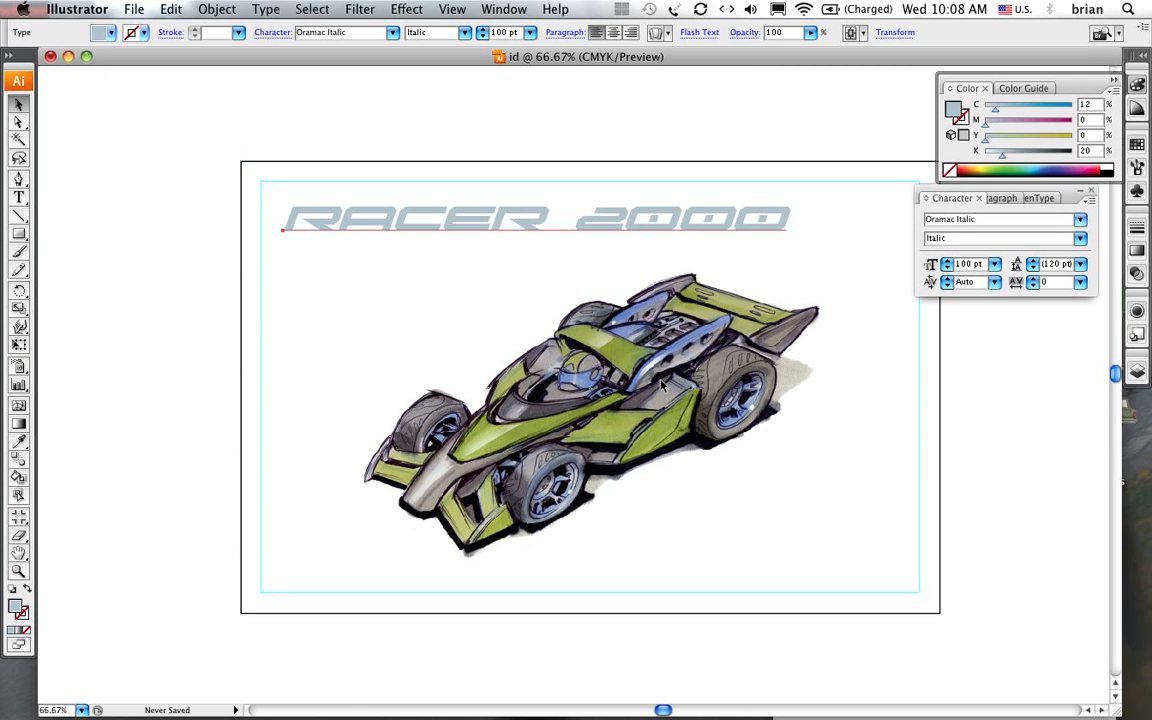
mouse_move(580, 444)
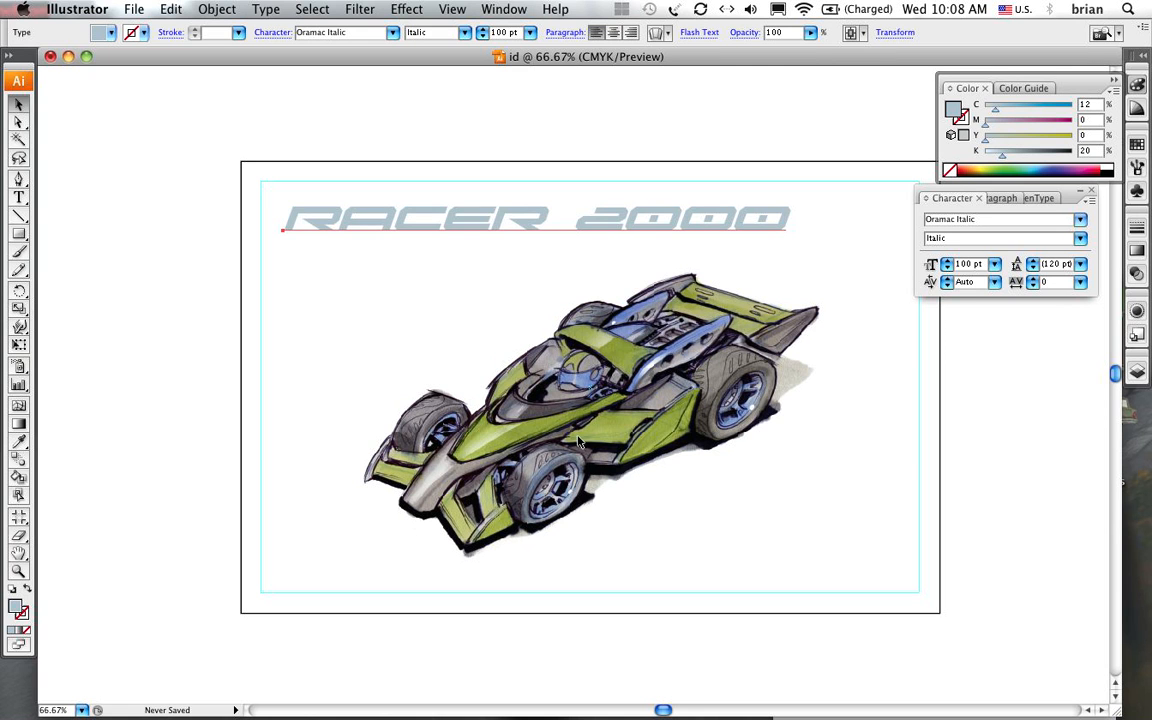
mouse_move(398, 256)
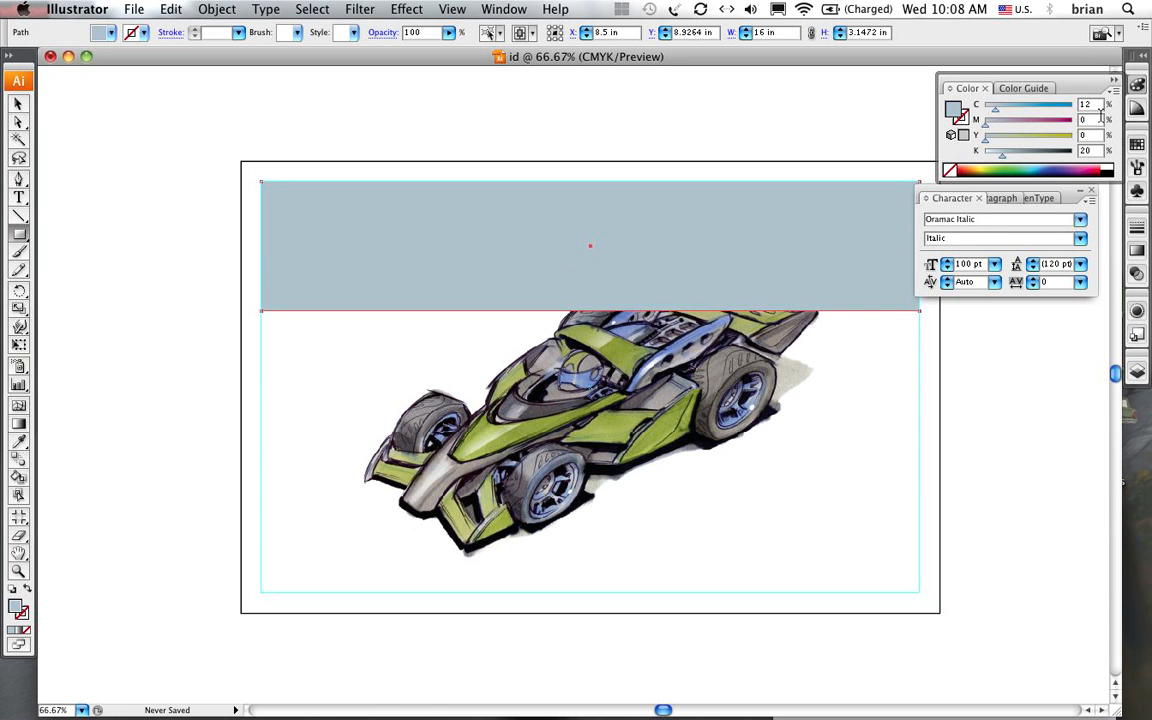
mouse_move(1138, 58)
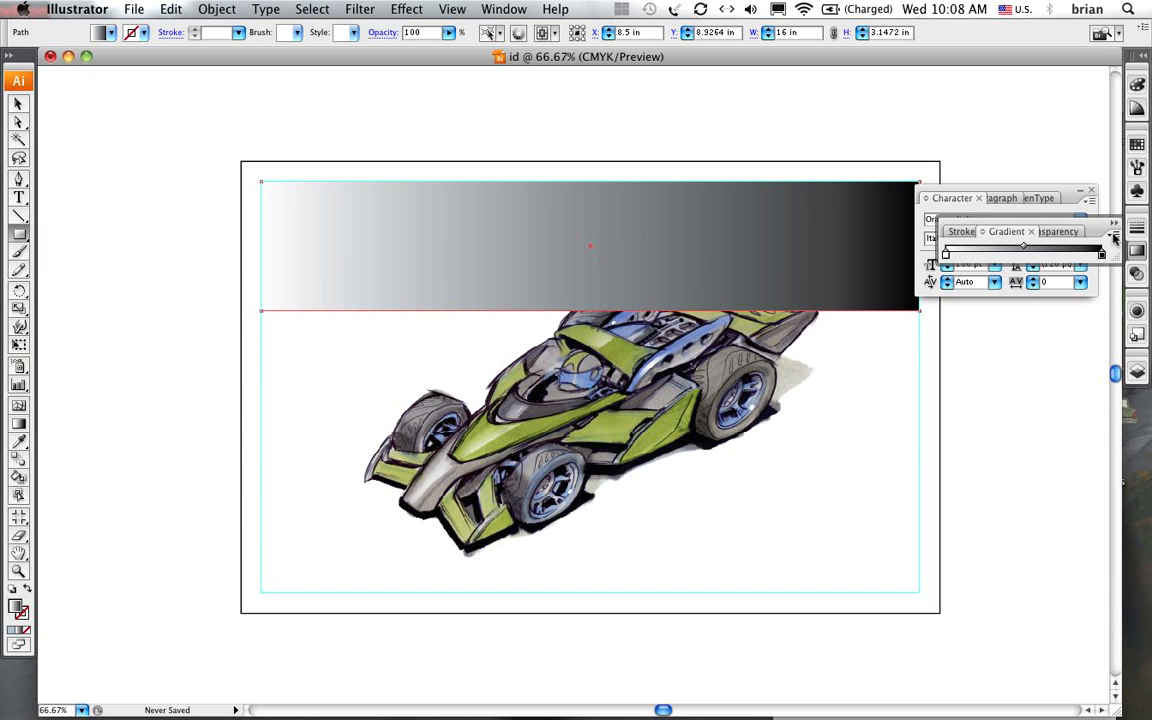
Keep the gradient Type Linear and set its Angle to 90 so black sits at the top
left_click(952, 198)
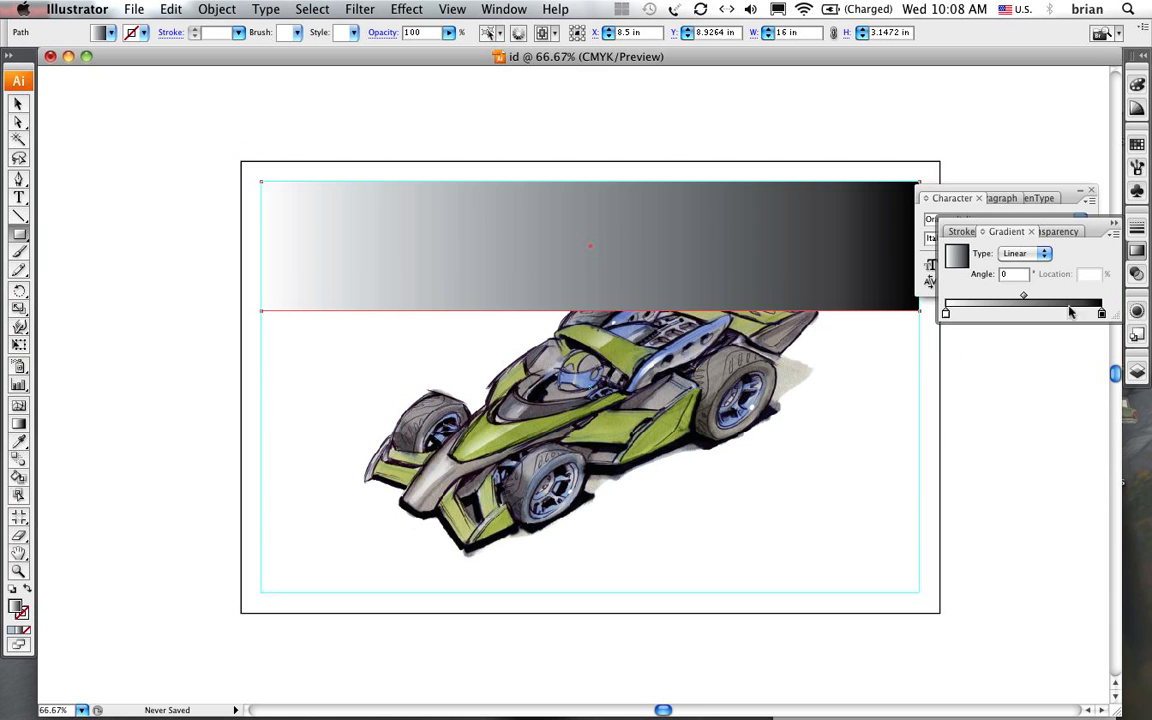
left_click(1044, 252)
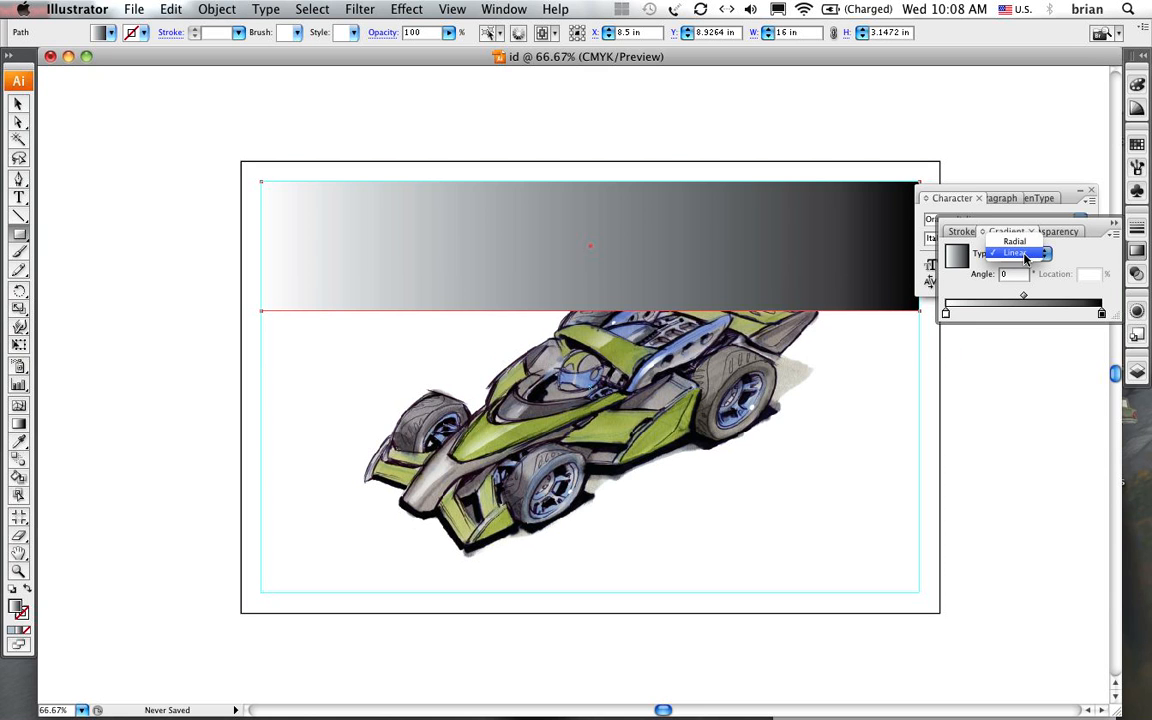
left_click(1016, 252)
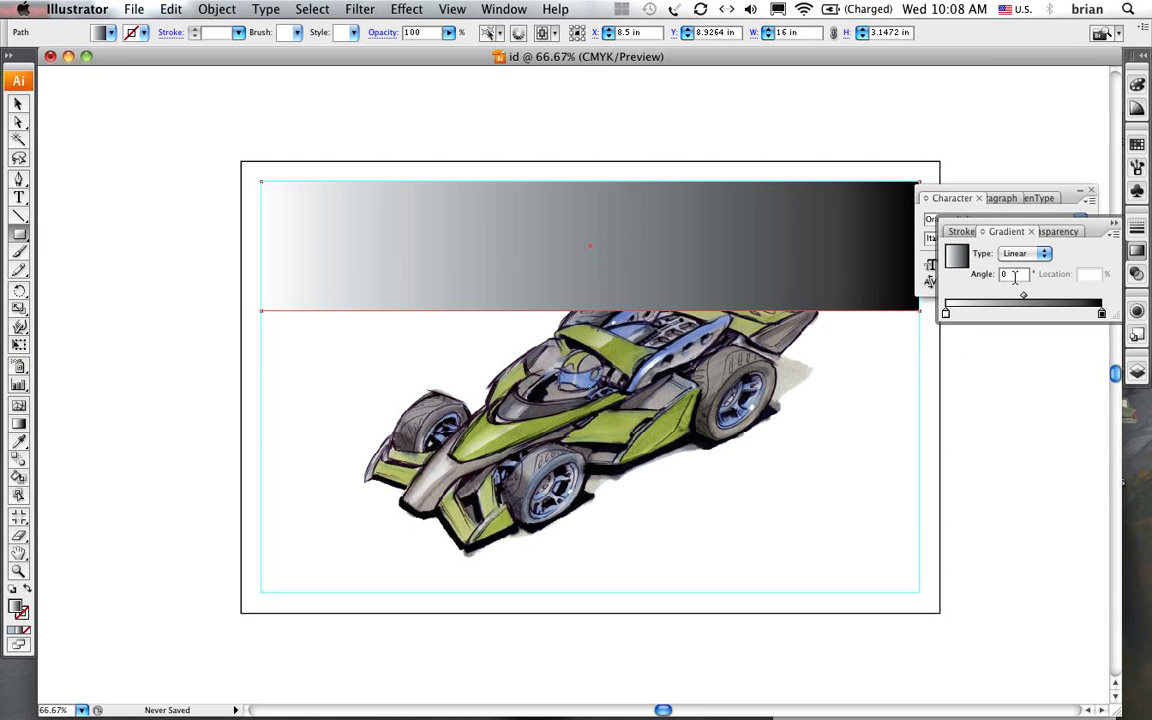
type("30")
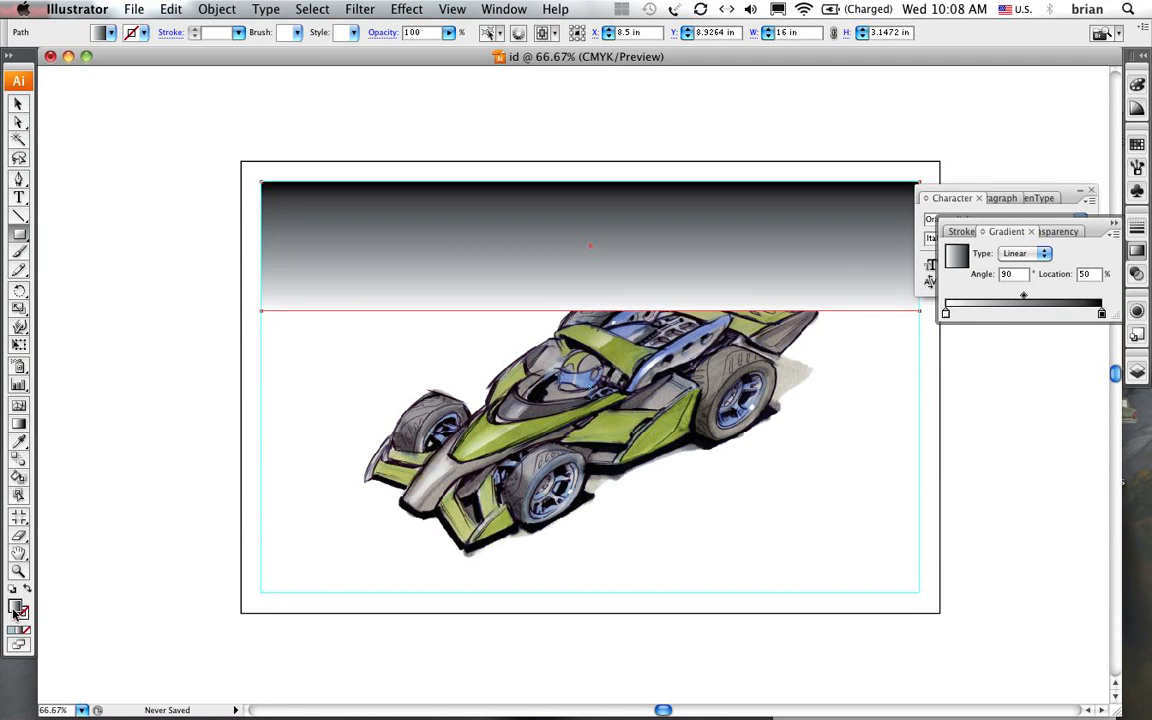
mouse_move(18, 610)
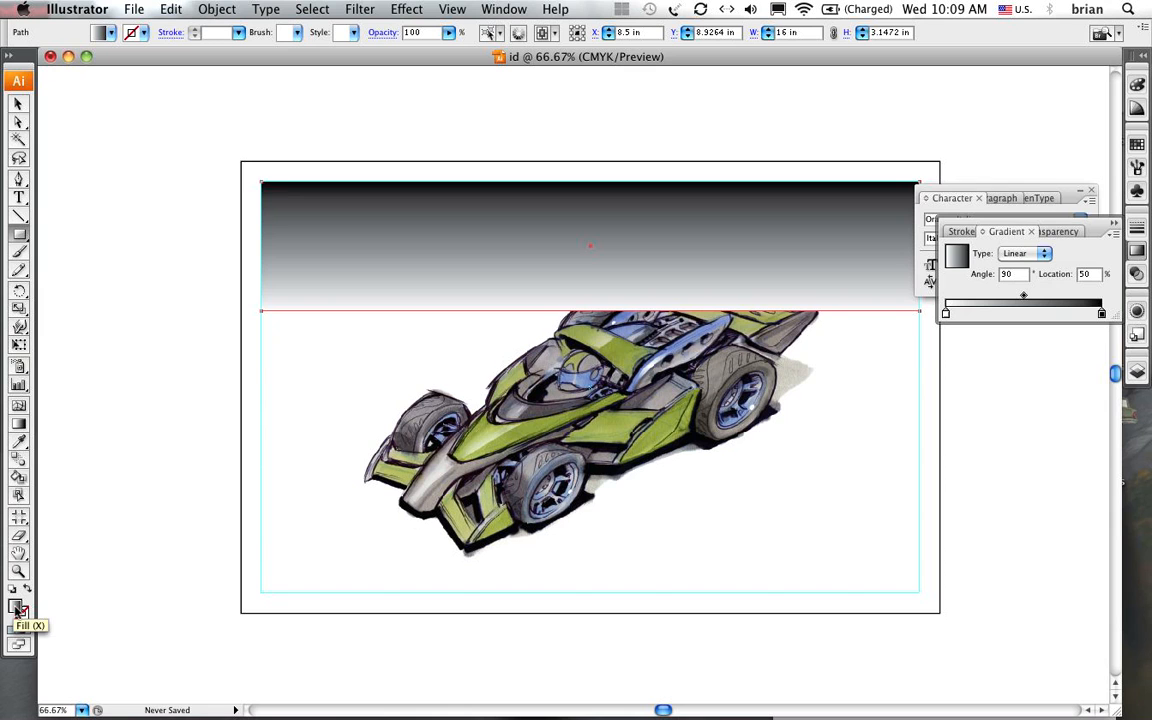
Apply the gradient fill to the top rectangle and switch the Color sliders to CMYK
left_click_drag(1024, 312, 1100, 312)
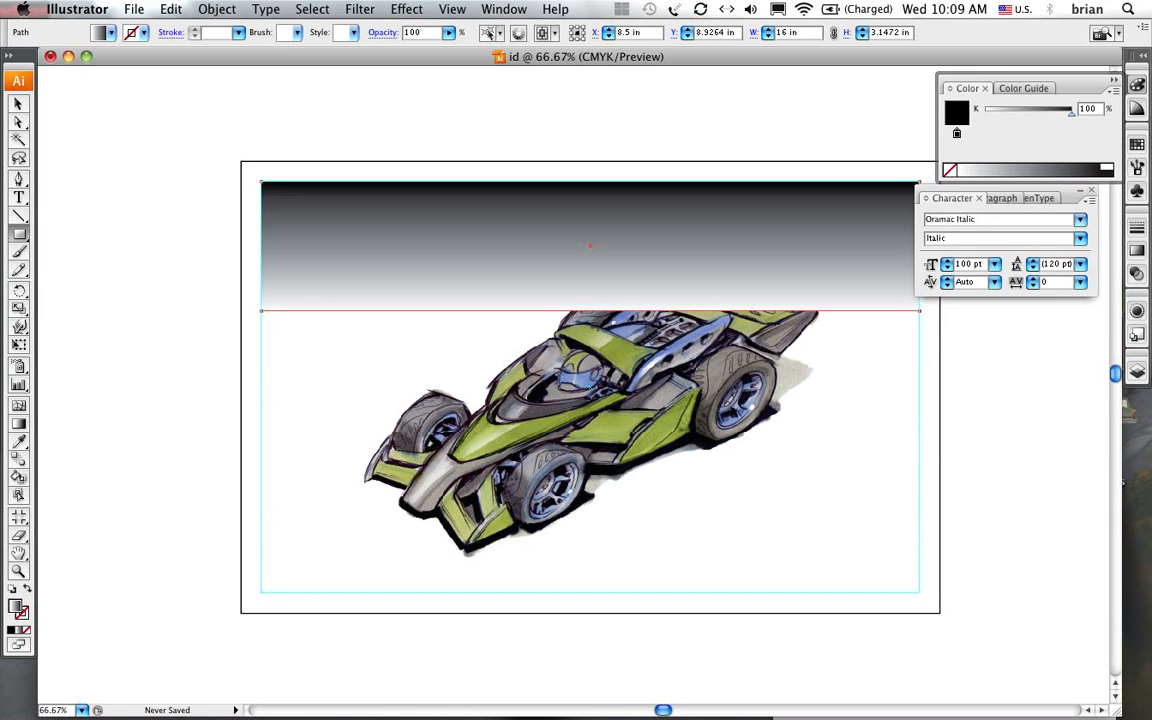
mouse_move(1048, 124)
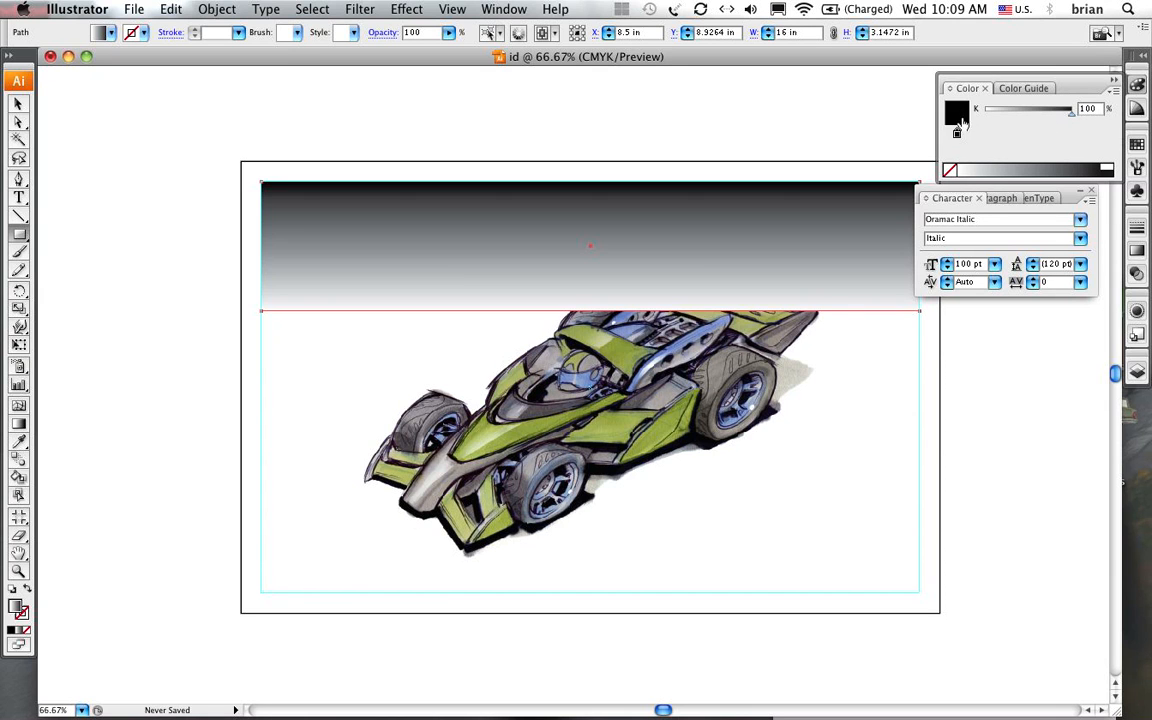
left_click(952, 110)
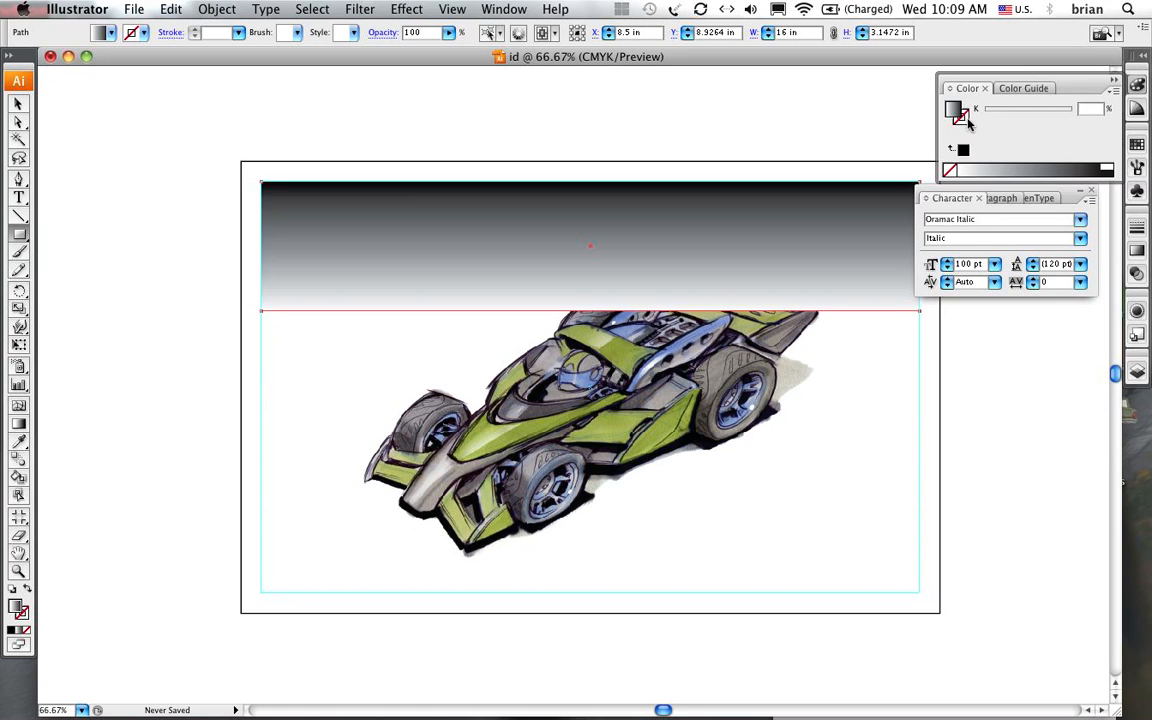
left_click(1112, 88)
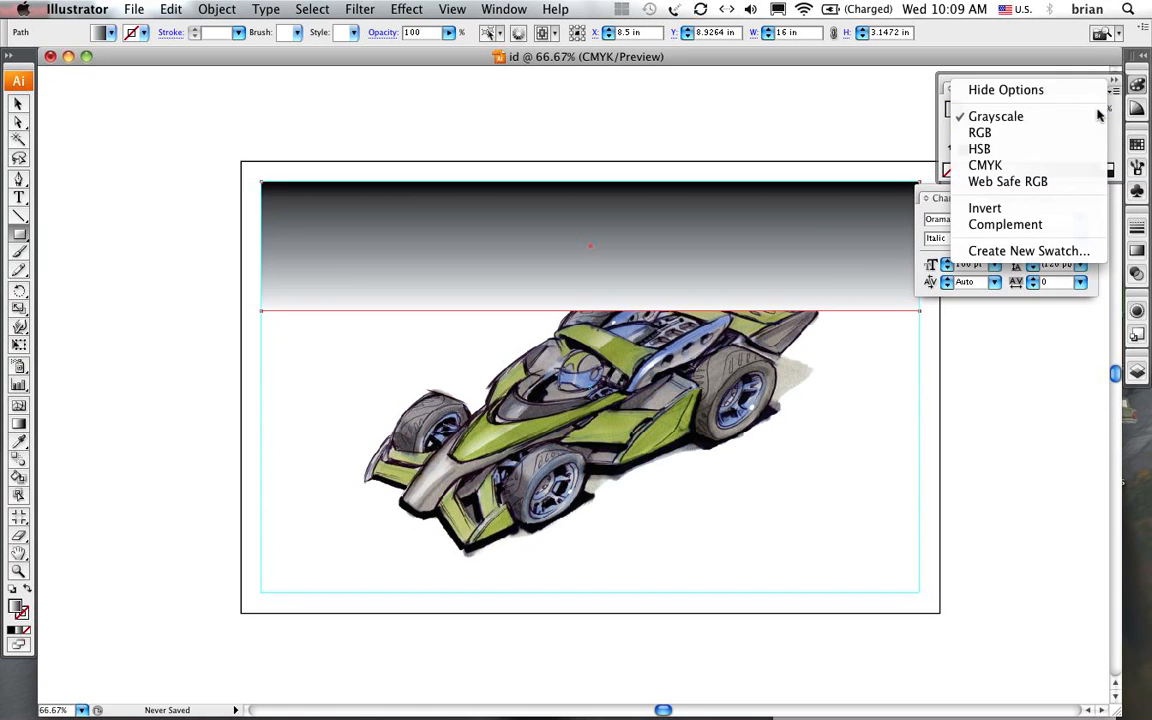
mouse_move(1000, 132)
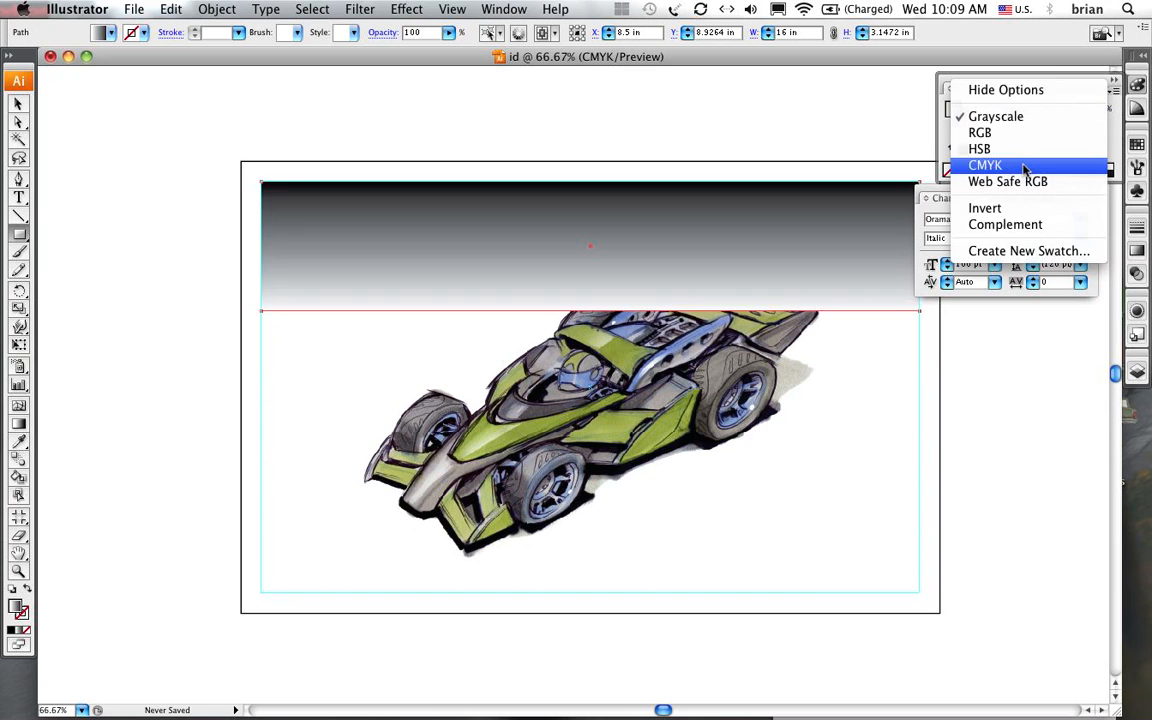
left_click(984, 164)
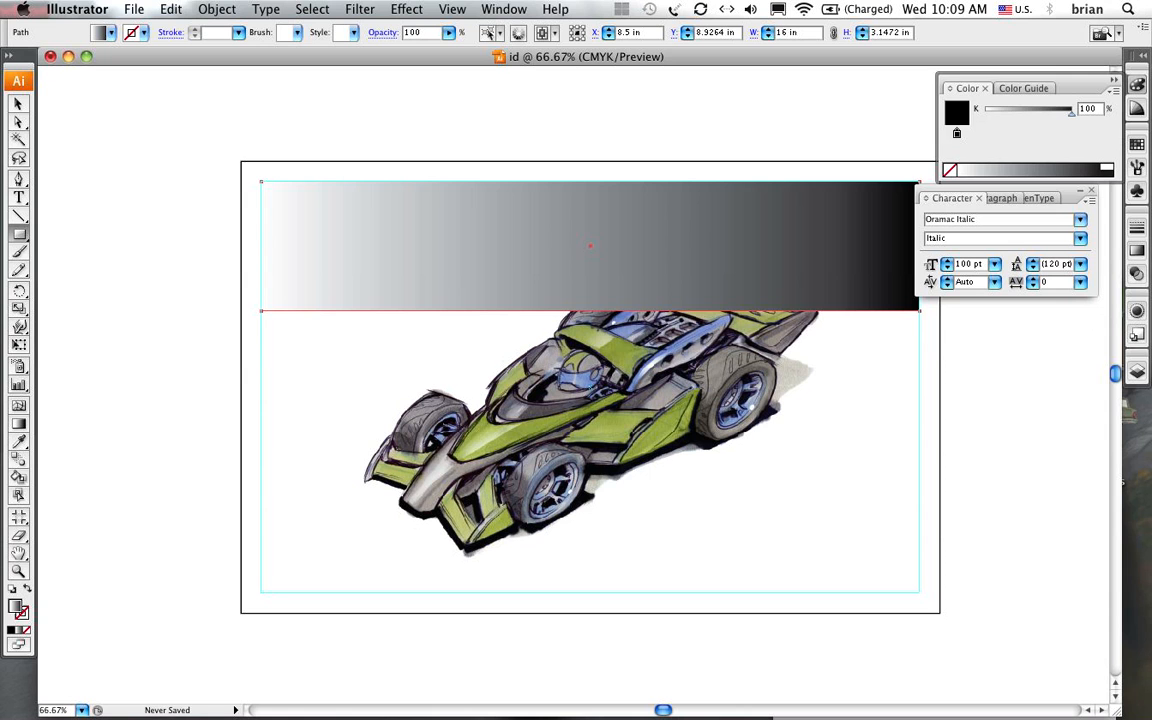
Adjust the gradient stop colour to a darker bluish grey fading to white
left_click(1112, 88)
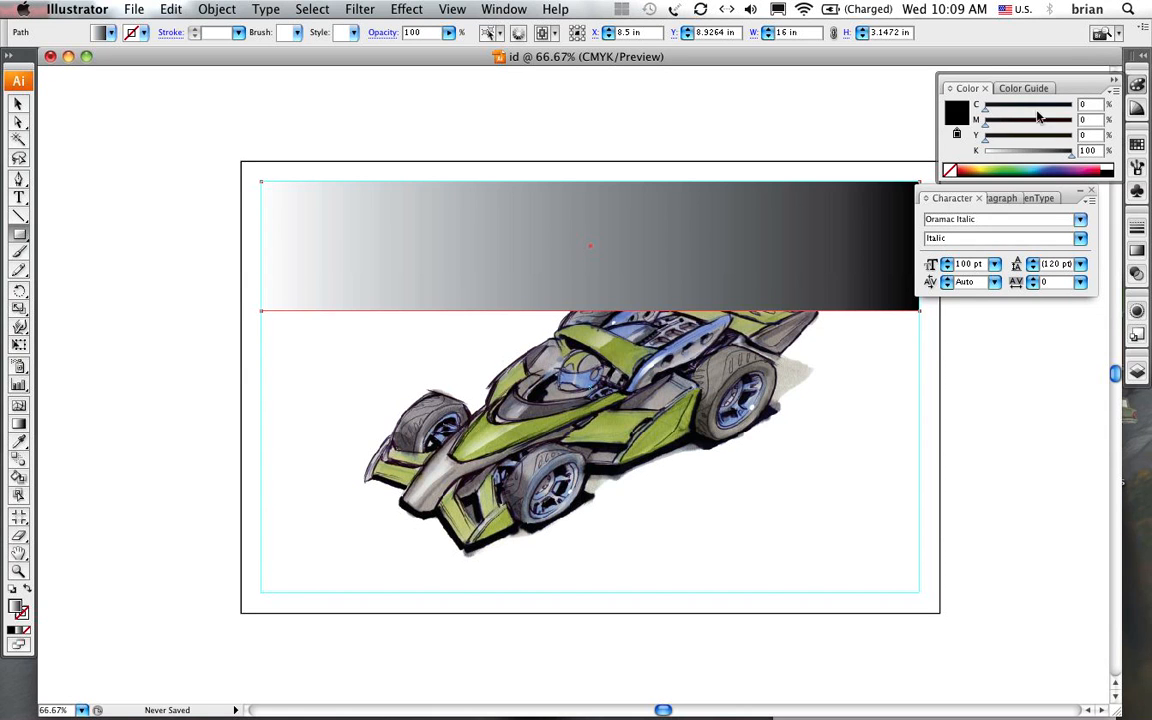
left_click_drag(1072, 150, 1040, 150)
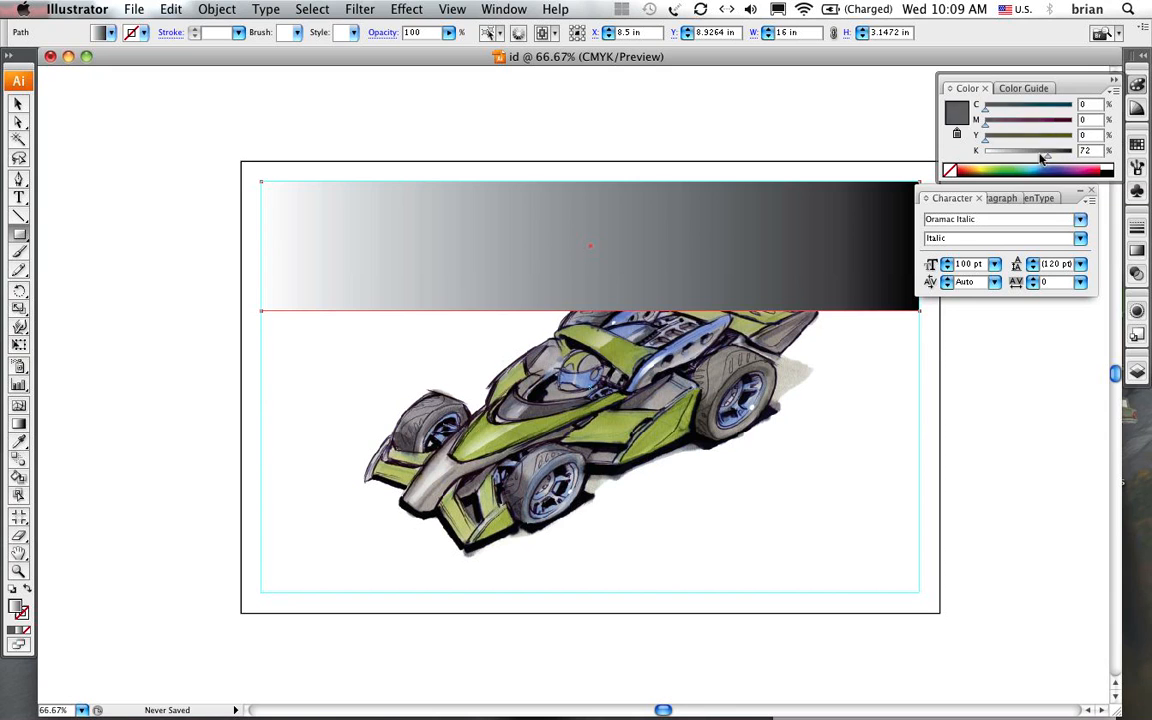
left_click_drag(1010, 104, 1036, 104)
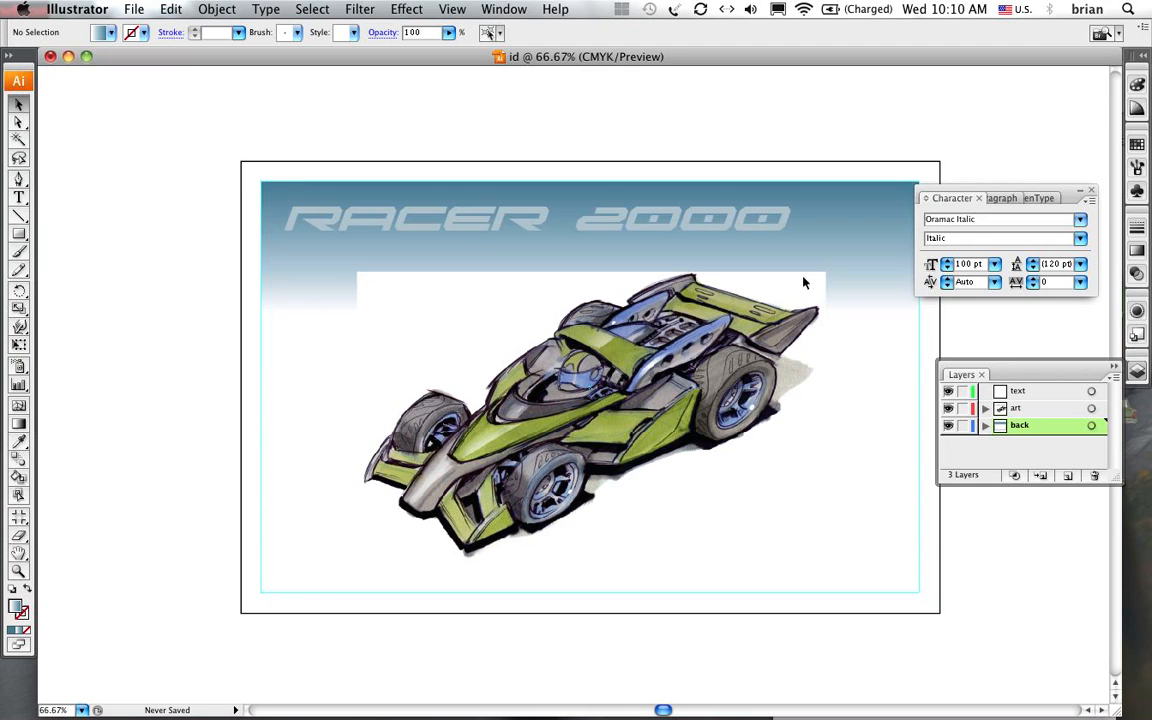
mouse_move(448, 262)
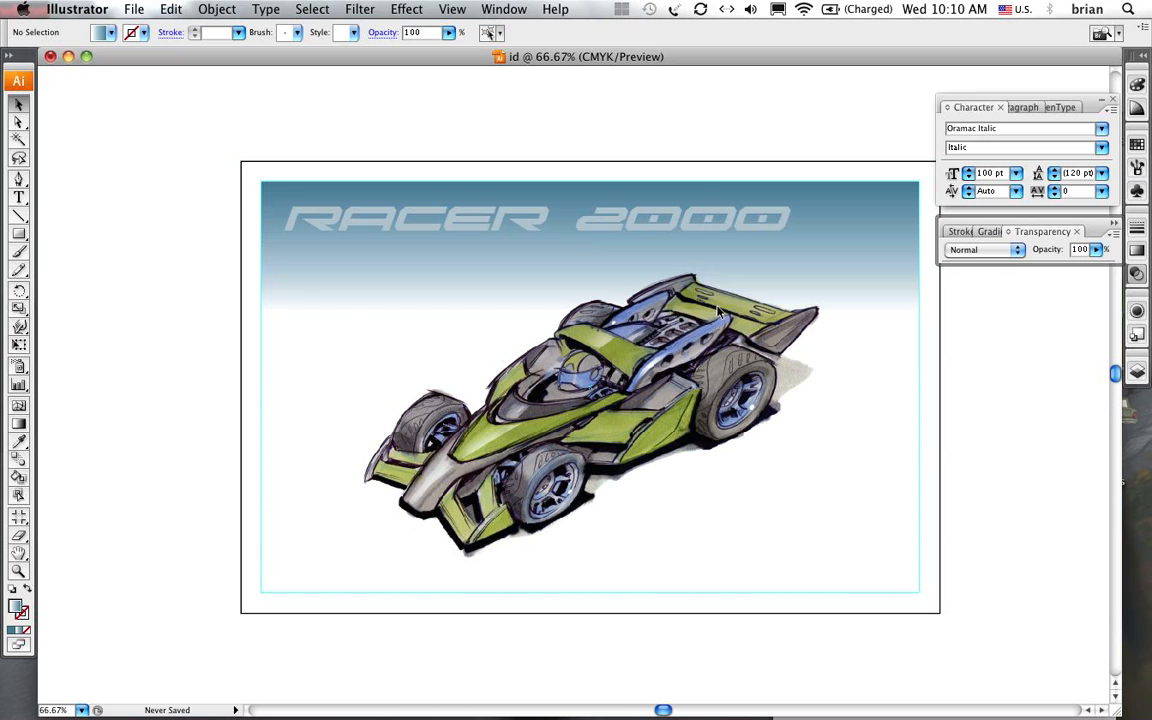
Select the blue gradient background shape to stretch it over the artboard
left_click(720, 312)
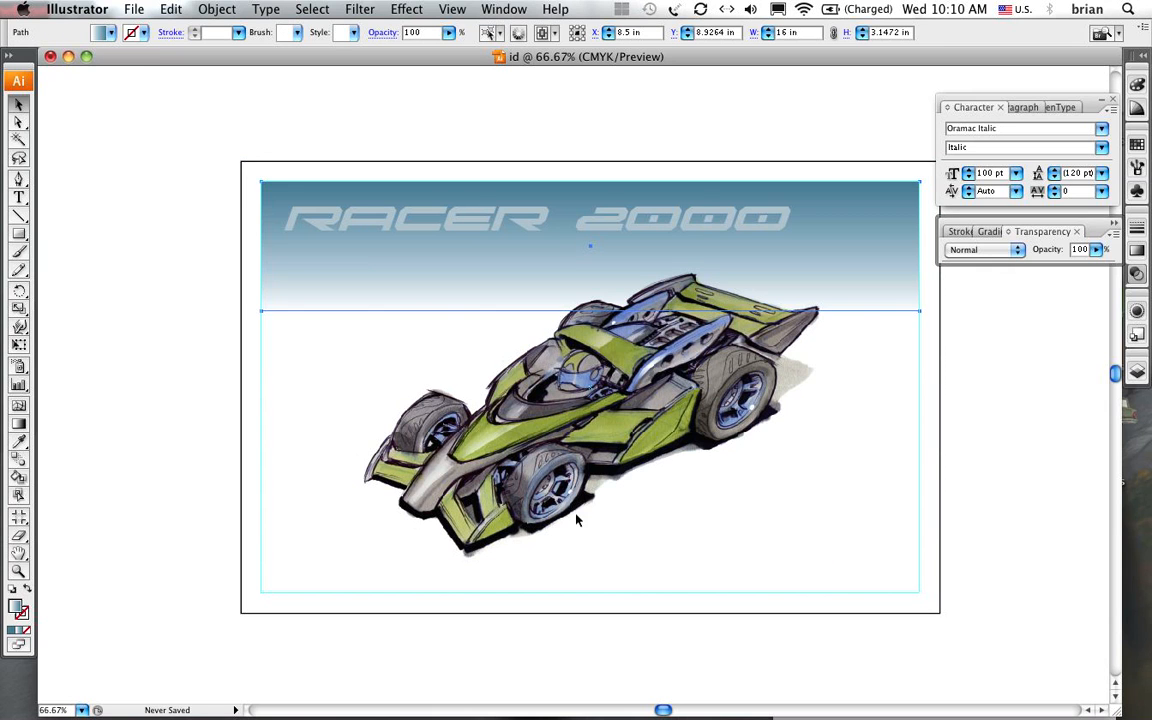
mouse_move(752, 380)
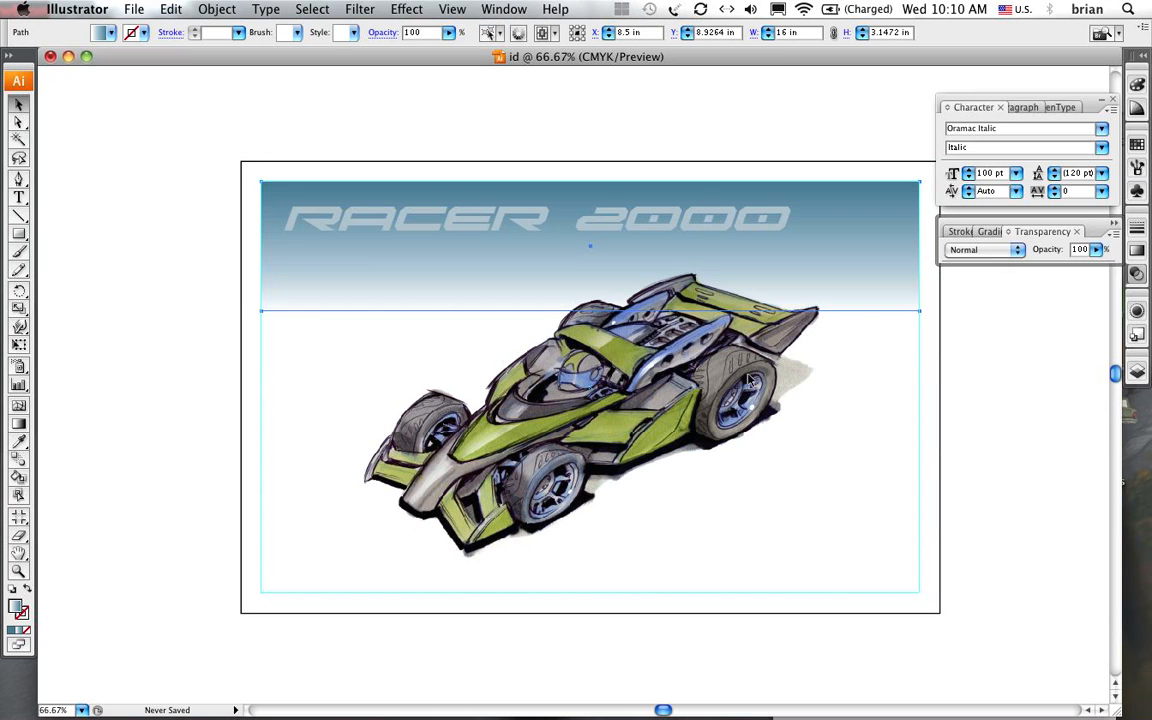
mouse_move(856, 364)
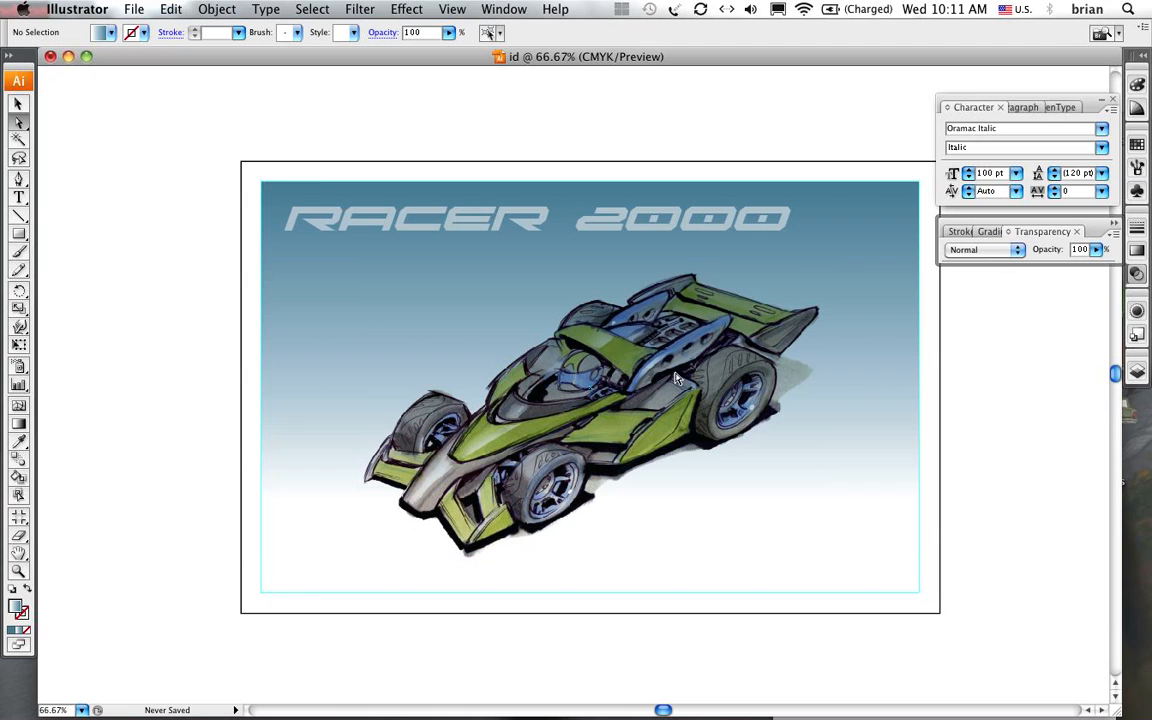
mouse_move(998, 544)
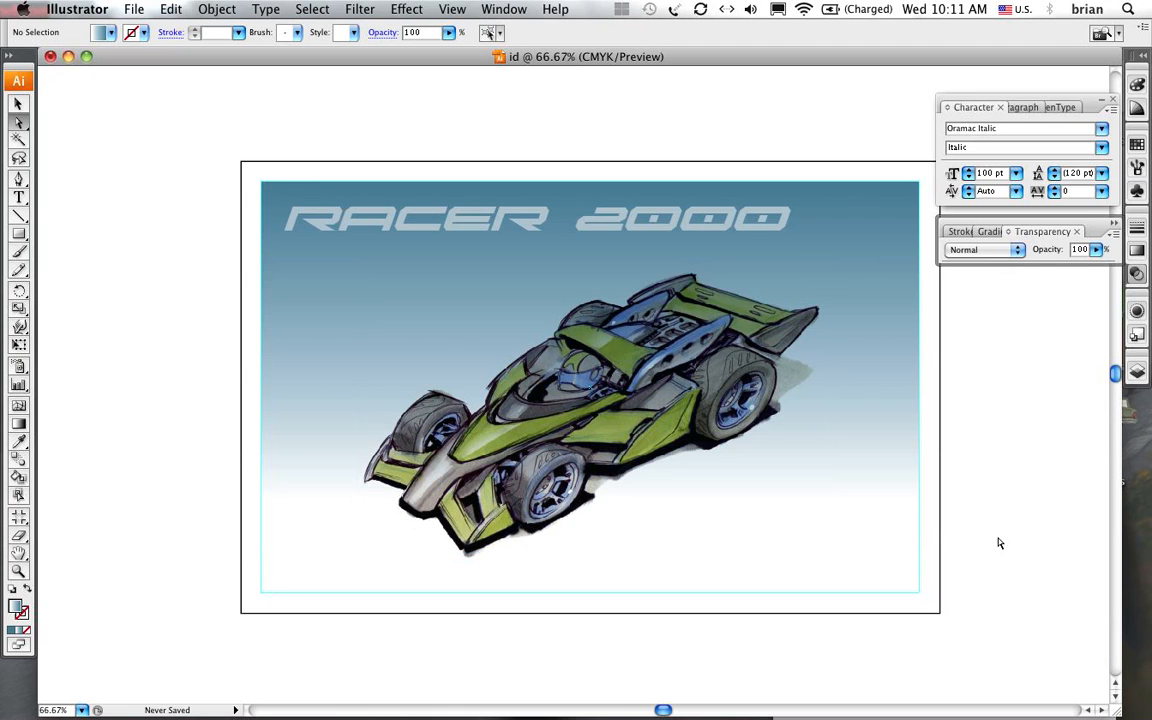
mouse_move(510, 424)
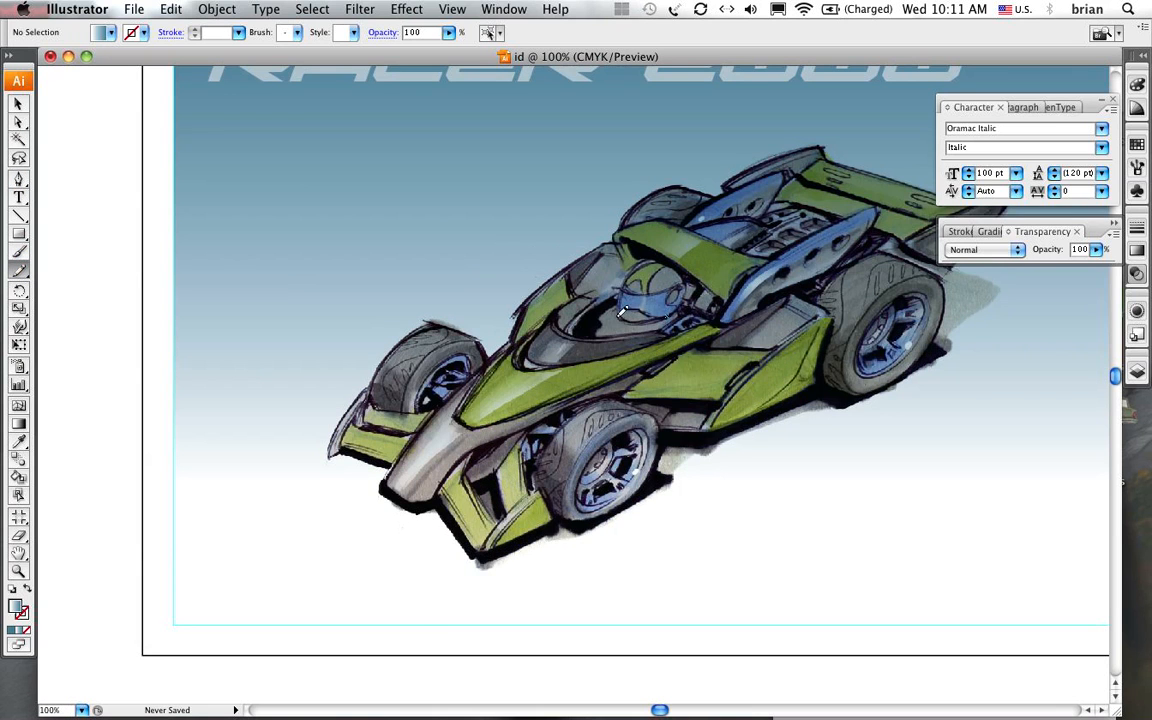
mouse_move(544, 350)
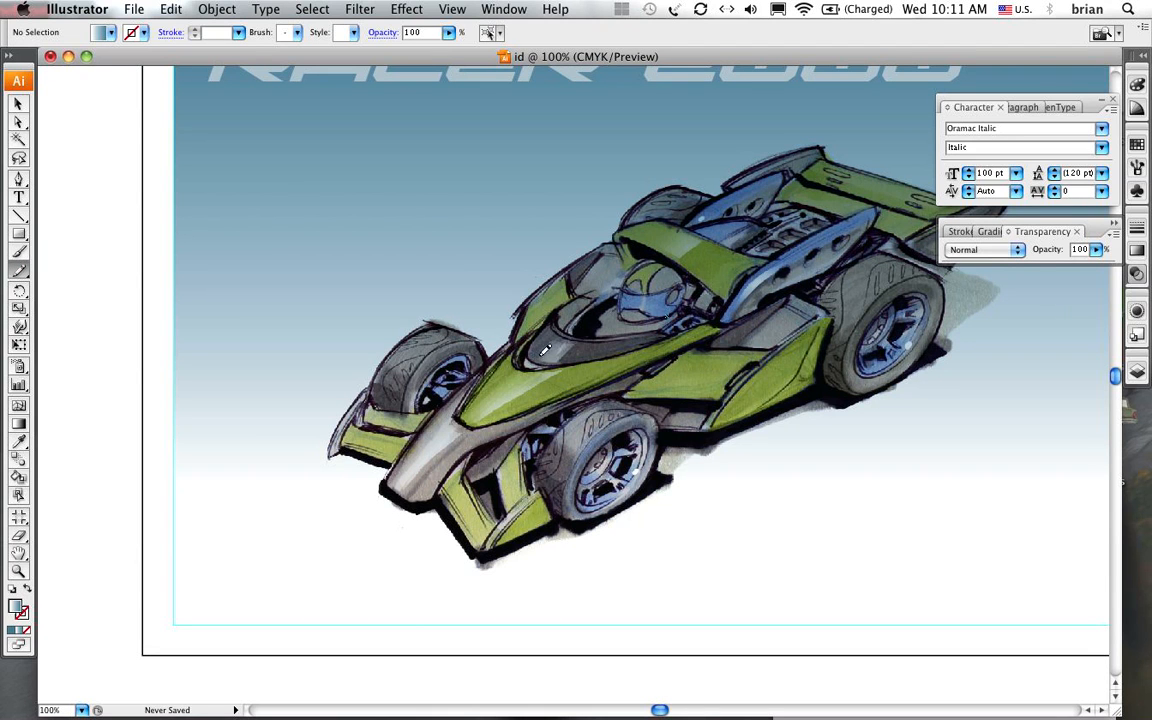
mouse_move(668, 244)
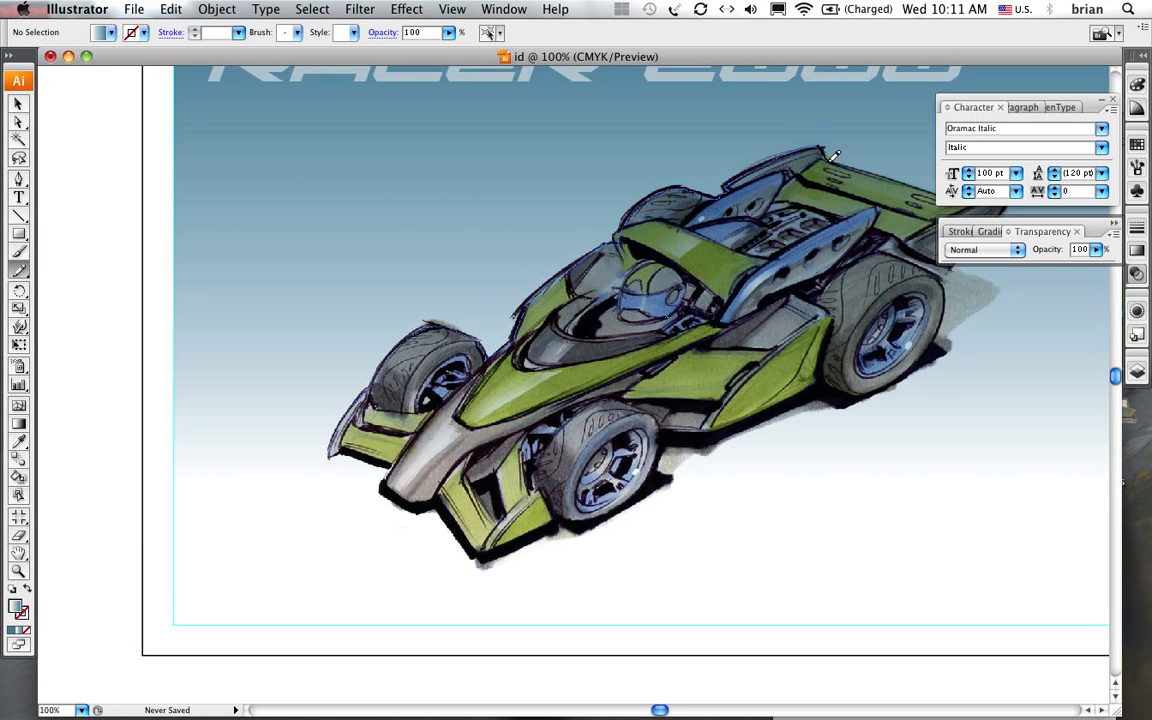
mouse_move(676, 432)
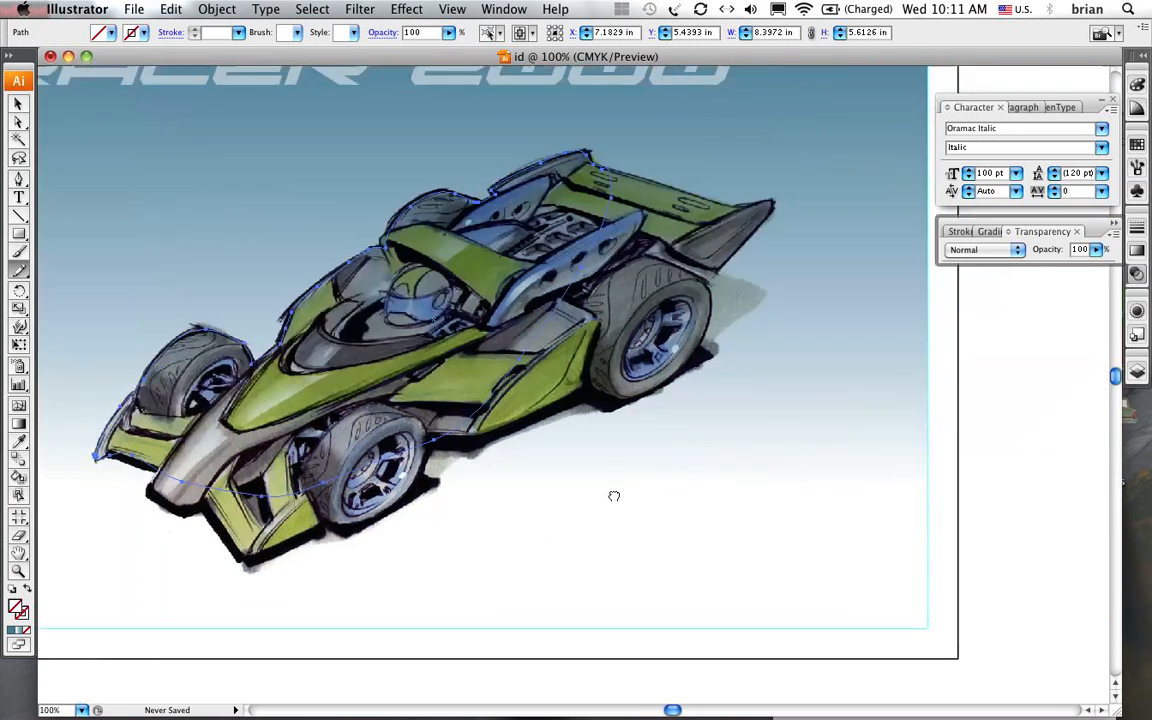
Nudge the racecar artwork into place centred over the blue gradient backdrop
scroll("down", 3)
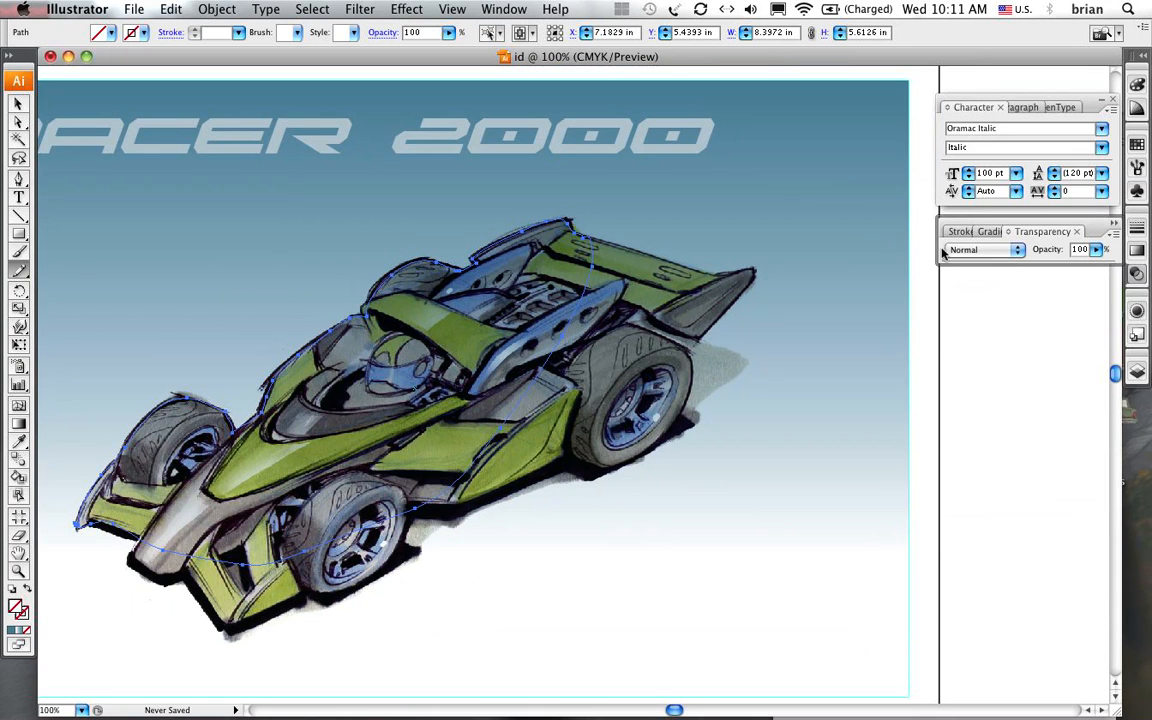
mouse_move(18, 610)
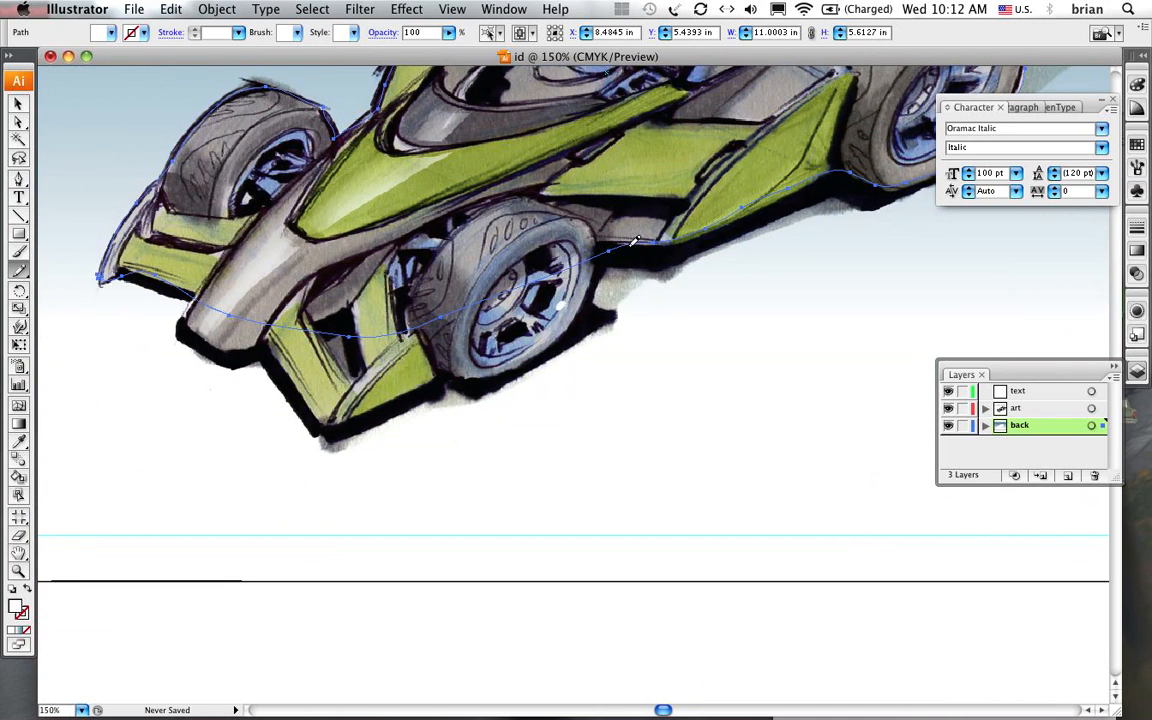
left_click_drag(636, 244, 590, 268)
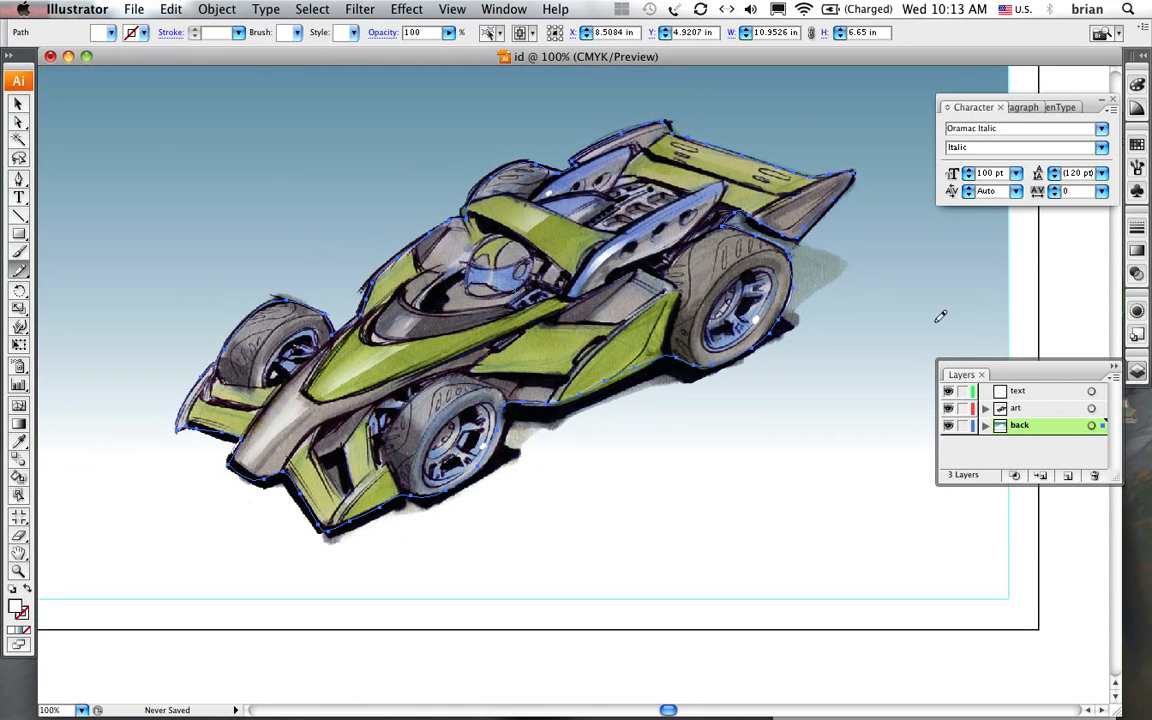
mouse_move(684, 542)
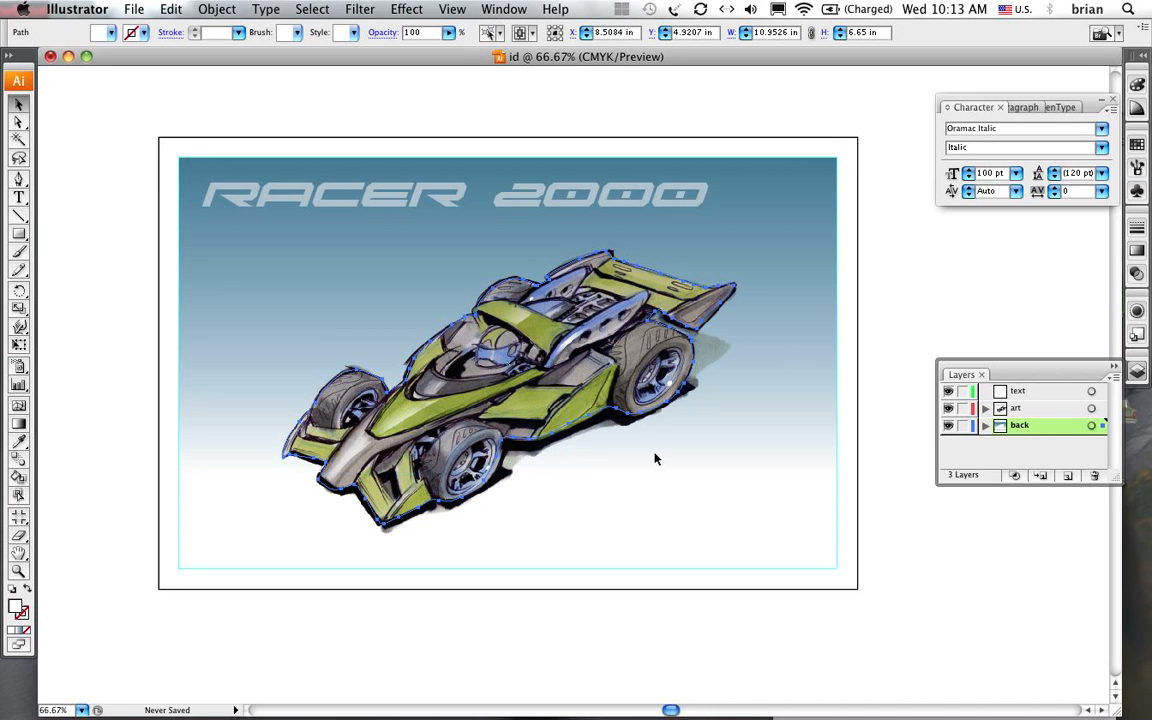
mouse_move(636, 468)
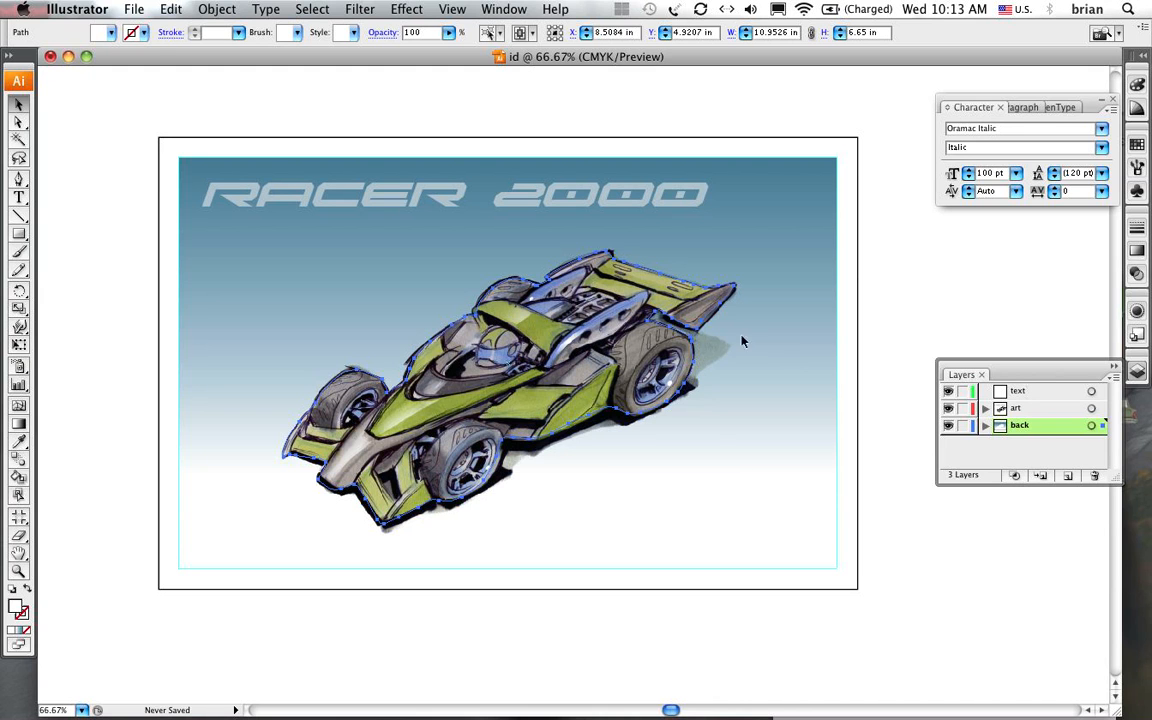
mouse_move(640, 486)
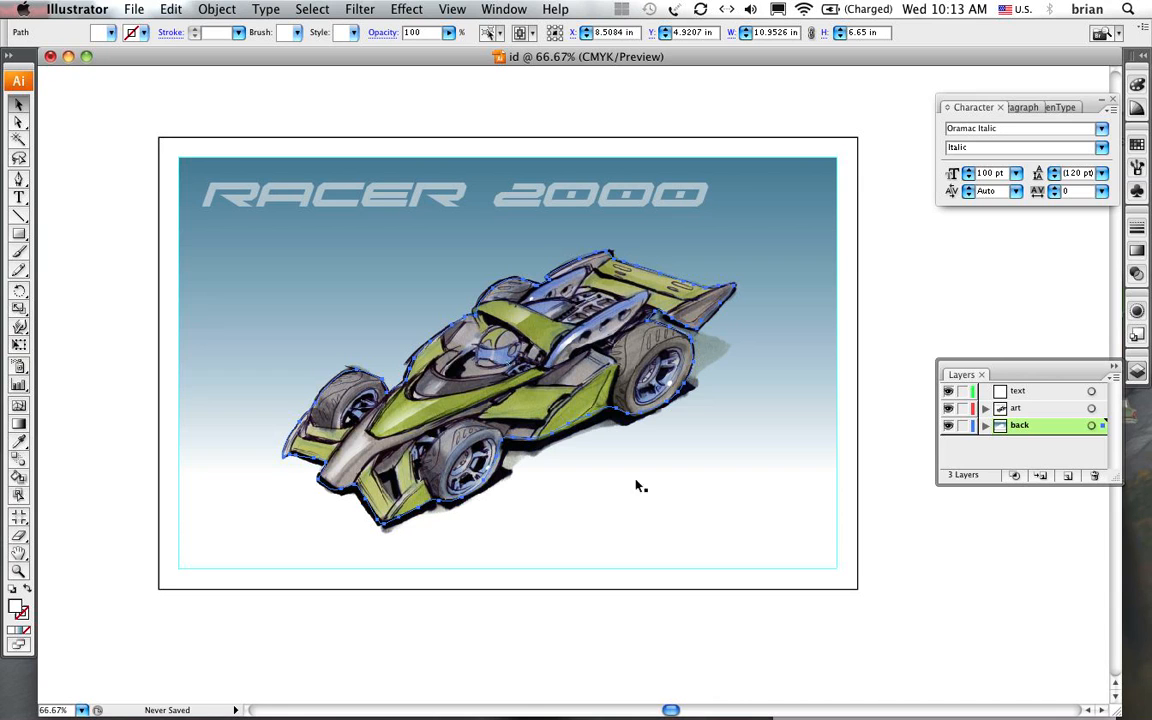
mouse_move(1036, 348)
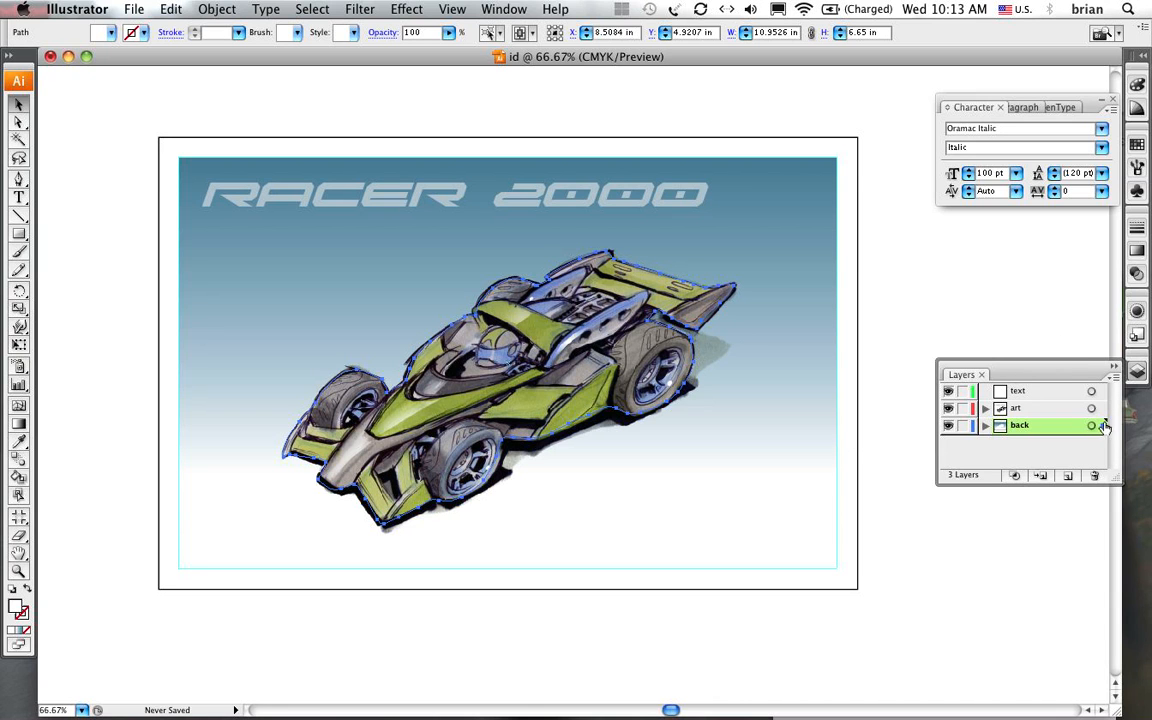
mouse_move(1096, 424)
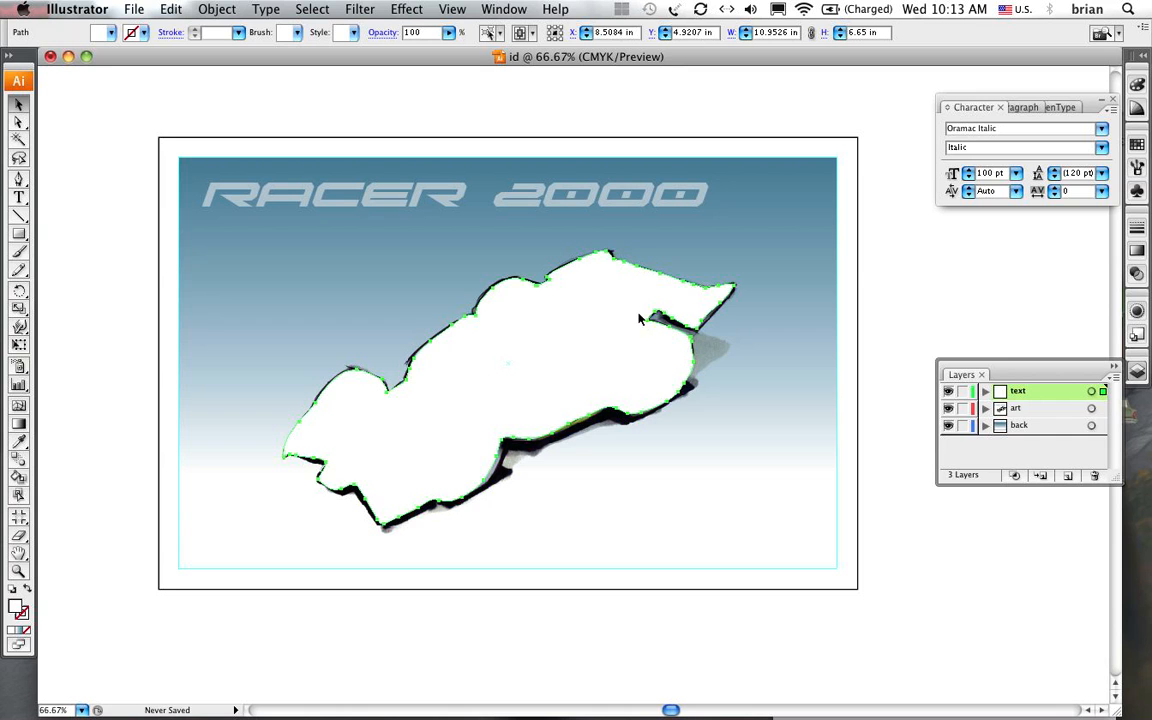
Select the white backing shape and toggle the racecar and gradient visibility to check them
left_click(642, 596)
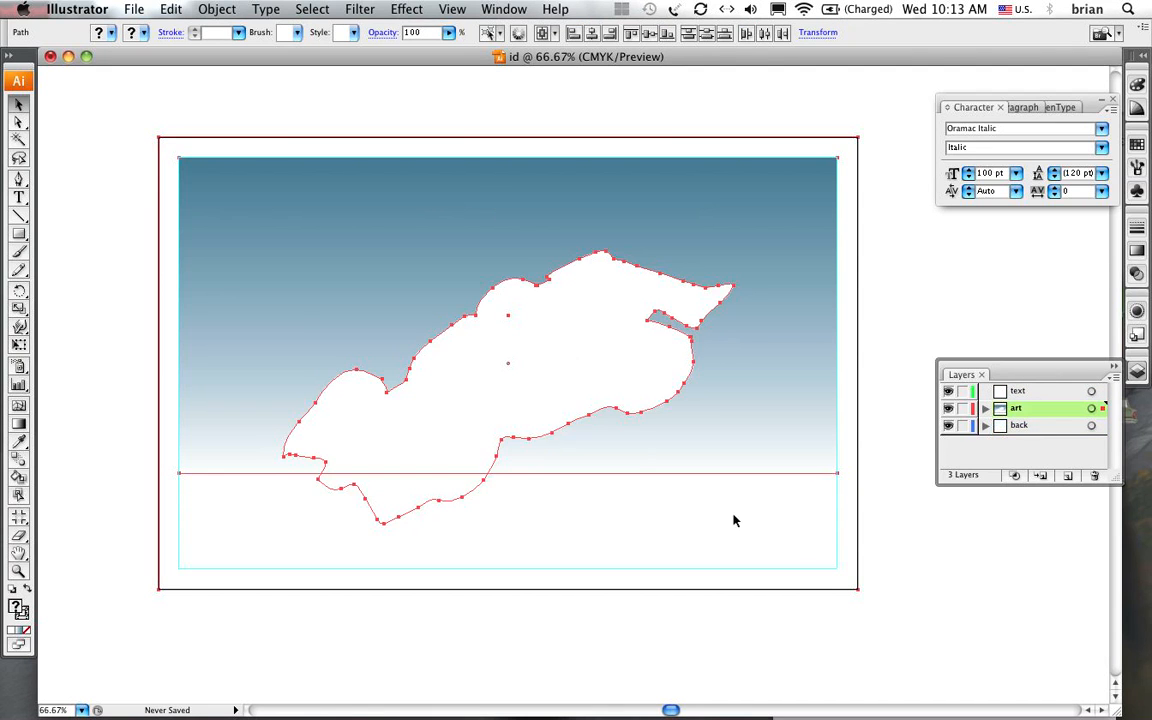
mouse_move(556, 452)
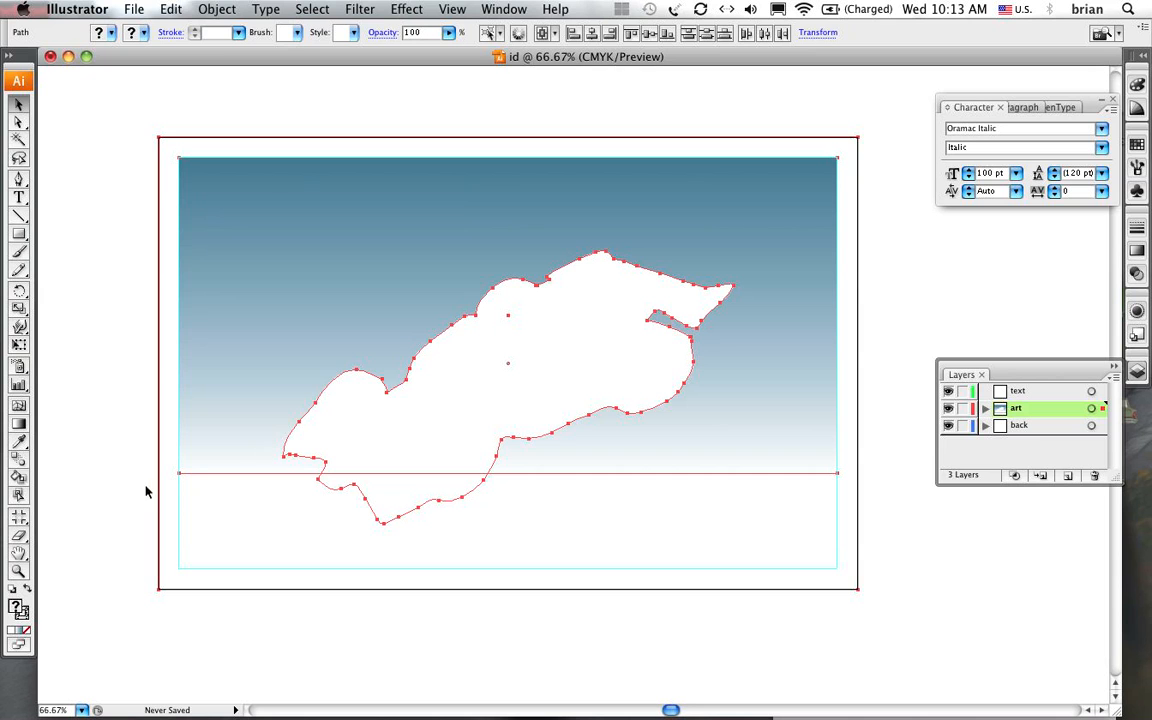
left_click(170, 8)
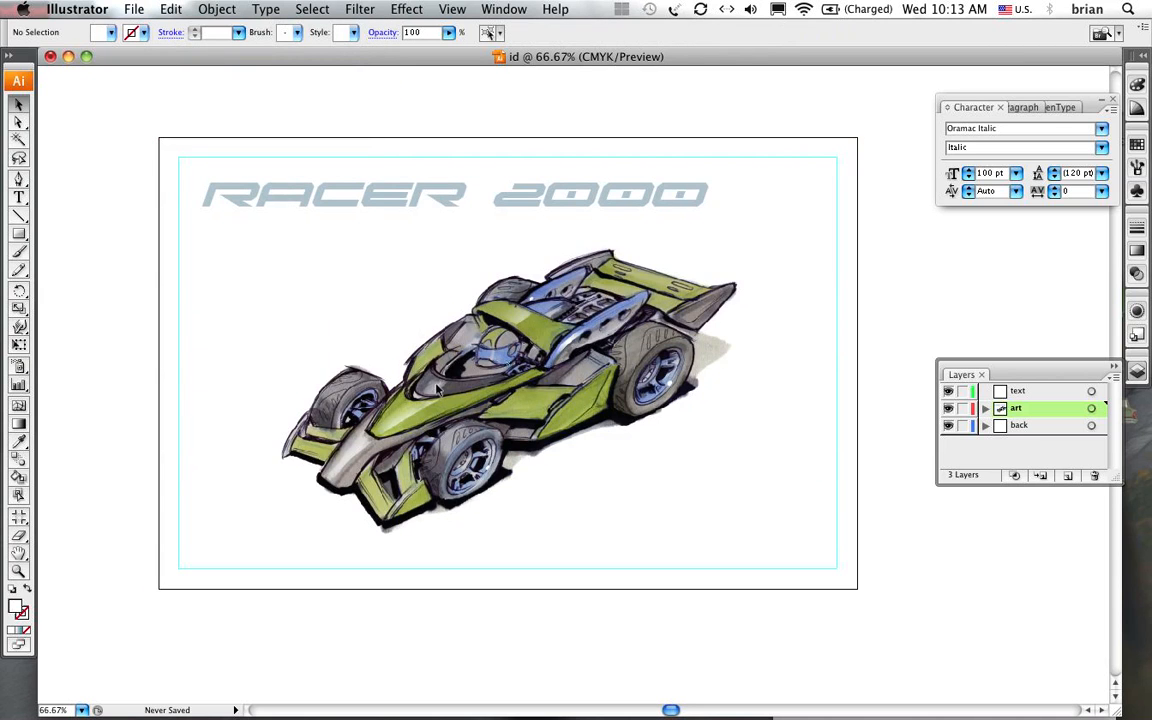
left_click(500, 390)
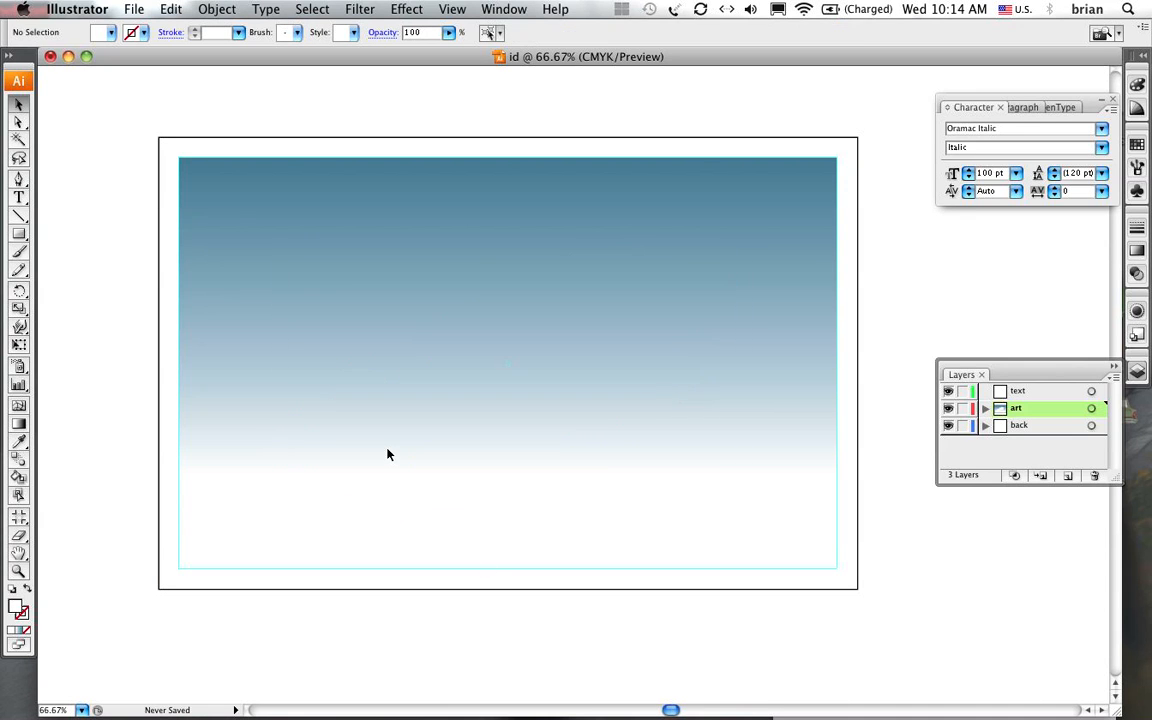
mouse_move(620, 306)
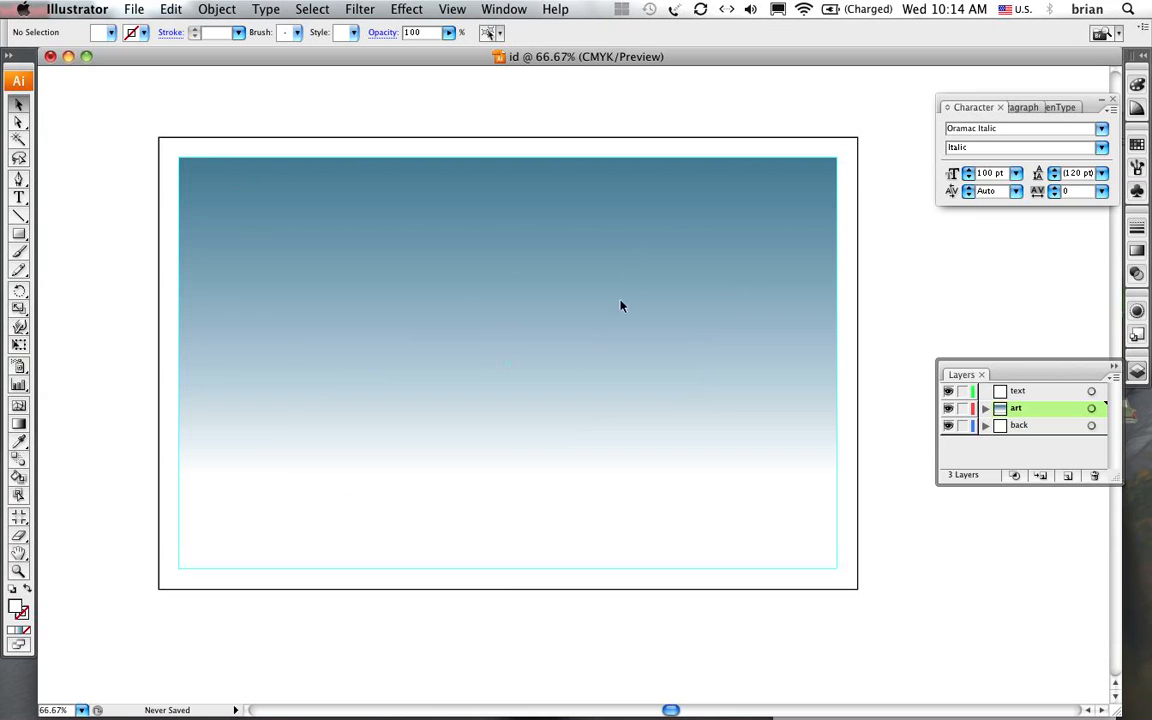
left_click(508, 390)
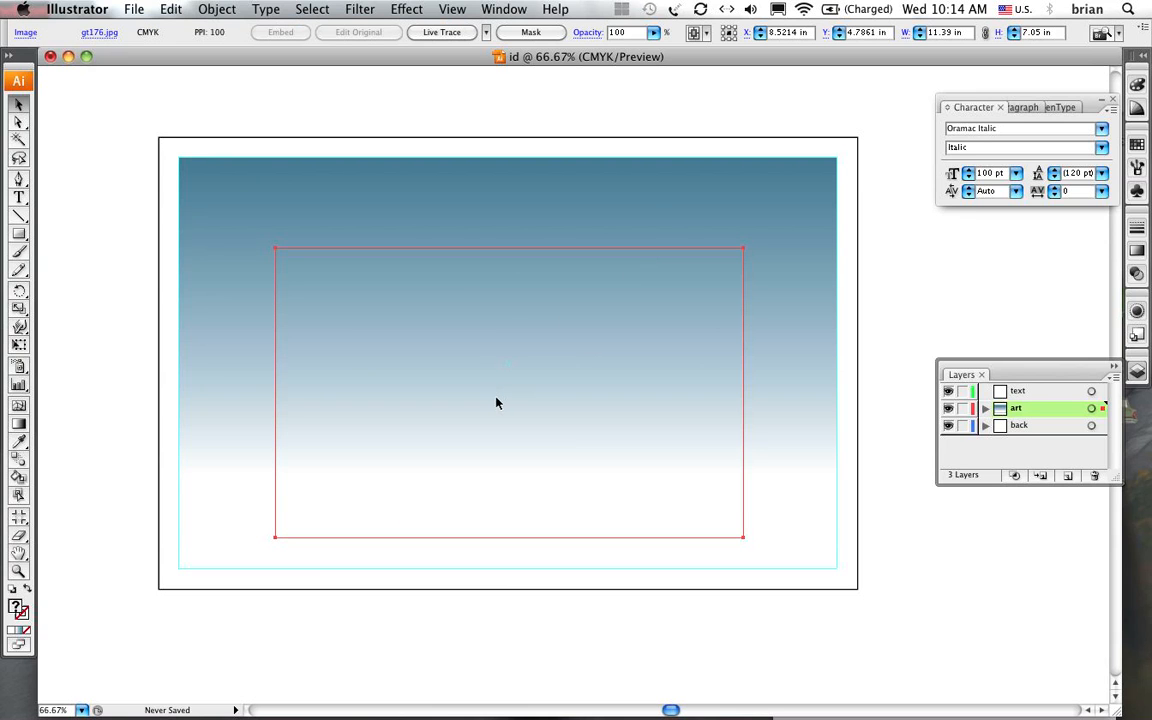
mouse_move(478, 420)
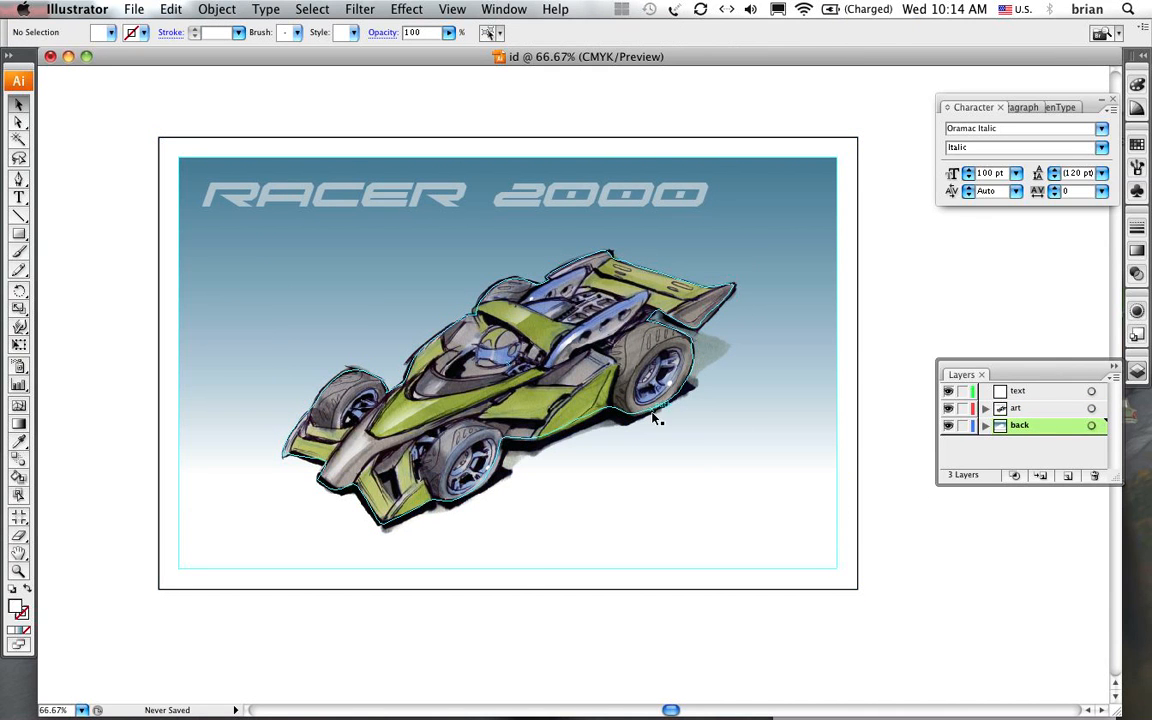
Show the racecar over the gradient again, view the backing alone, then deselect the artwork
left_click(650, 418)
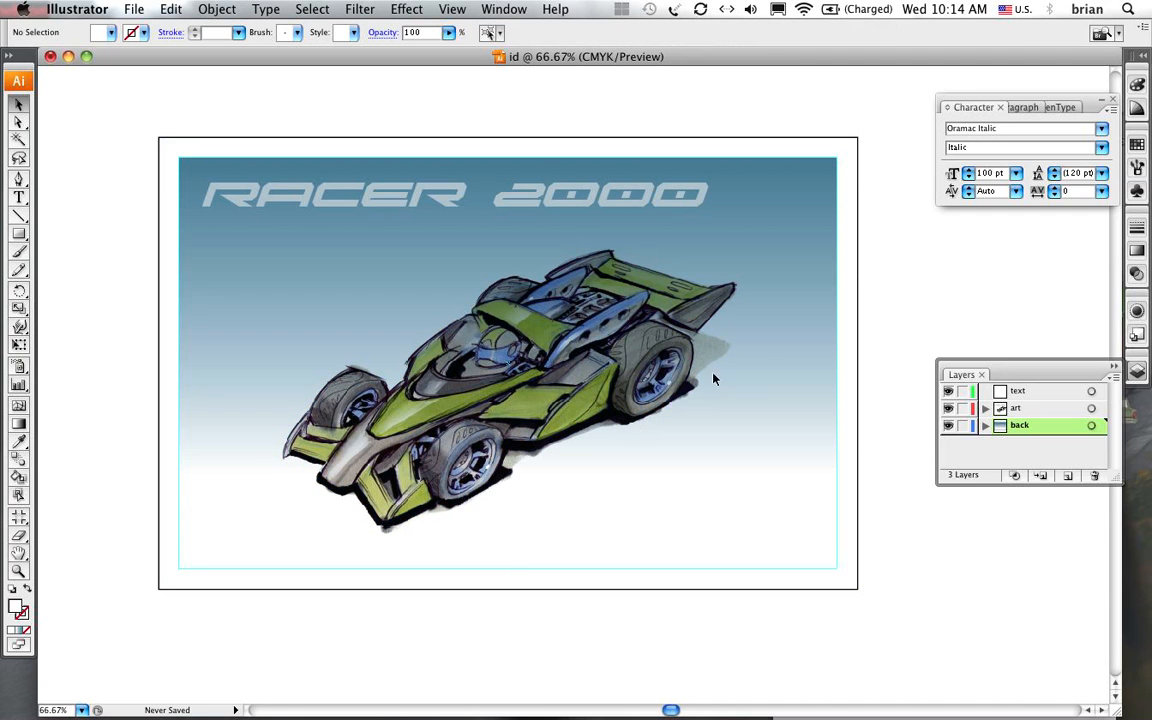
mouse_move(738, 276)
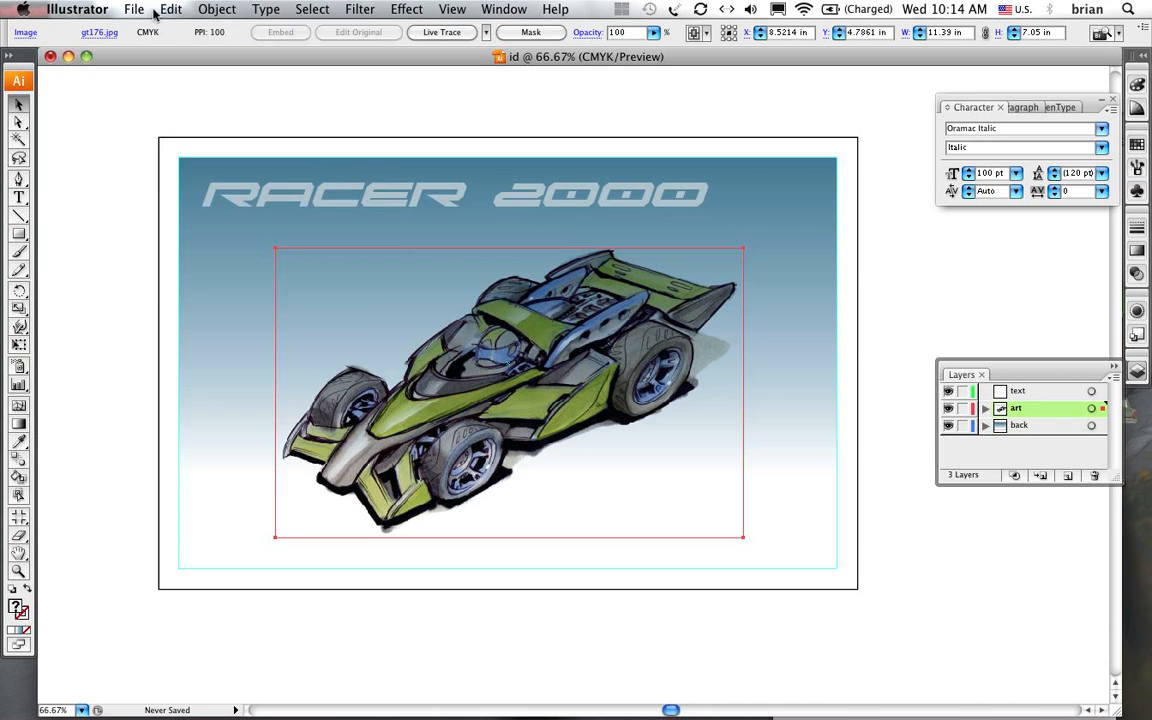
left_click(170, 8)
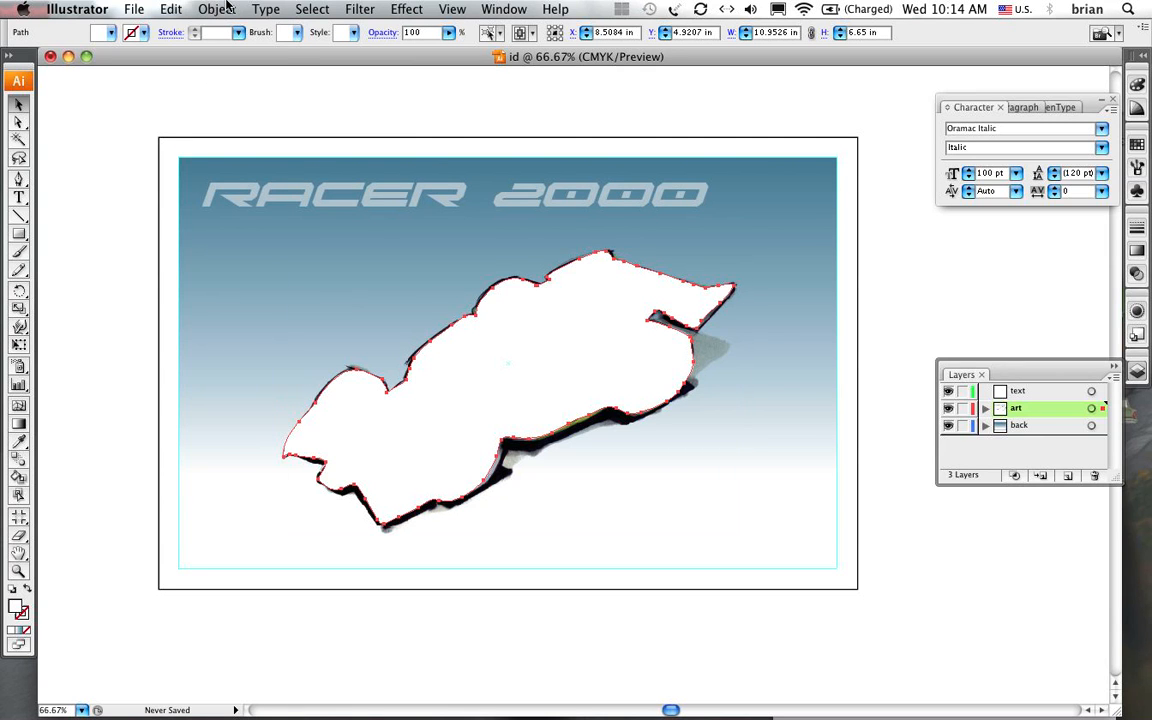
left_click(170, 8)
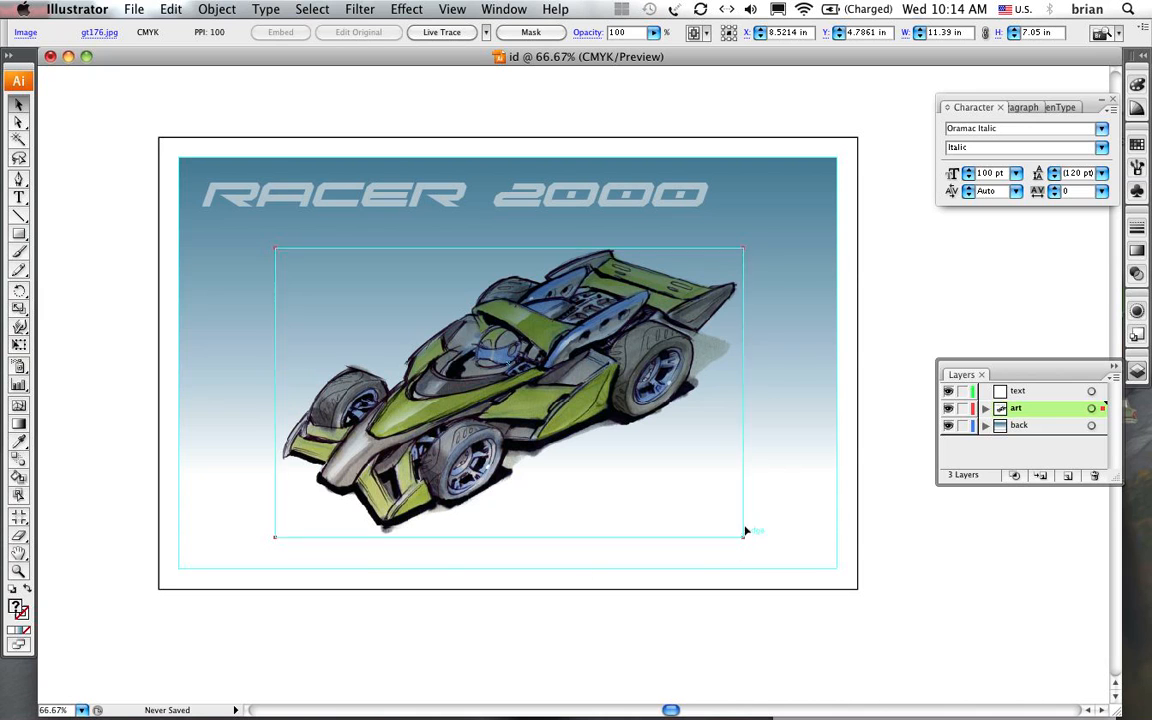
left_click(170, 8)
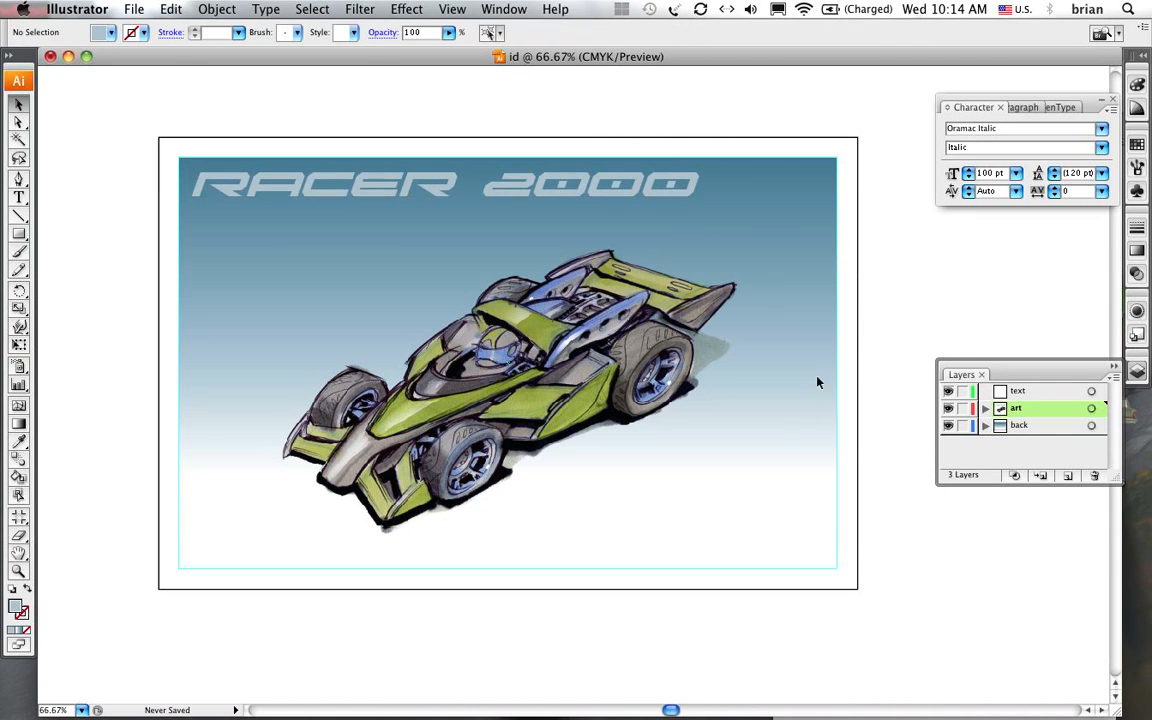
Bring up the Color panel in place of the Character and Layers panels
left_click(440, 184)
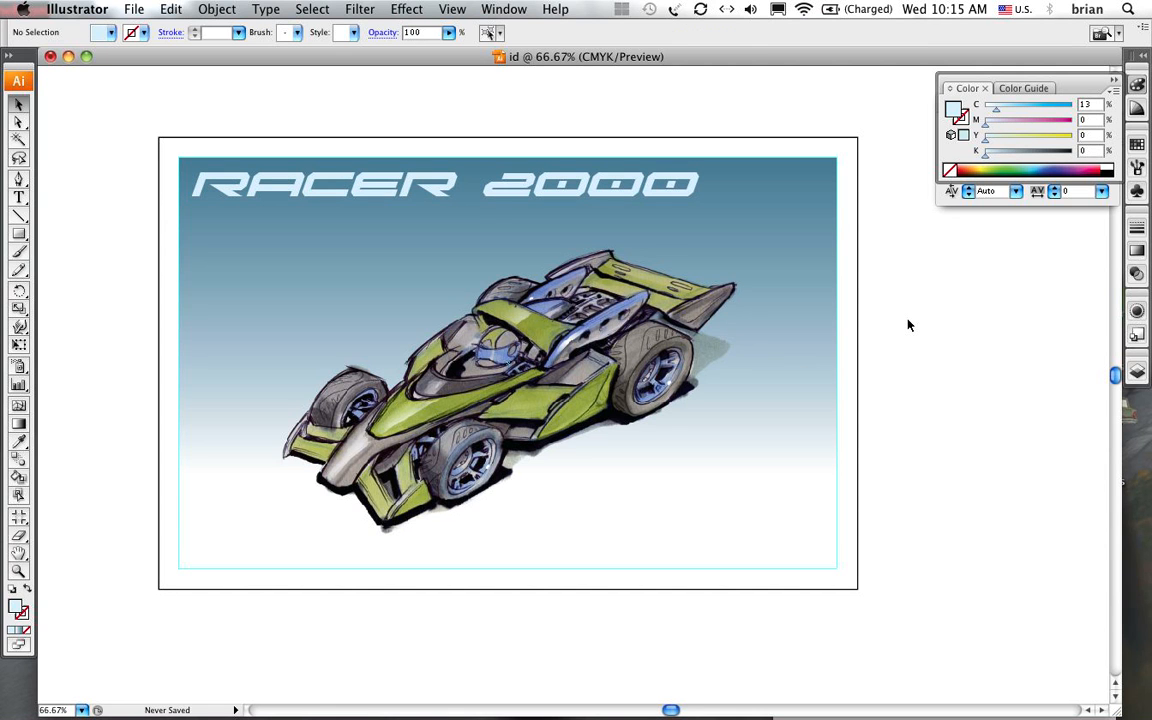
mouse_move(772, 356)
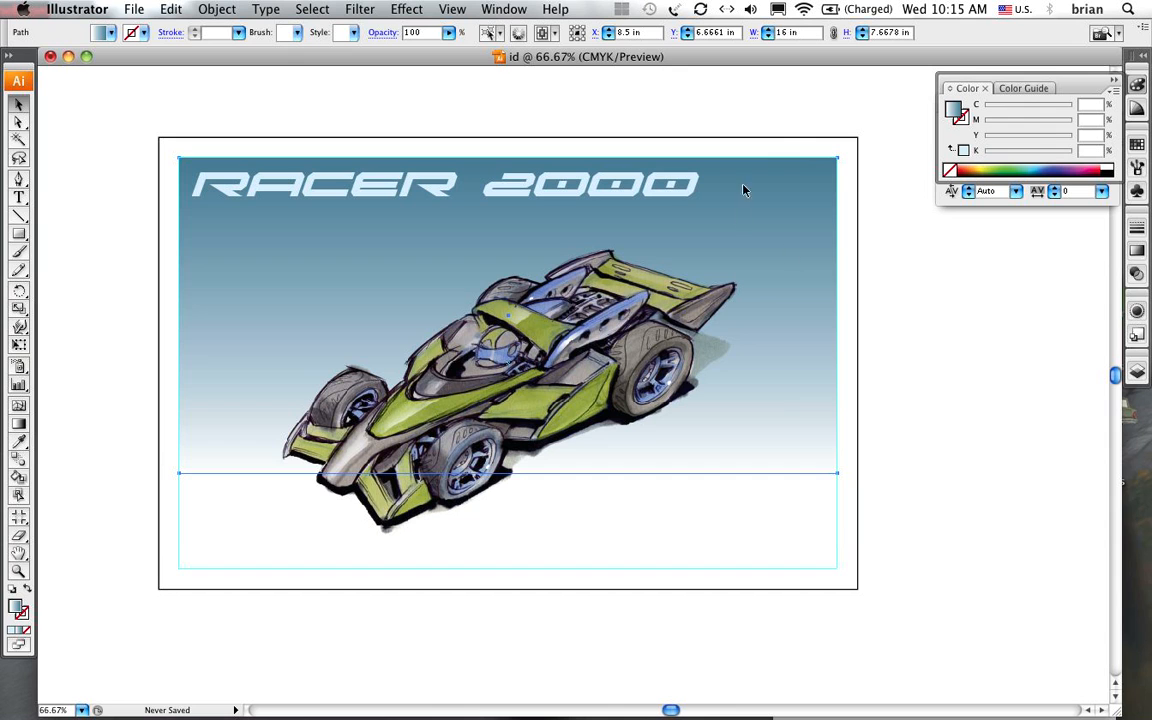
mouse_move(740, 504)
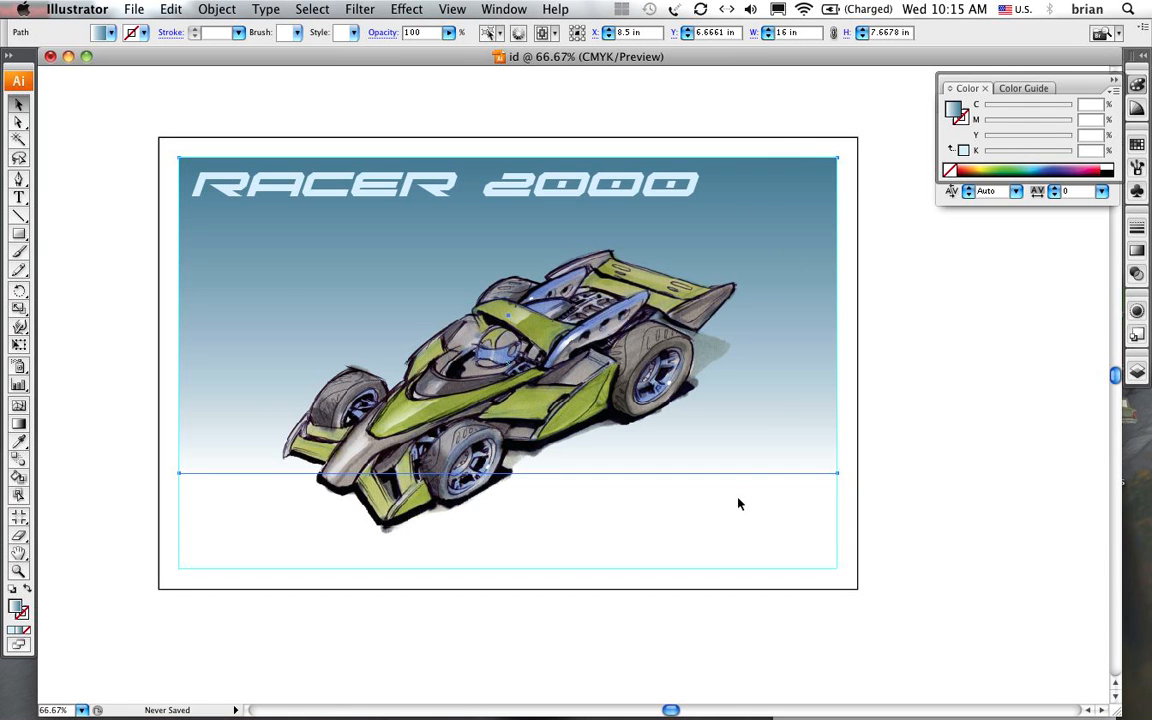
mouse_move(44, 240)
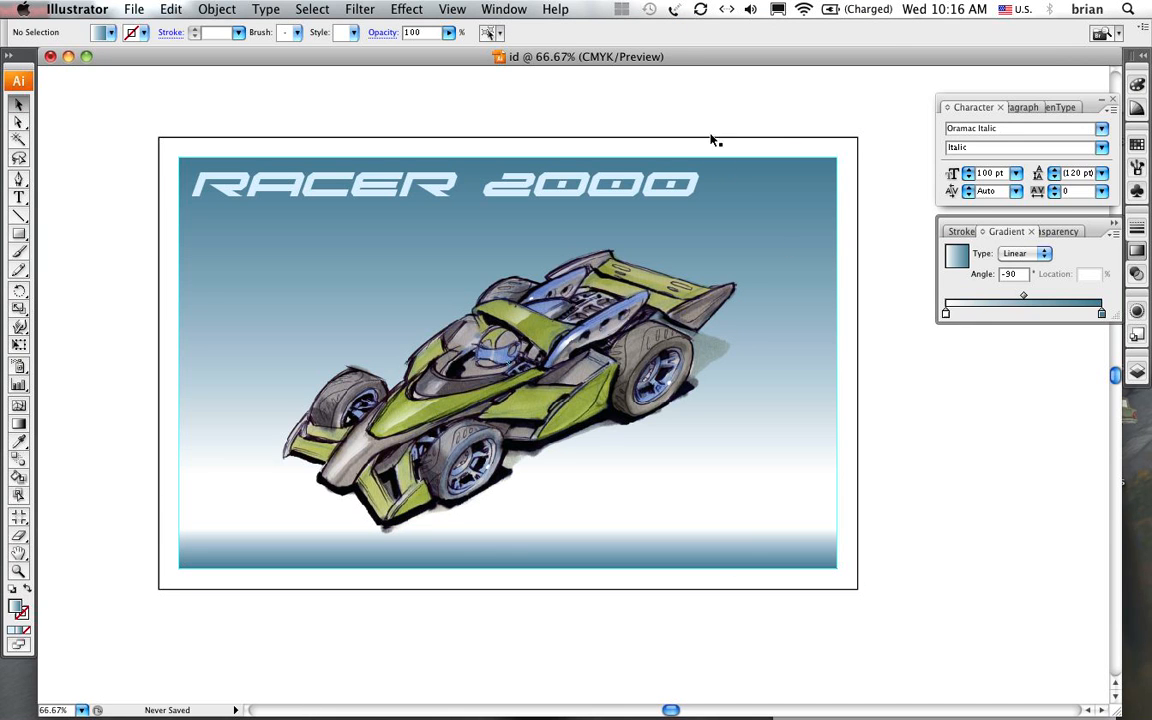
Lighten the bottom band's dark gradient stop by lowering its K and C to a moderate bluish grey
left_click(796, 532)
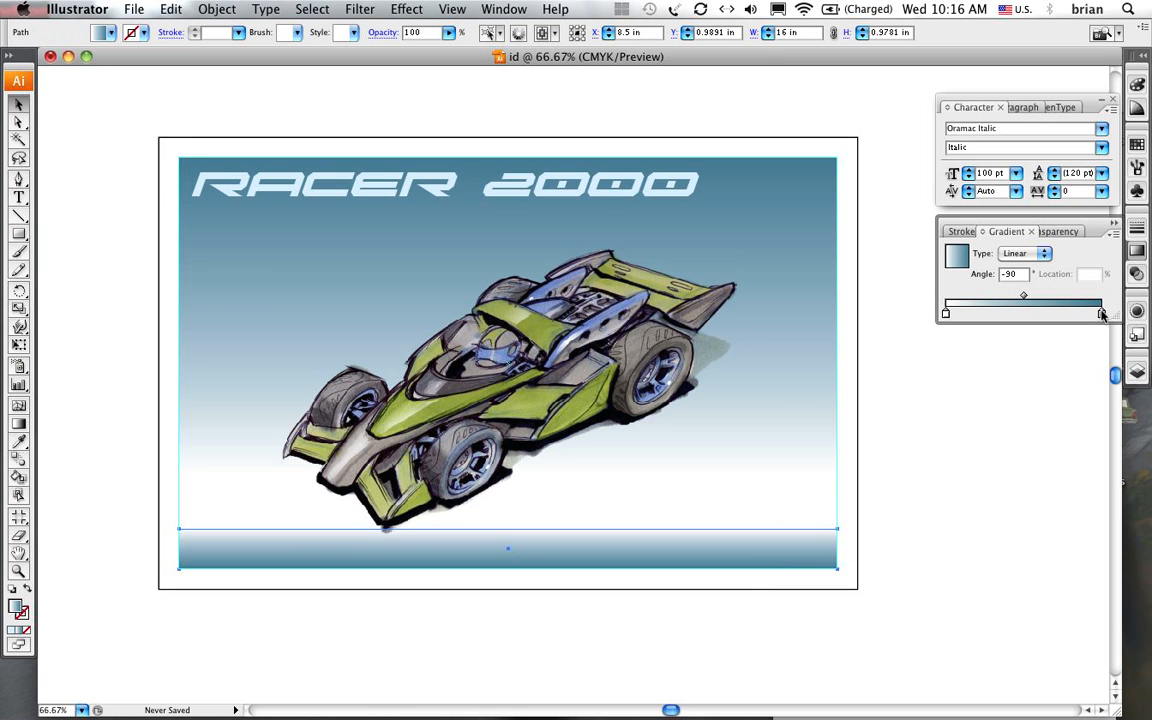
left_click(1100, 314)
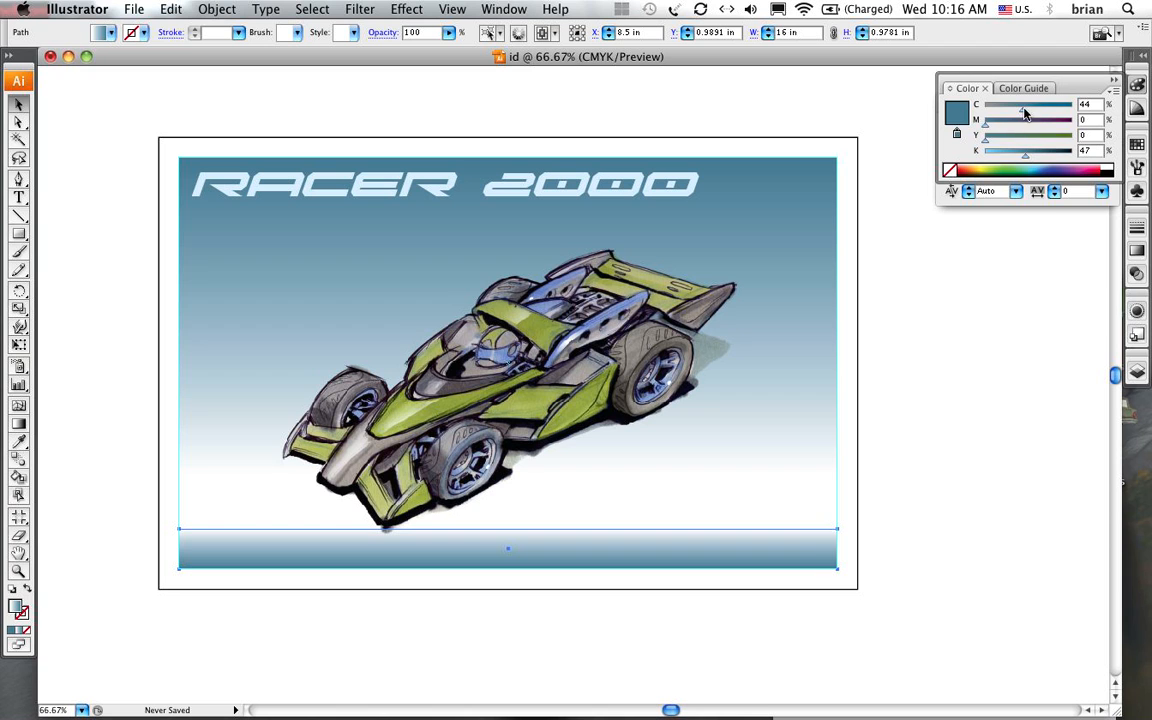
mouse_move(1012, 114)
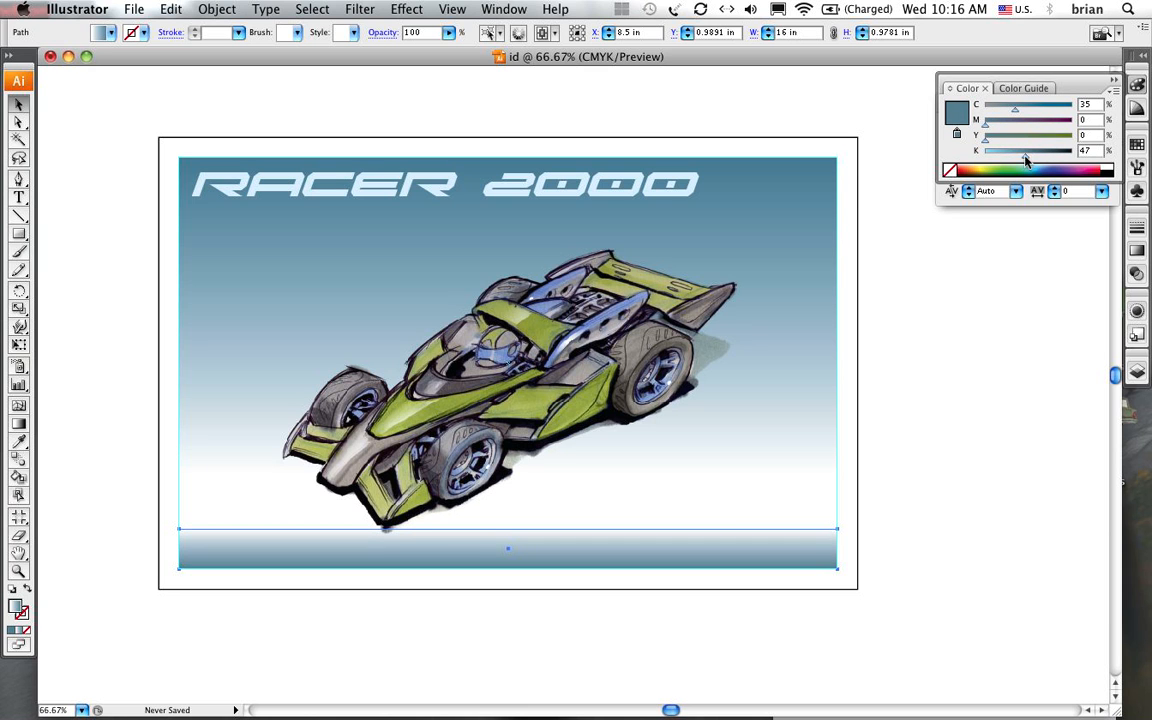
left_click_drag(1026, 152, 1018, 152)
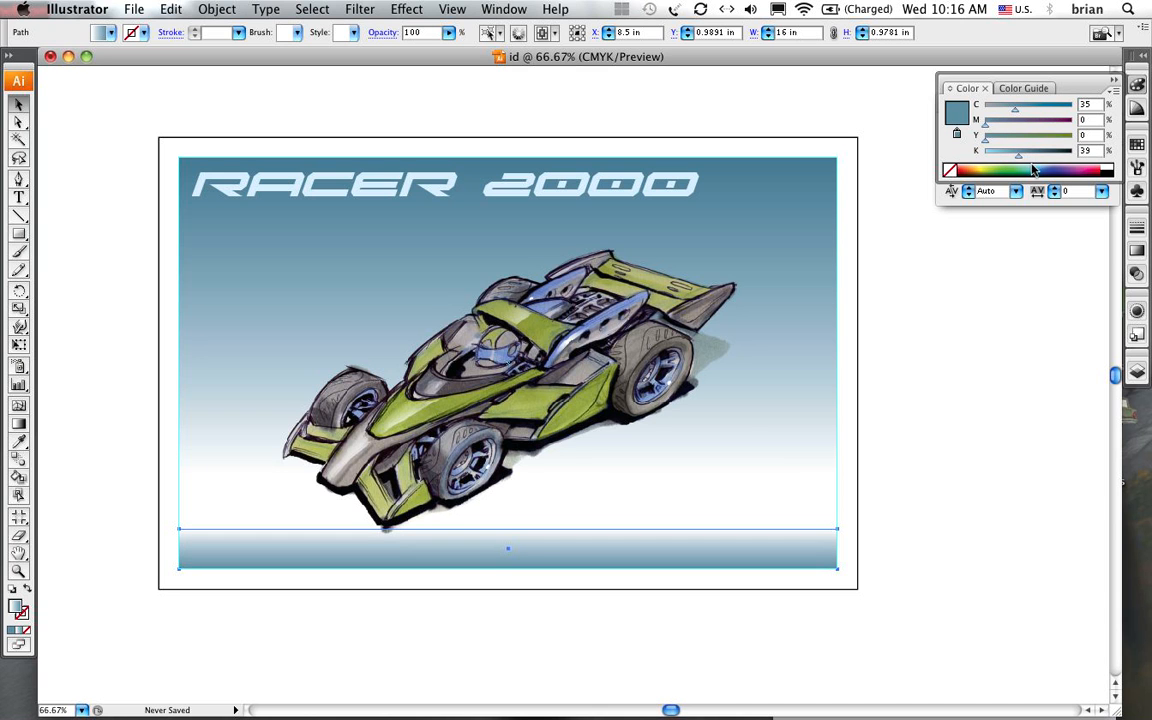
left_click_drag(1018, 150, 988, 150)
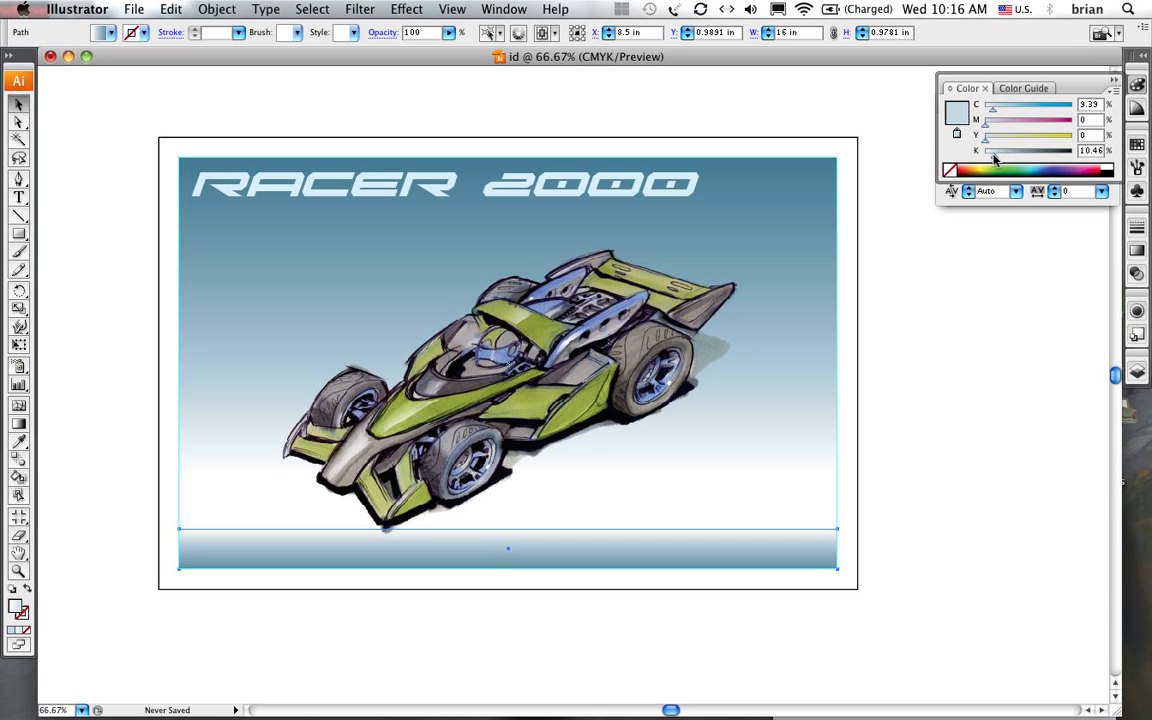
left_click(1002, 168)
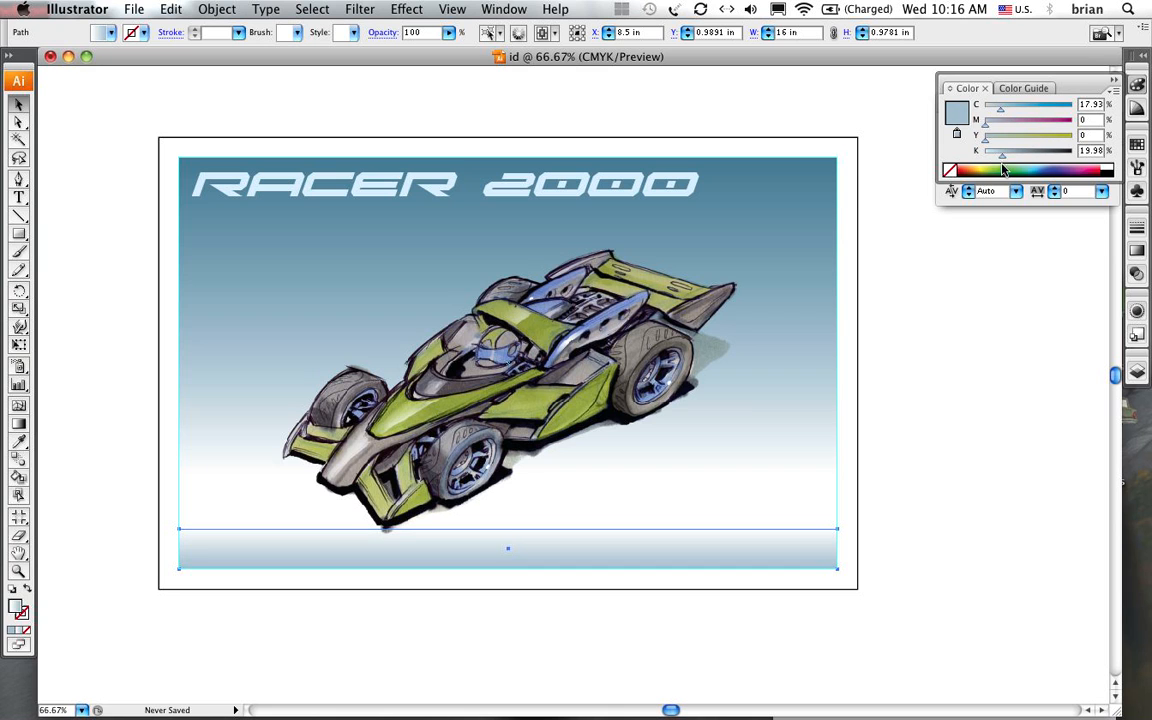
mouse_move(968, 340)
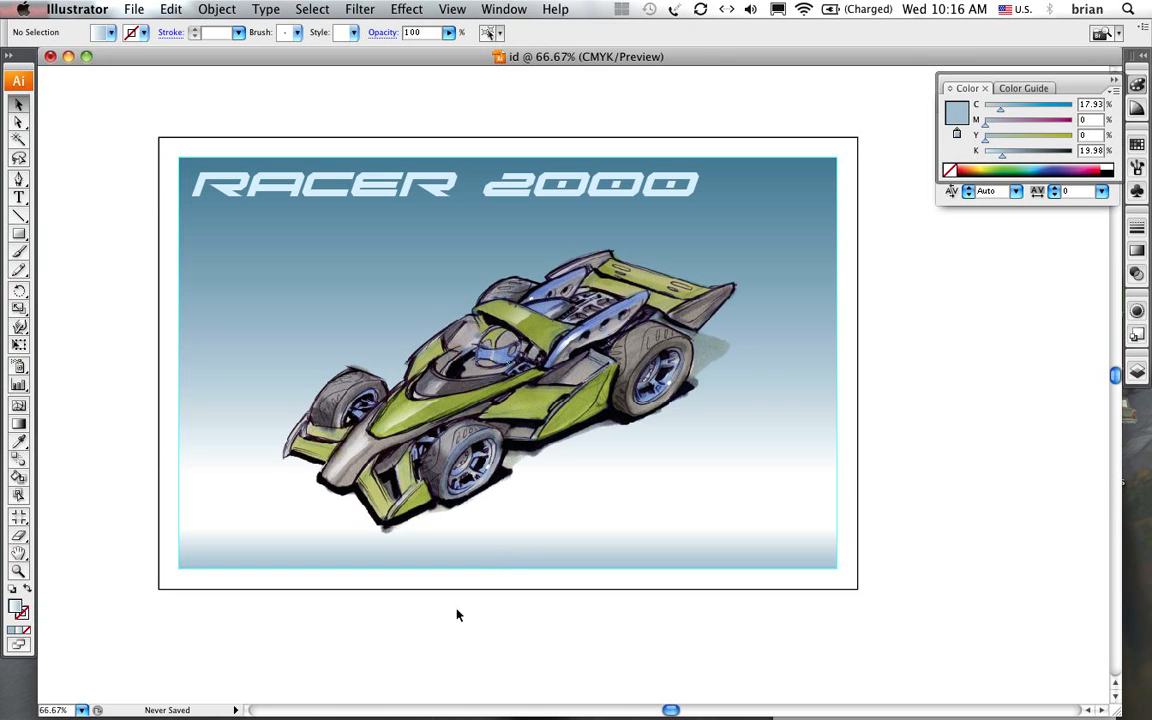
mouse_move(868, 562)
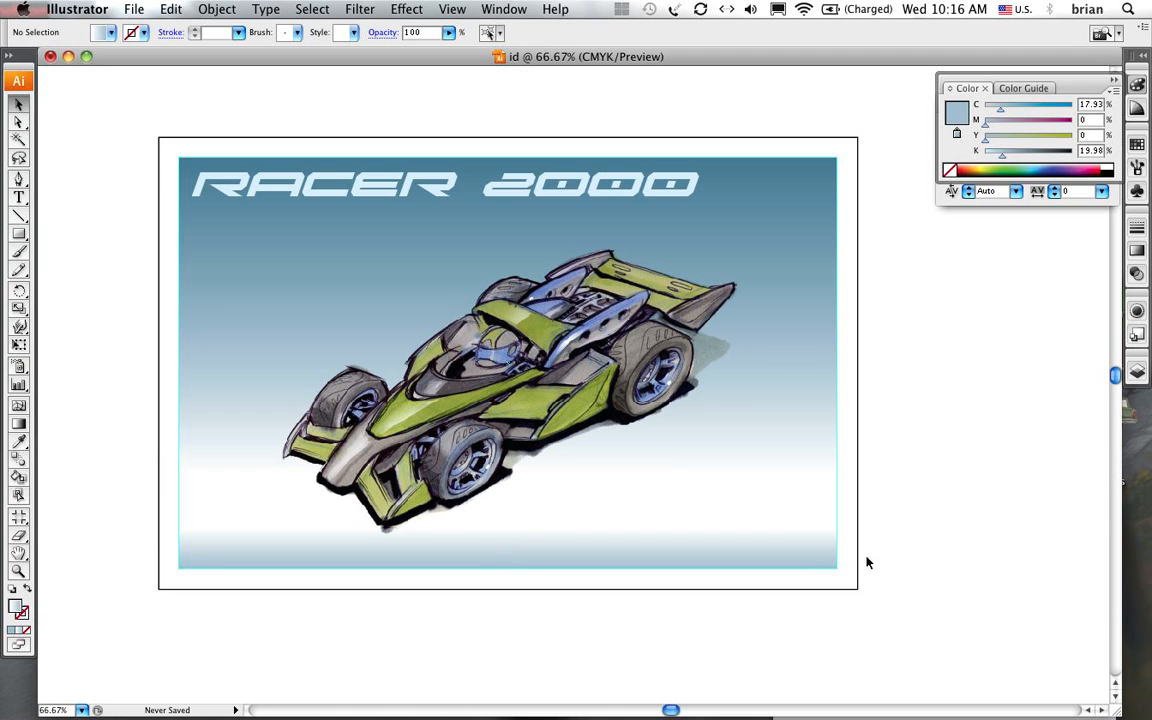
mouse_move(838, 584)
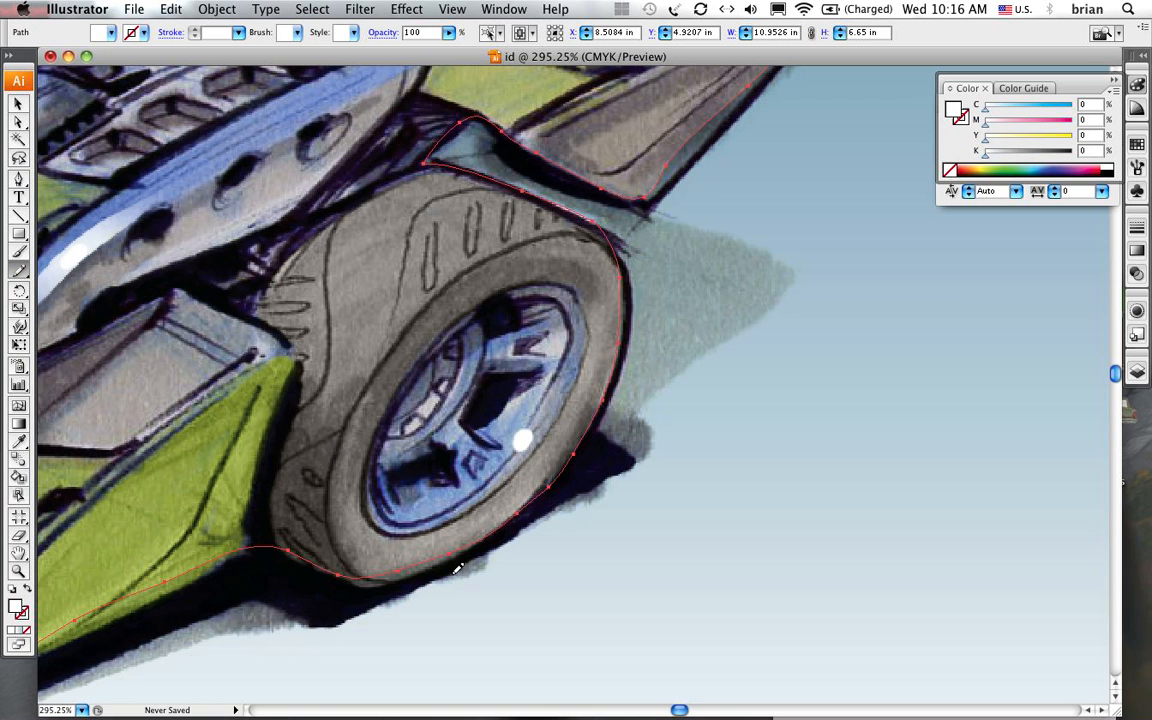
mouse_move(580, 210)
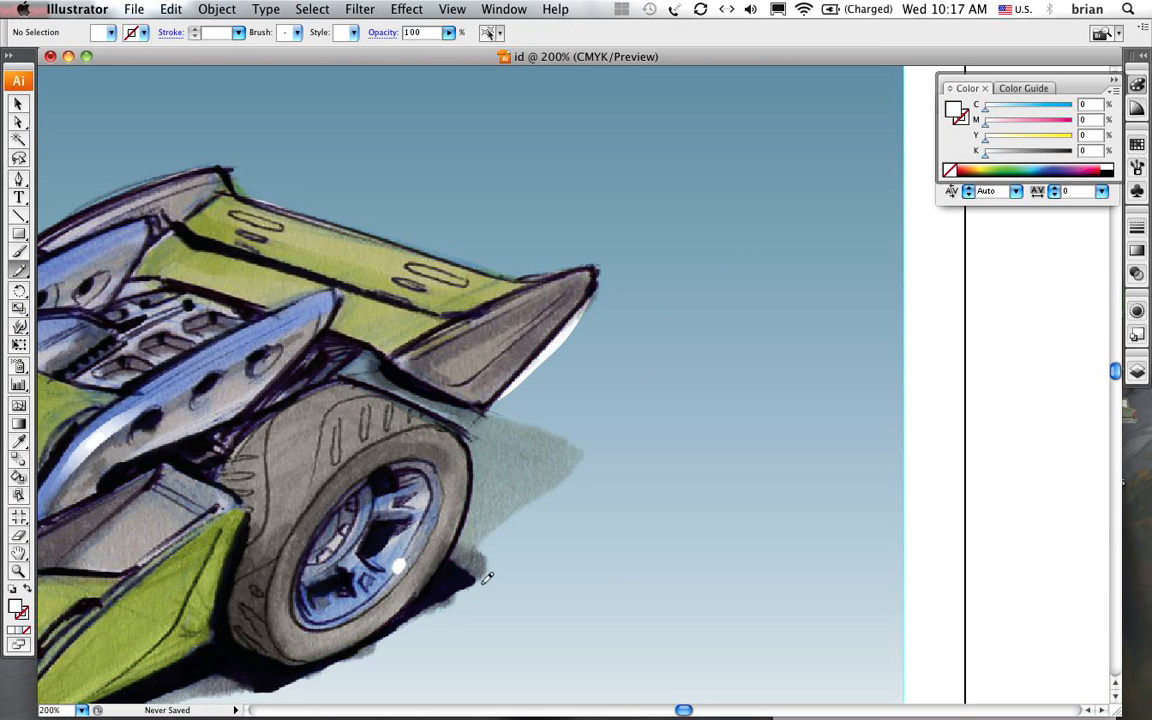
mouse_move(544, 362)
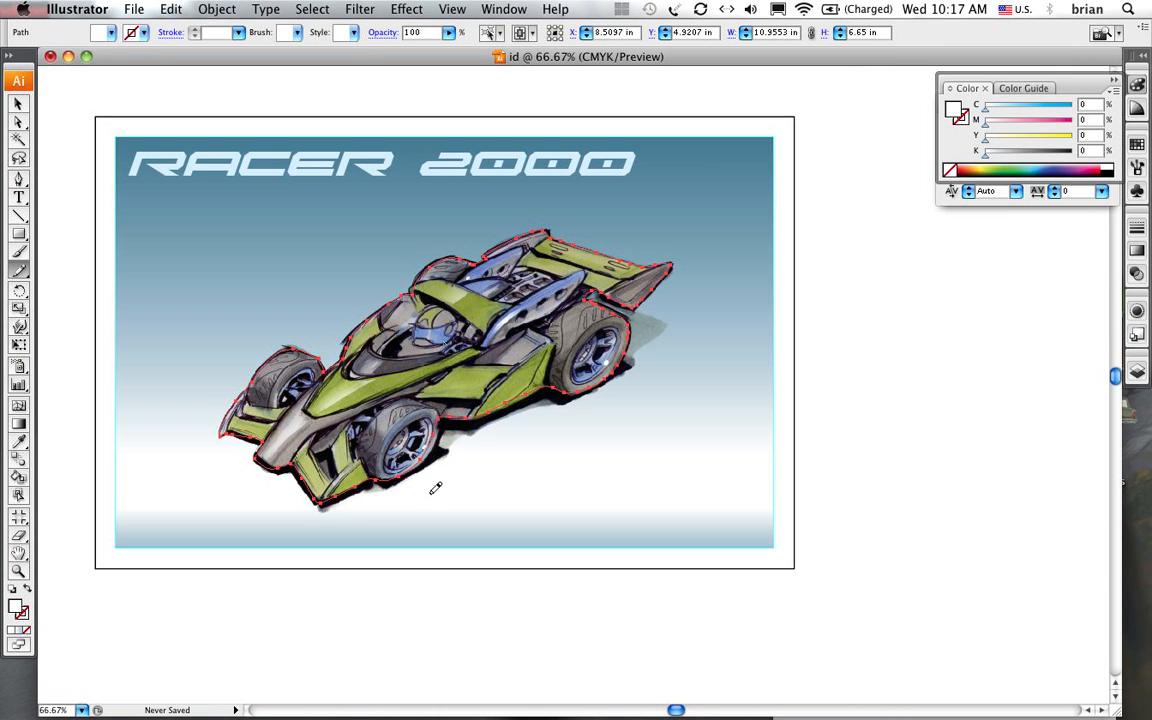
mouse_move(878, 354)
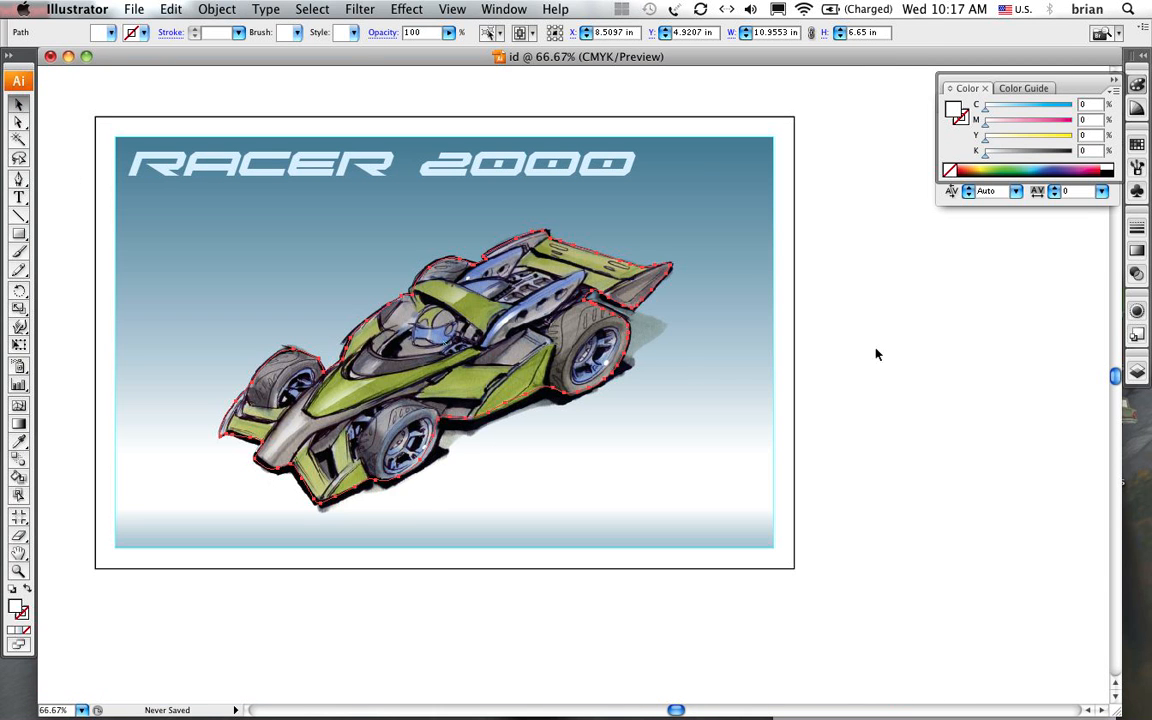
Marquee-select the racecar with its traced outline and group them via Object > Group
left_click(704, 264)
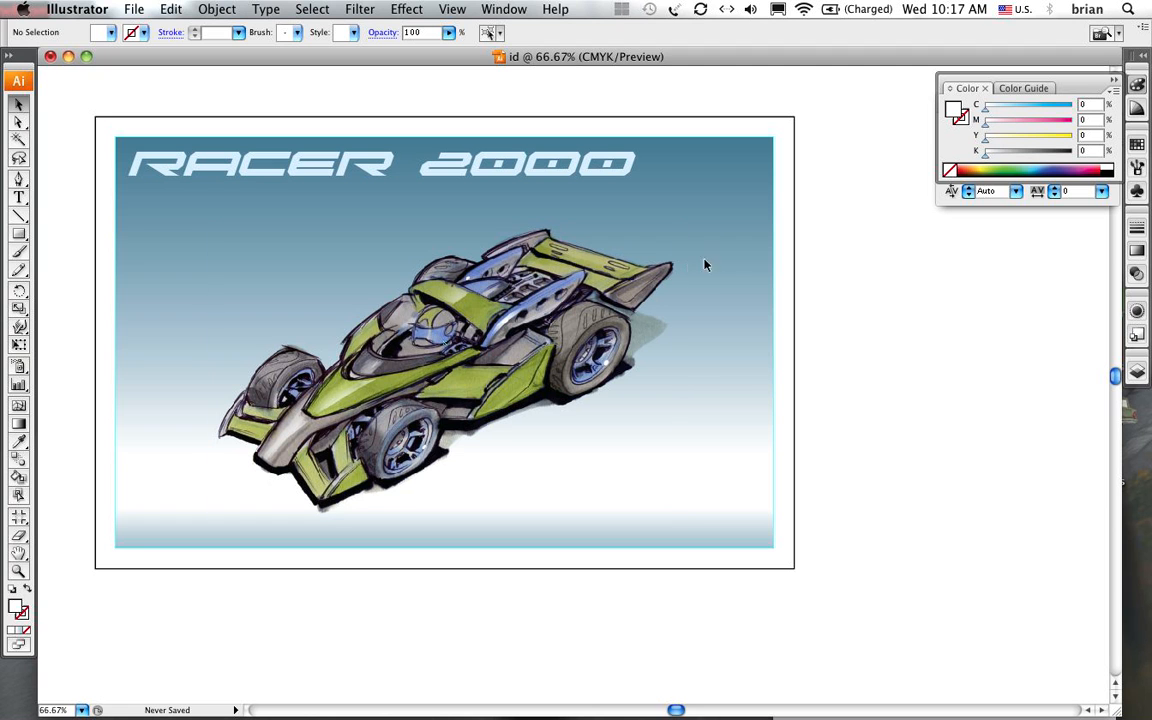
left_click_drag(708, 264, 636, 304)
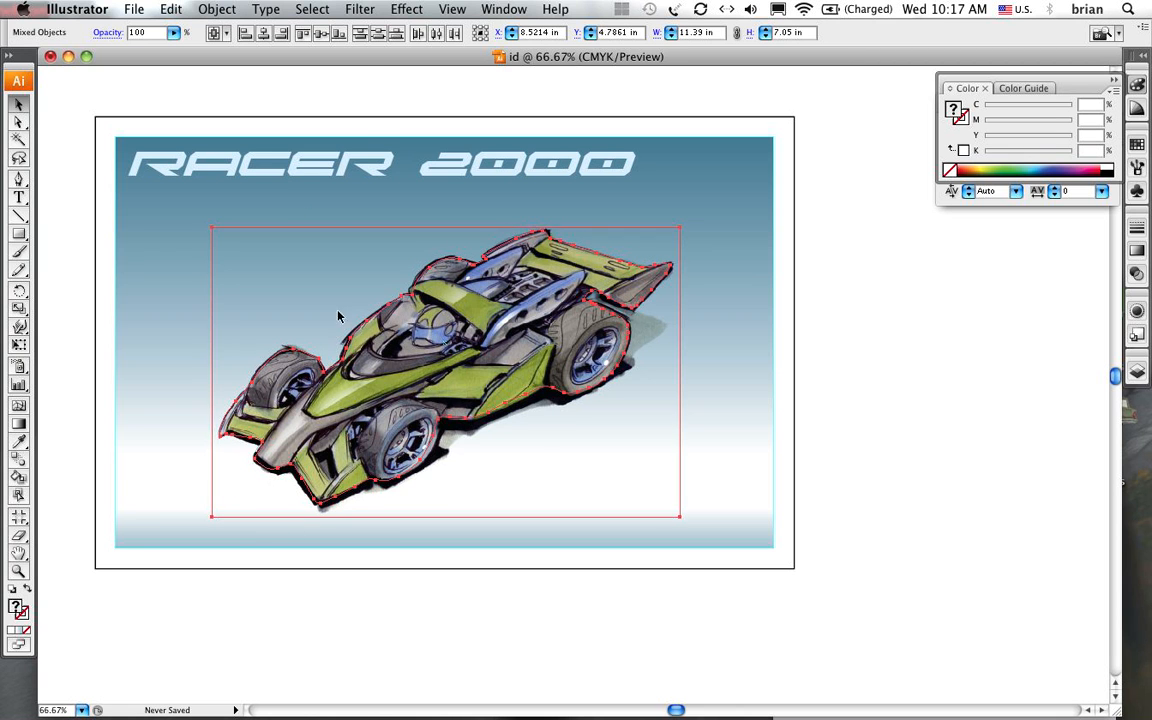
left_click(216, 8)
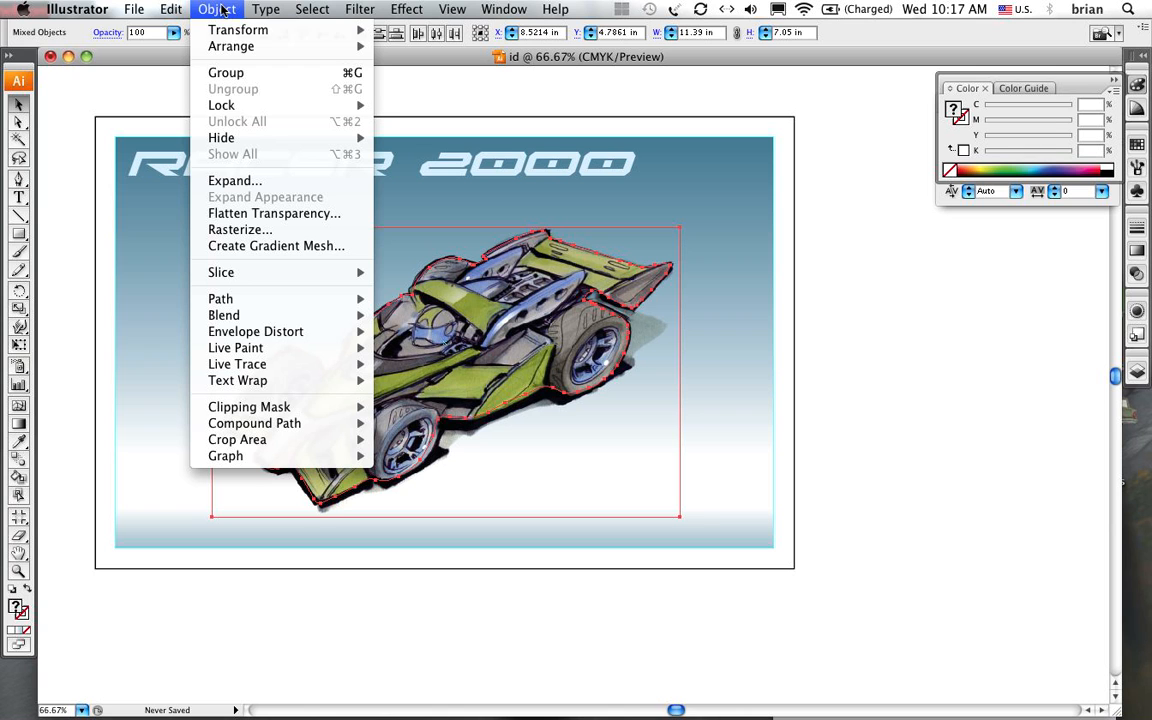
mouse_move(224, 72)
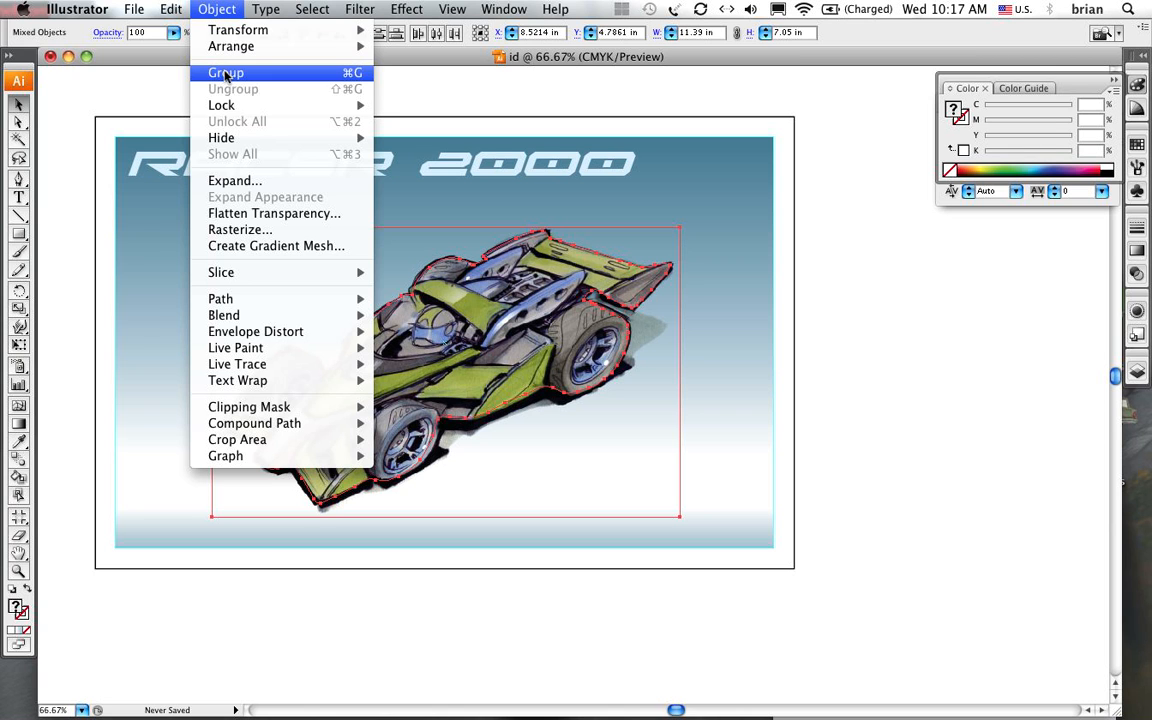
left_click(226, 72)
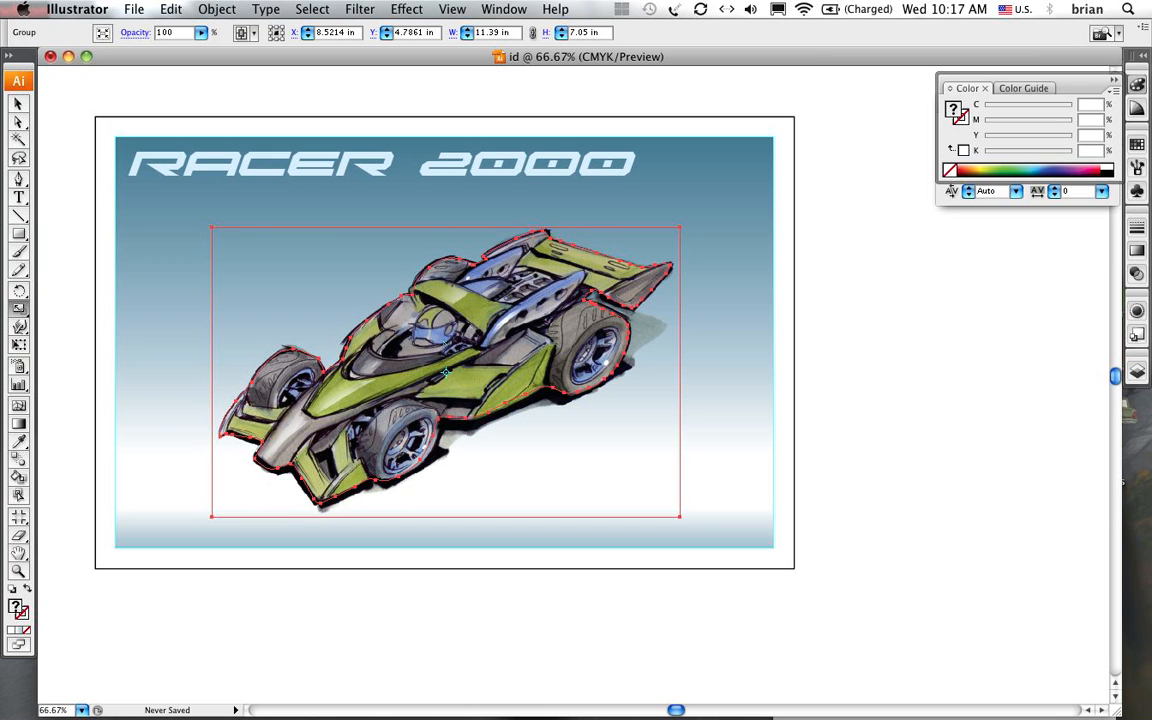
mouse_move(712, 202)
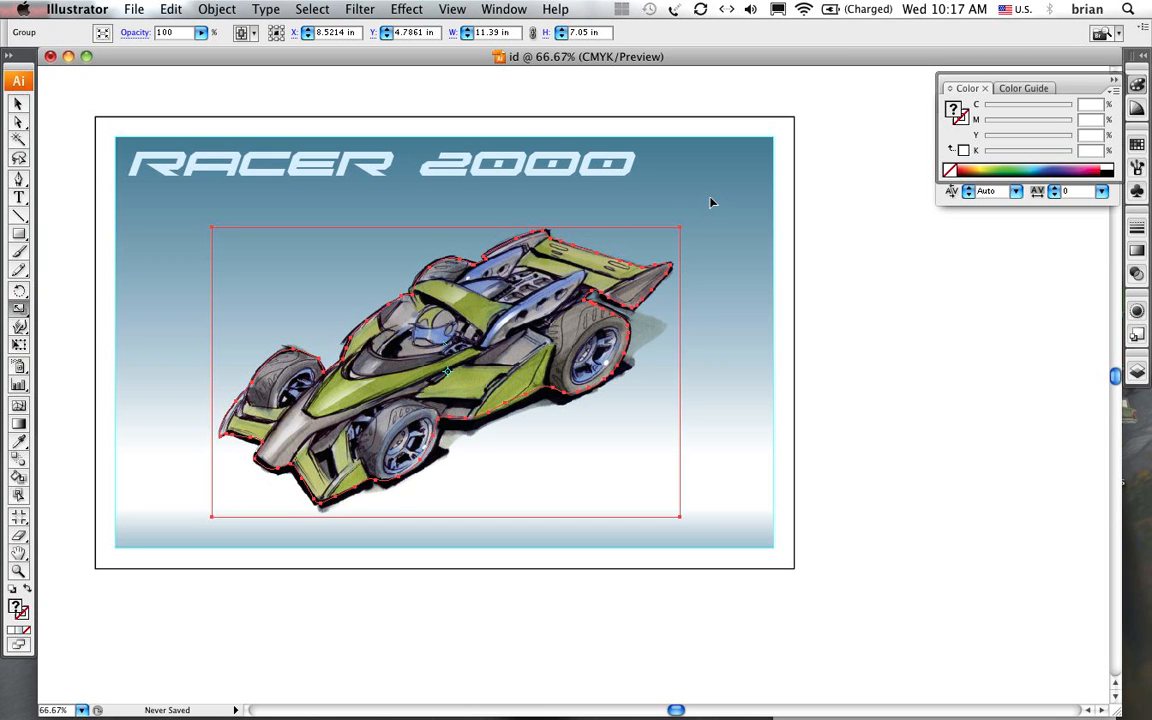
Drag a corner handle outward to scale the grouped racecar up to fill the layout
left_click_drag(444, 370, 720, 196)
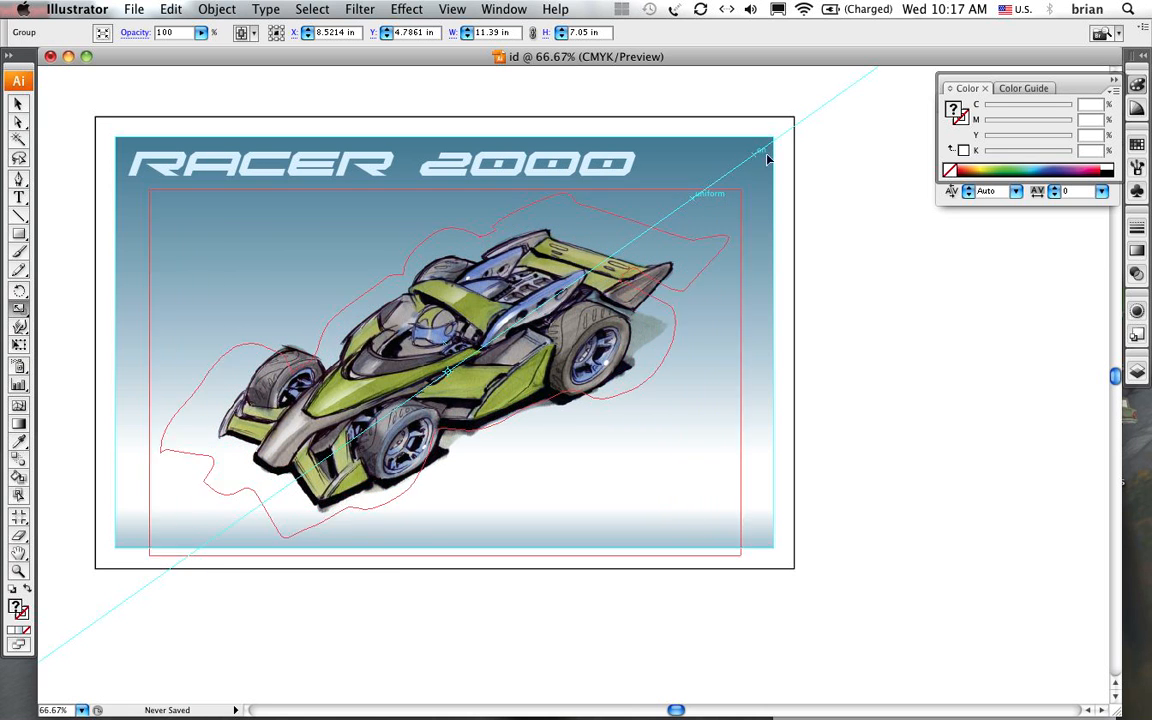
mouse_move(758, 164)
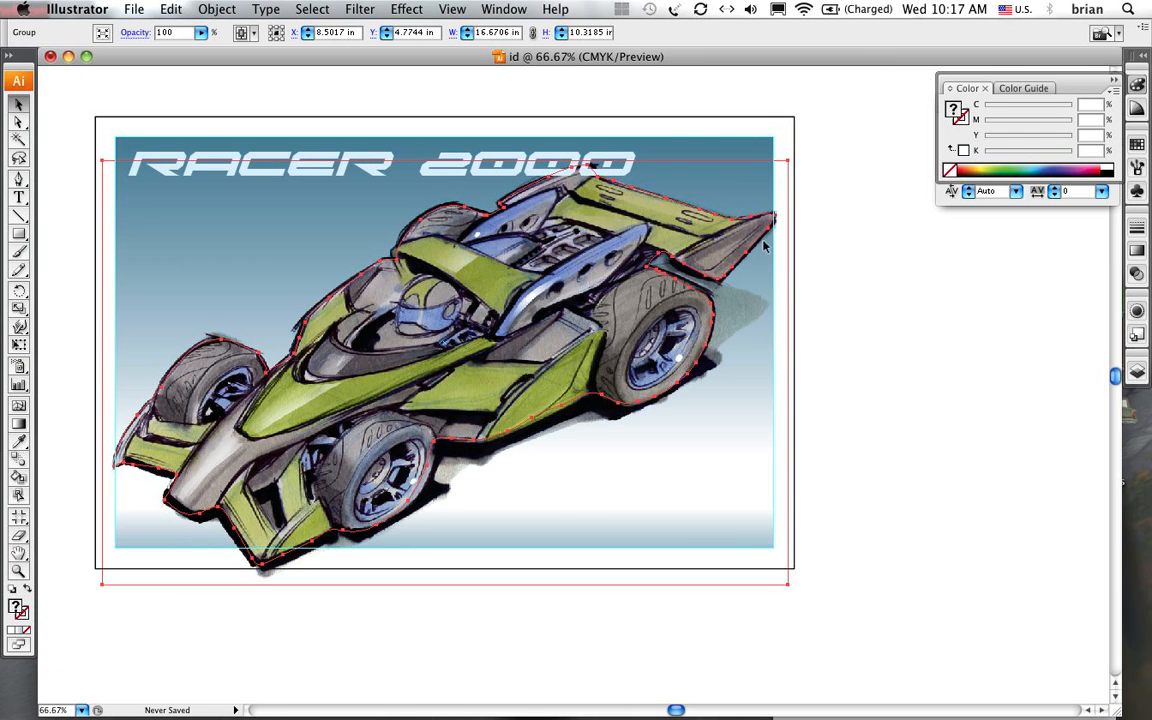
Select the RACER 2000 headline text and bring up the Edit menu commands
left_click(678, 620)
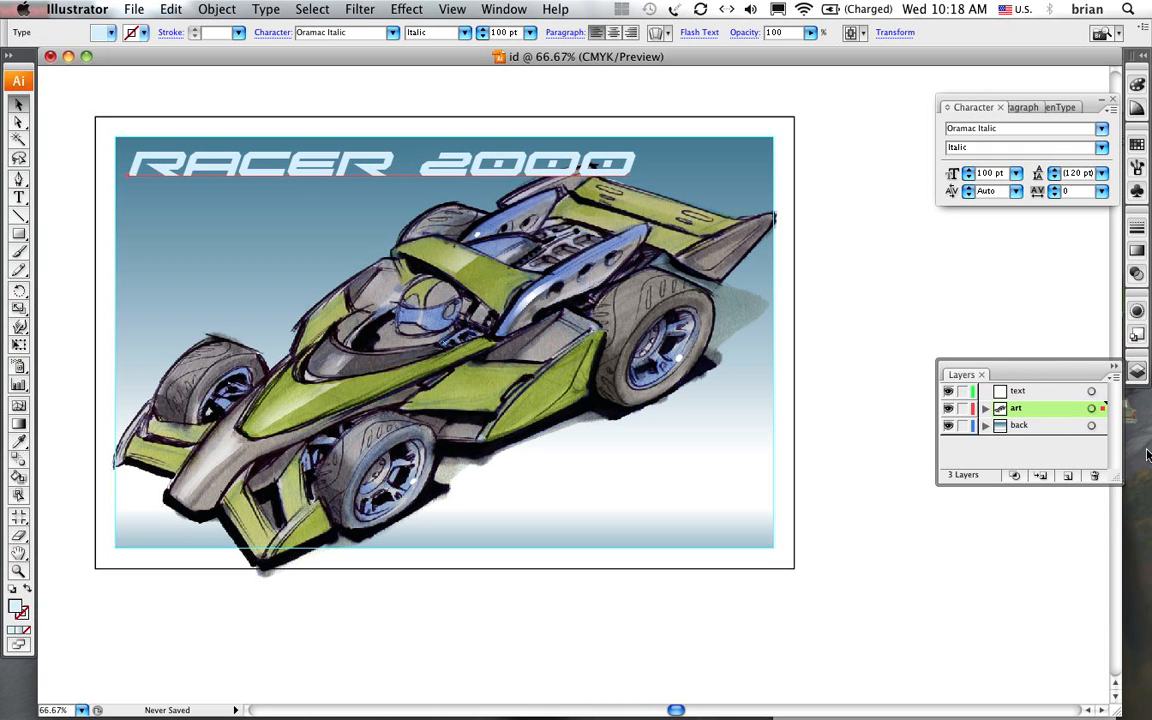
mouse_move(400, 252)
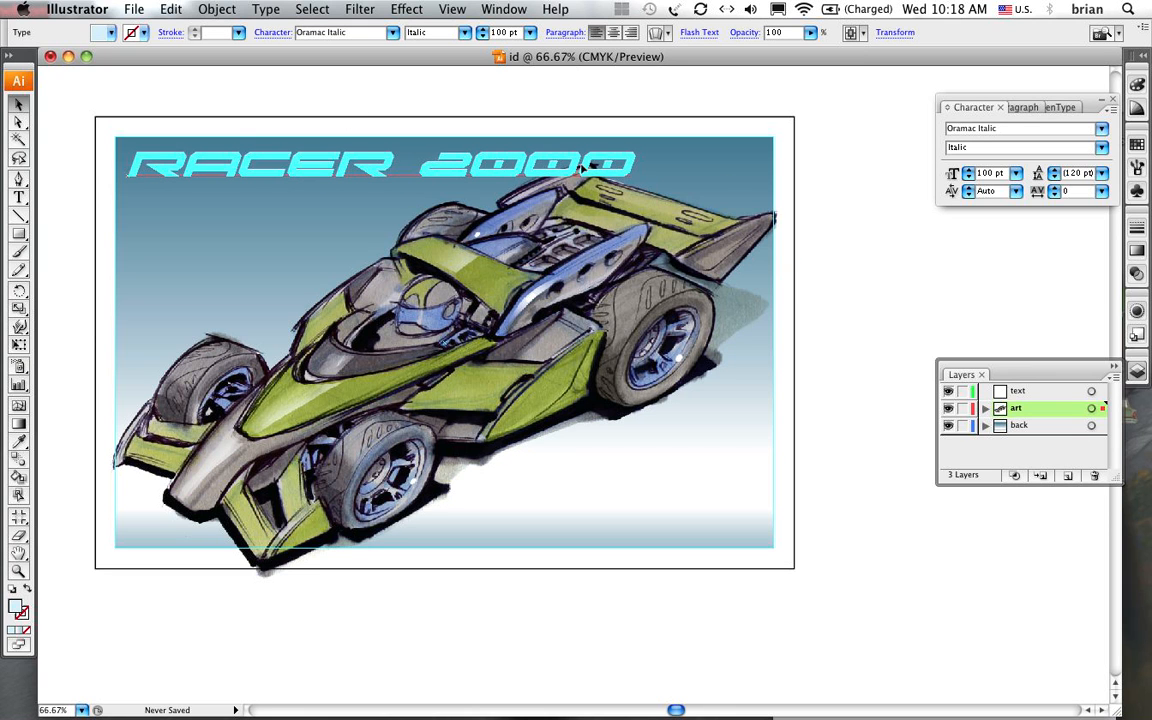
left_click(170, 8)
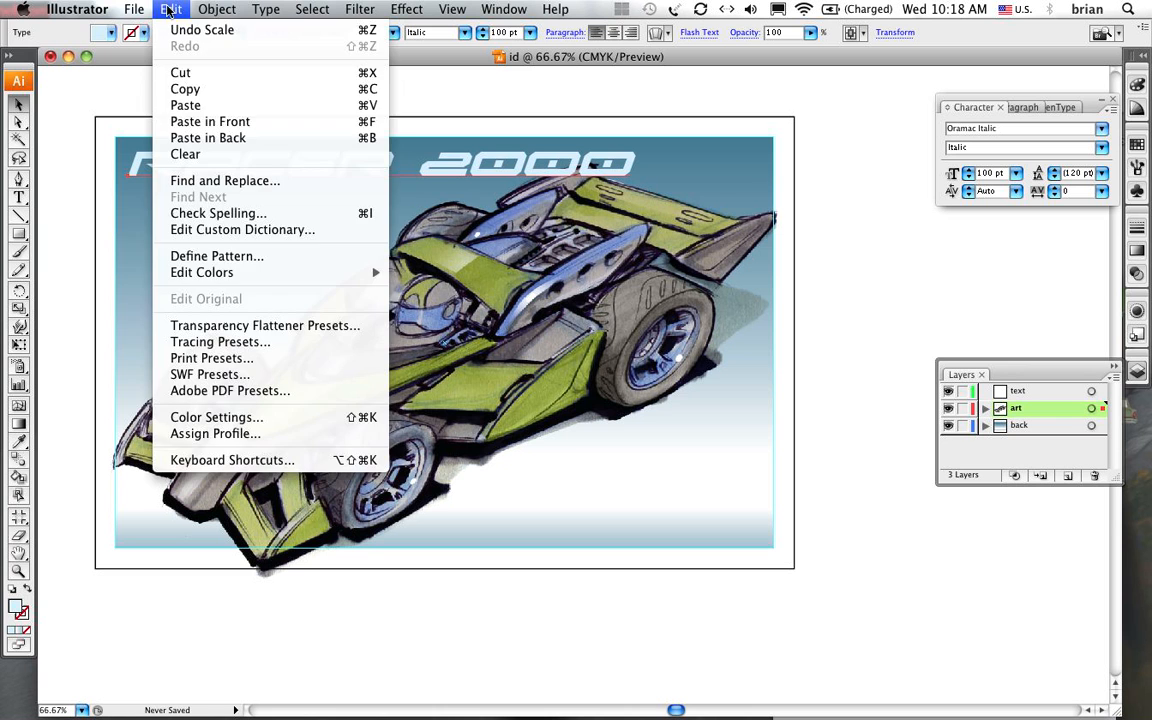